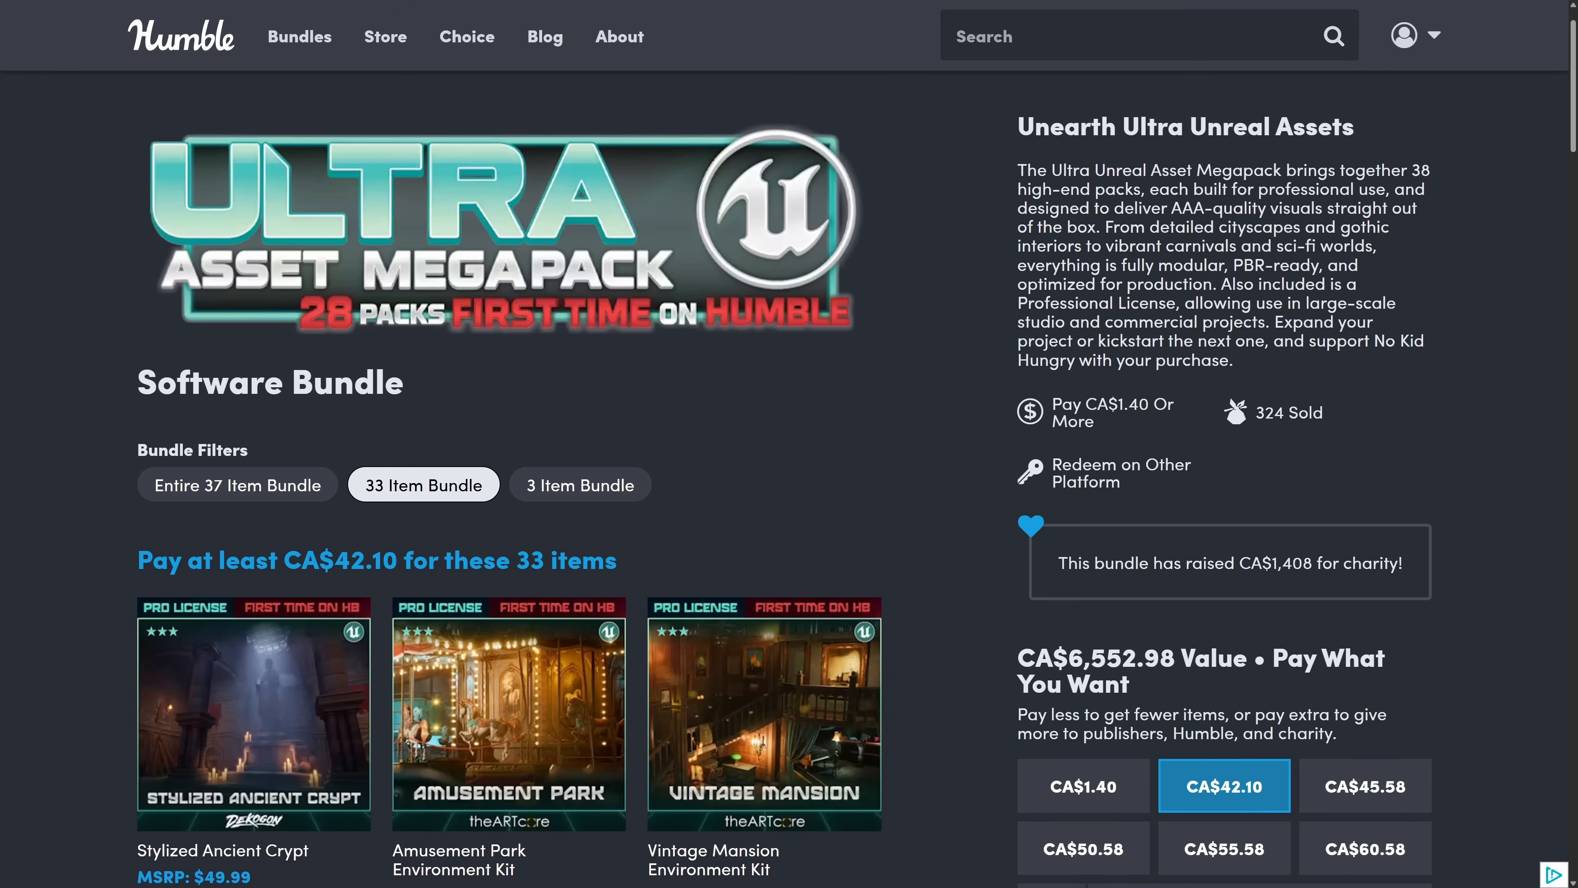
- Switch between the 37-item and 3-item bundle tiers, ending on the full 37-item tier at CA$45.58
left_click(238, 484)
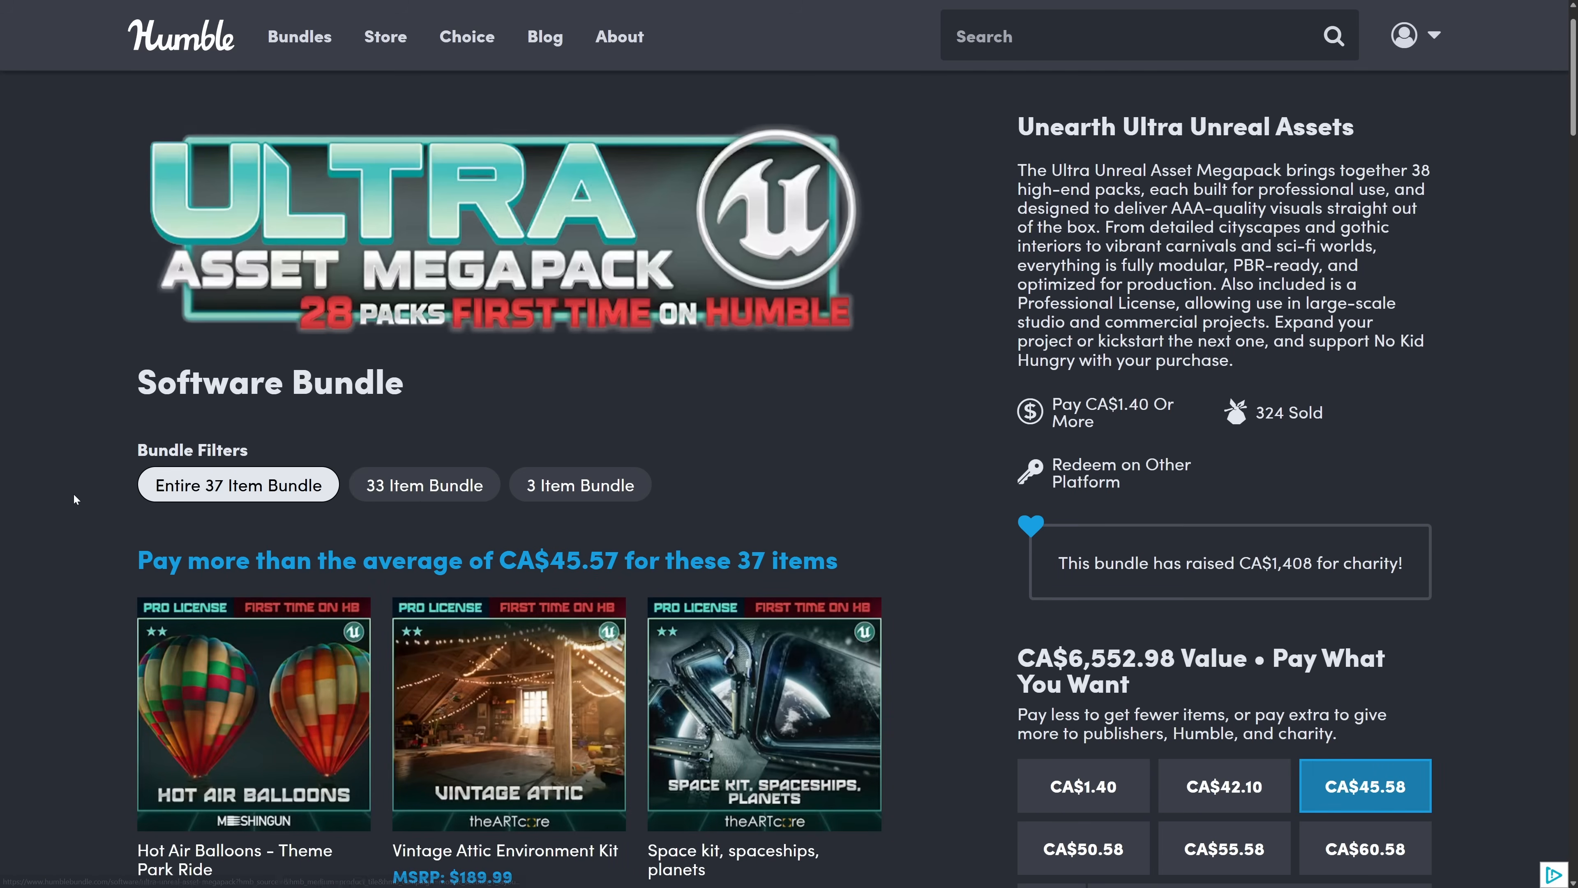
mouse_move(350, 504)
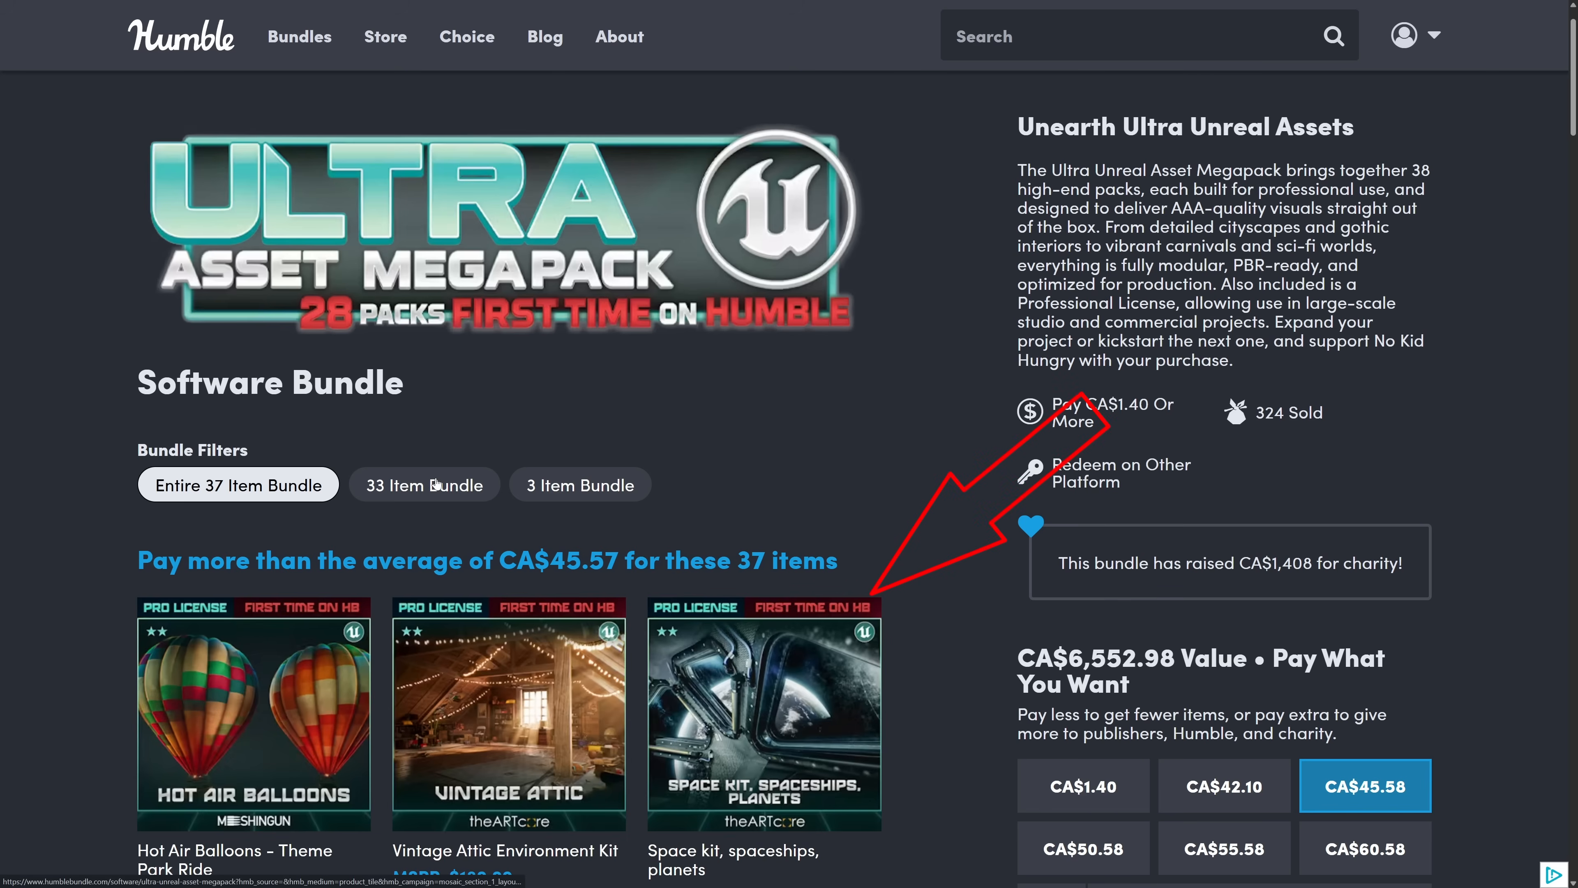
left_click(579, 484)
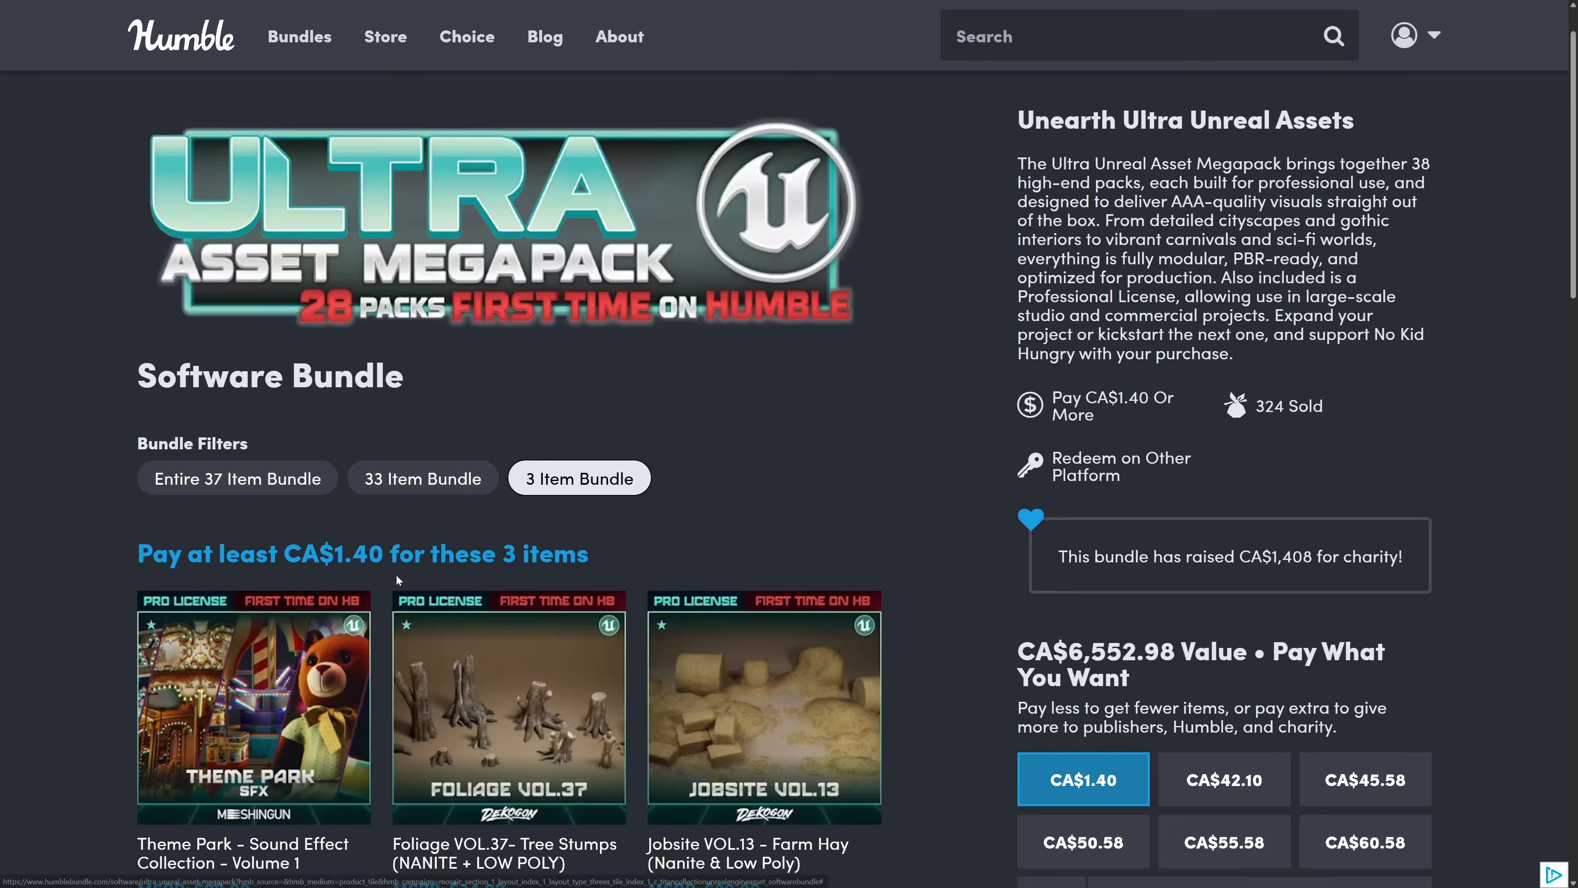
scroll("down", 3)
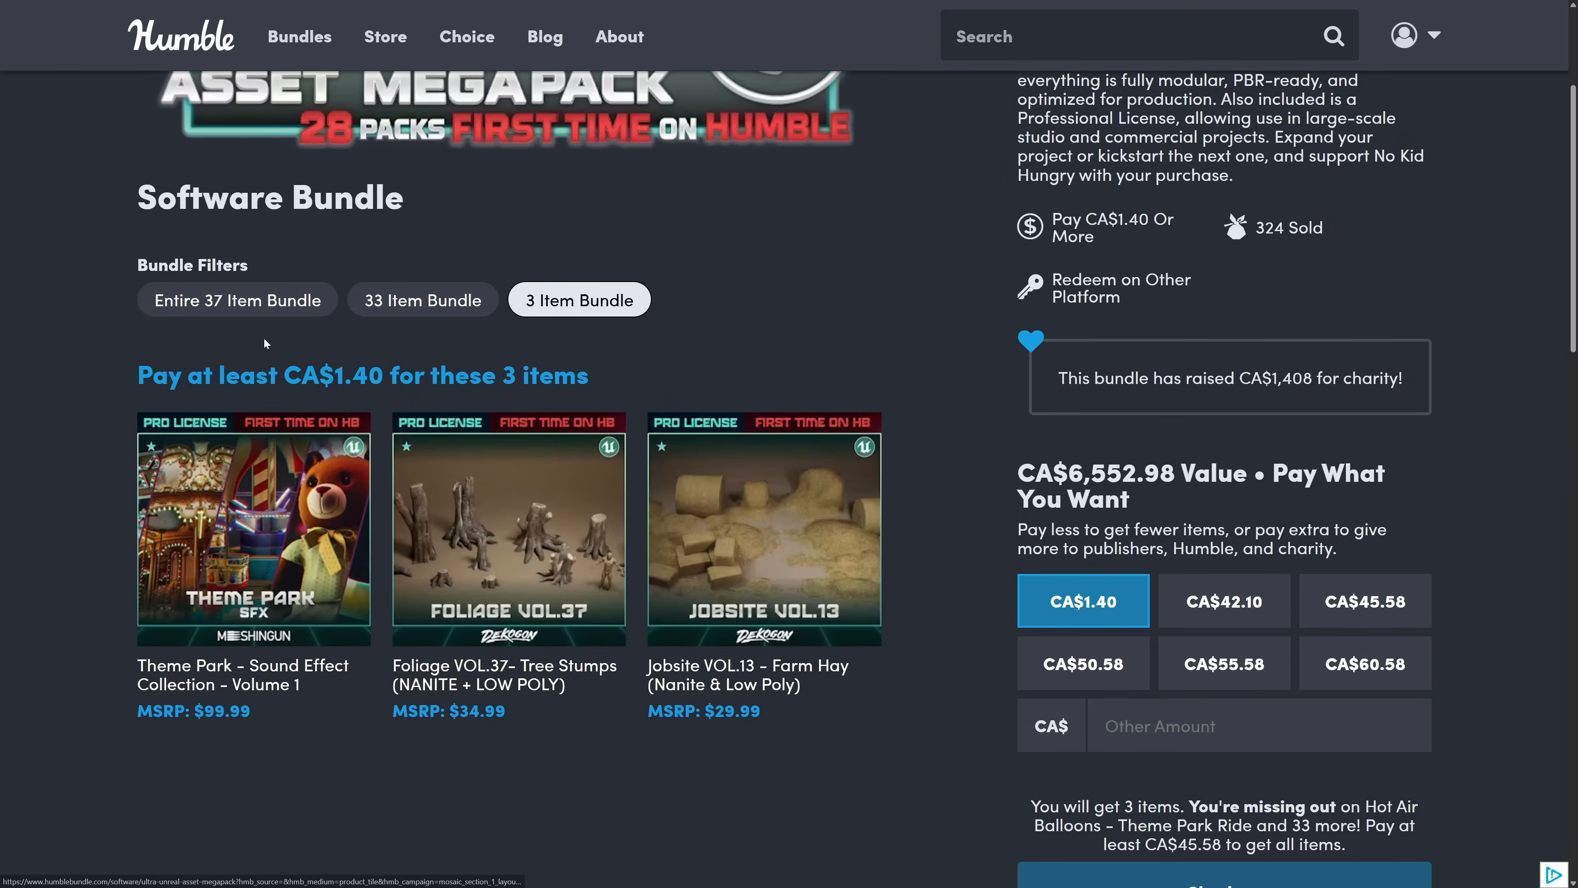
left_click(237, 300)
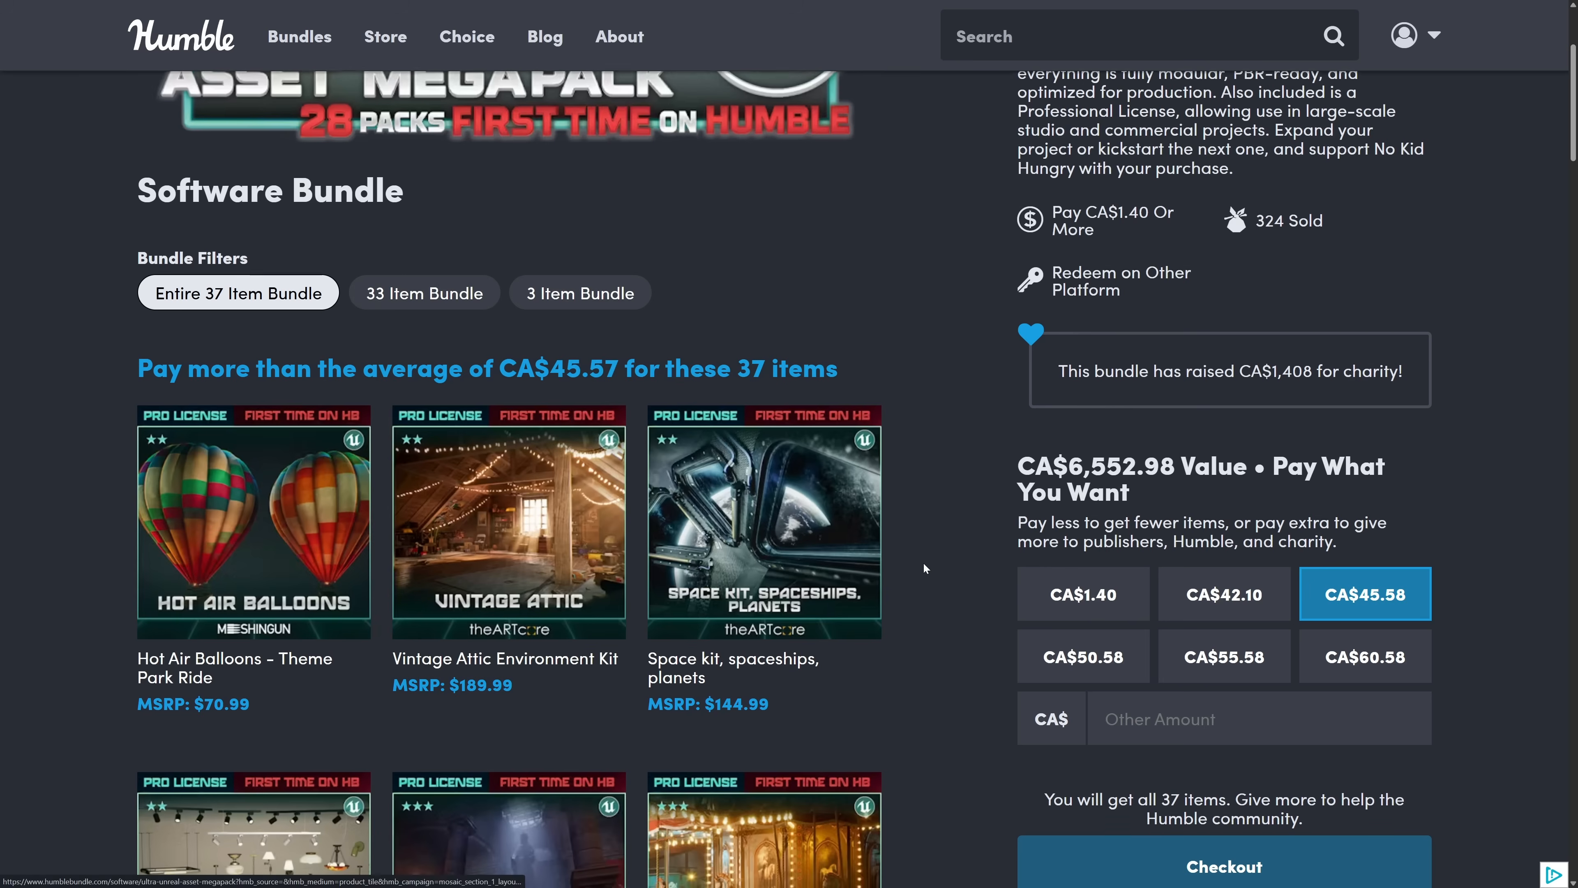
scroll("down", 3)
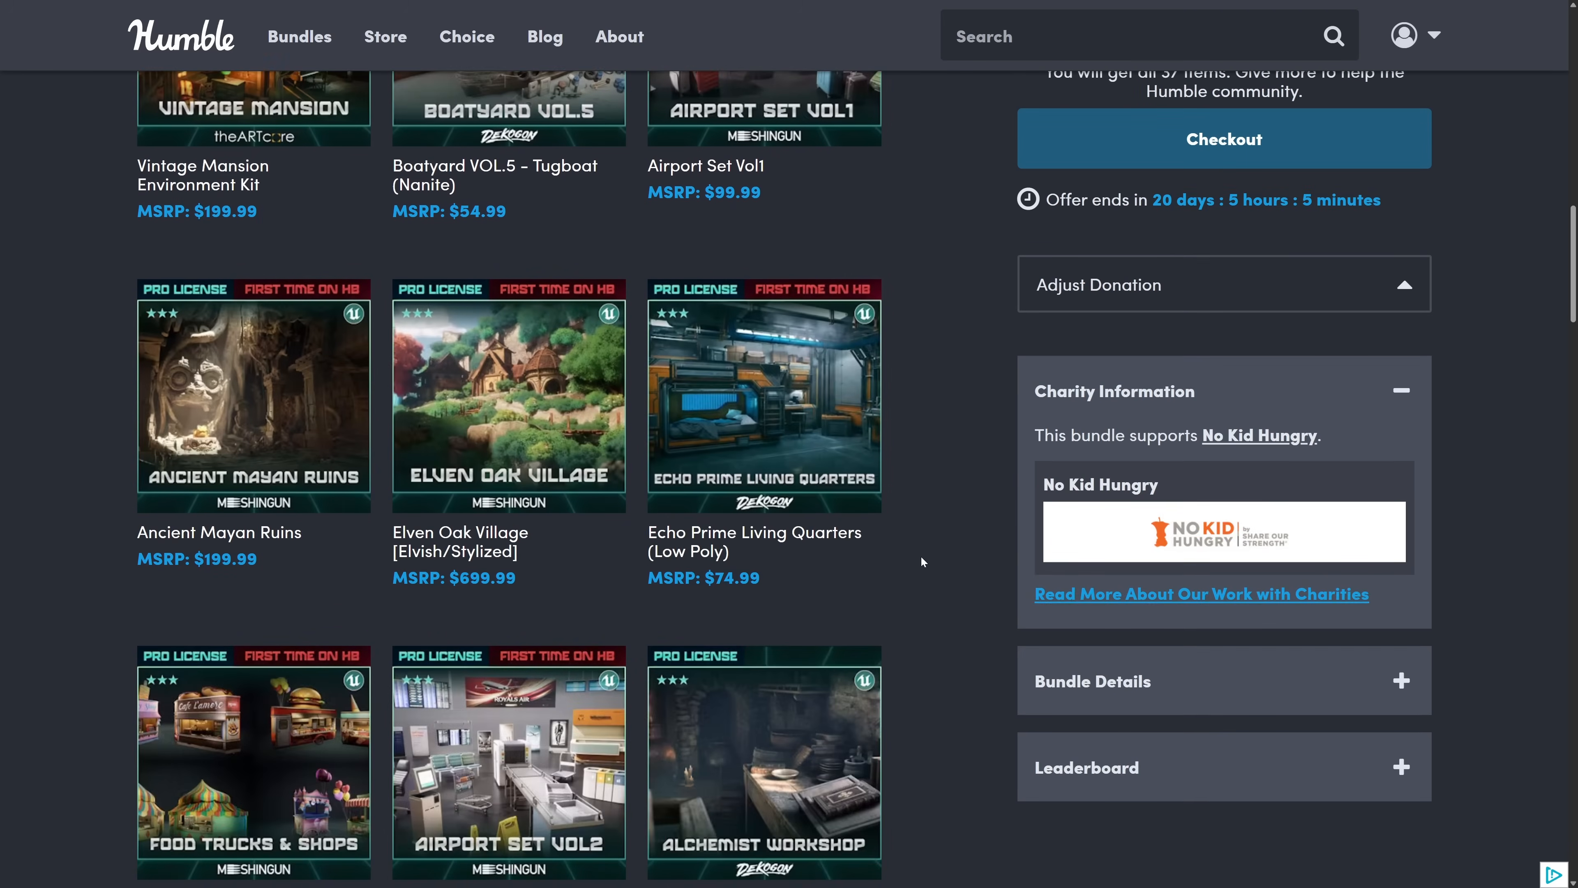
scroll("down", 3)
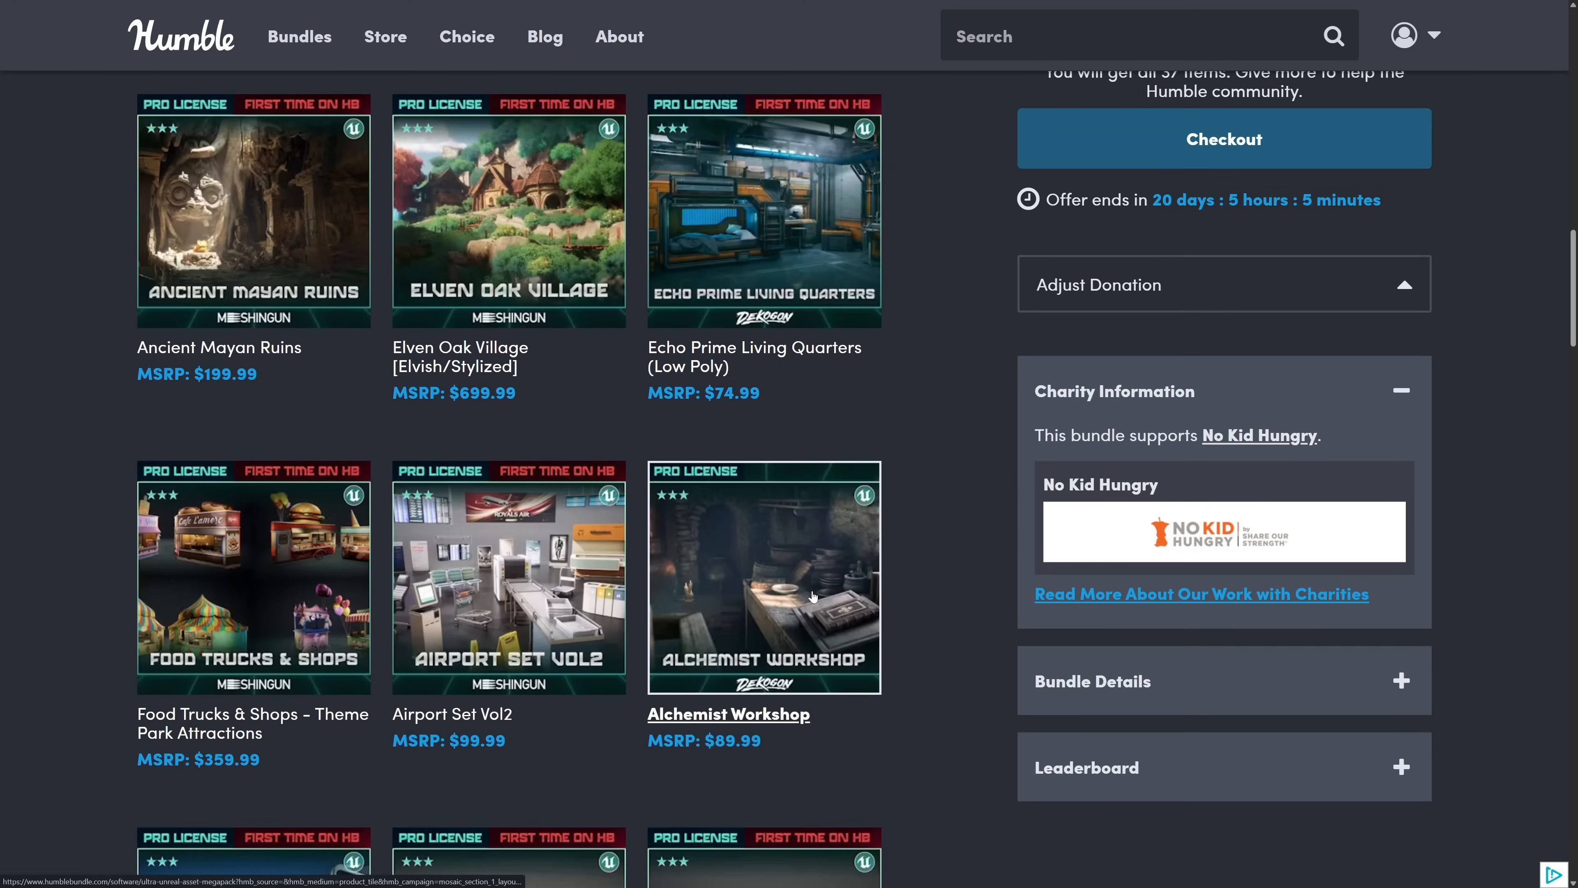
scroll("down", 3)
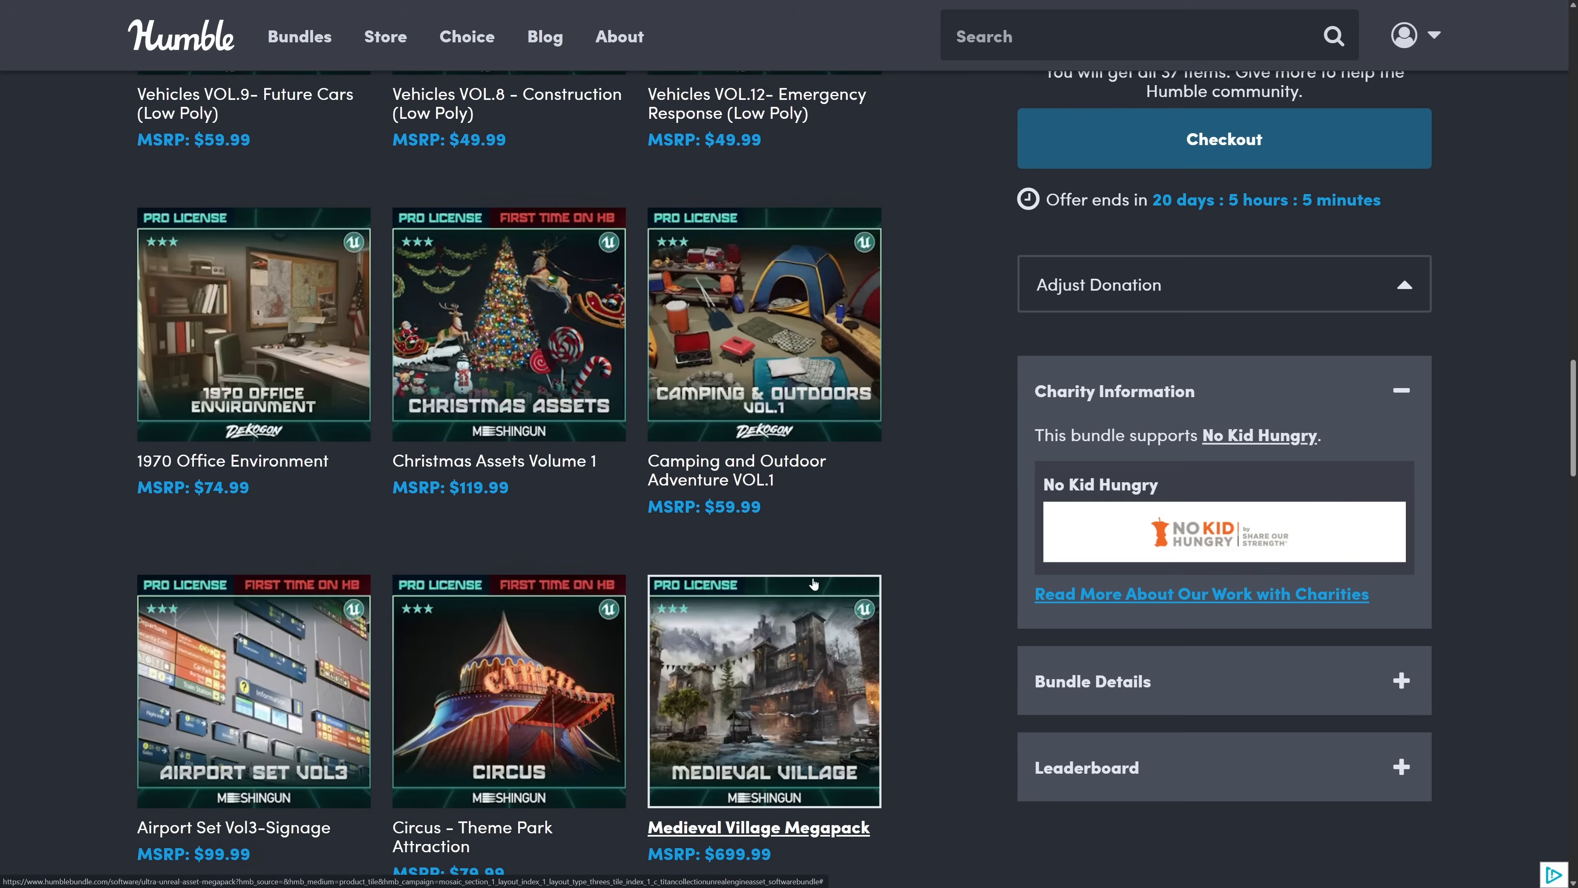
scroll("down", 3)
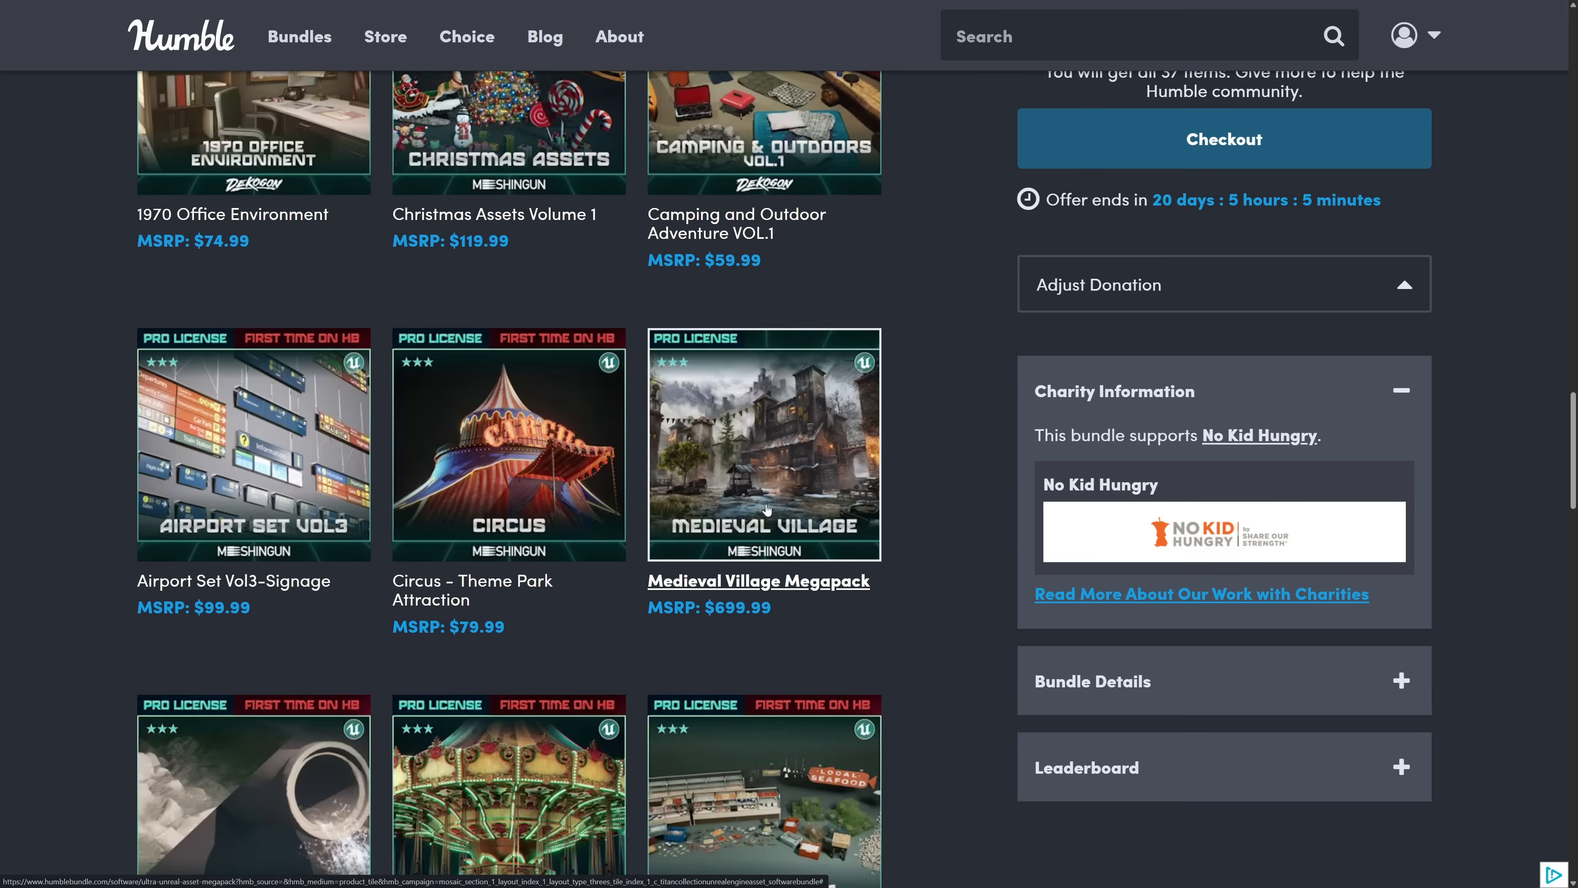
scroll("down", 3)
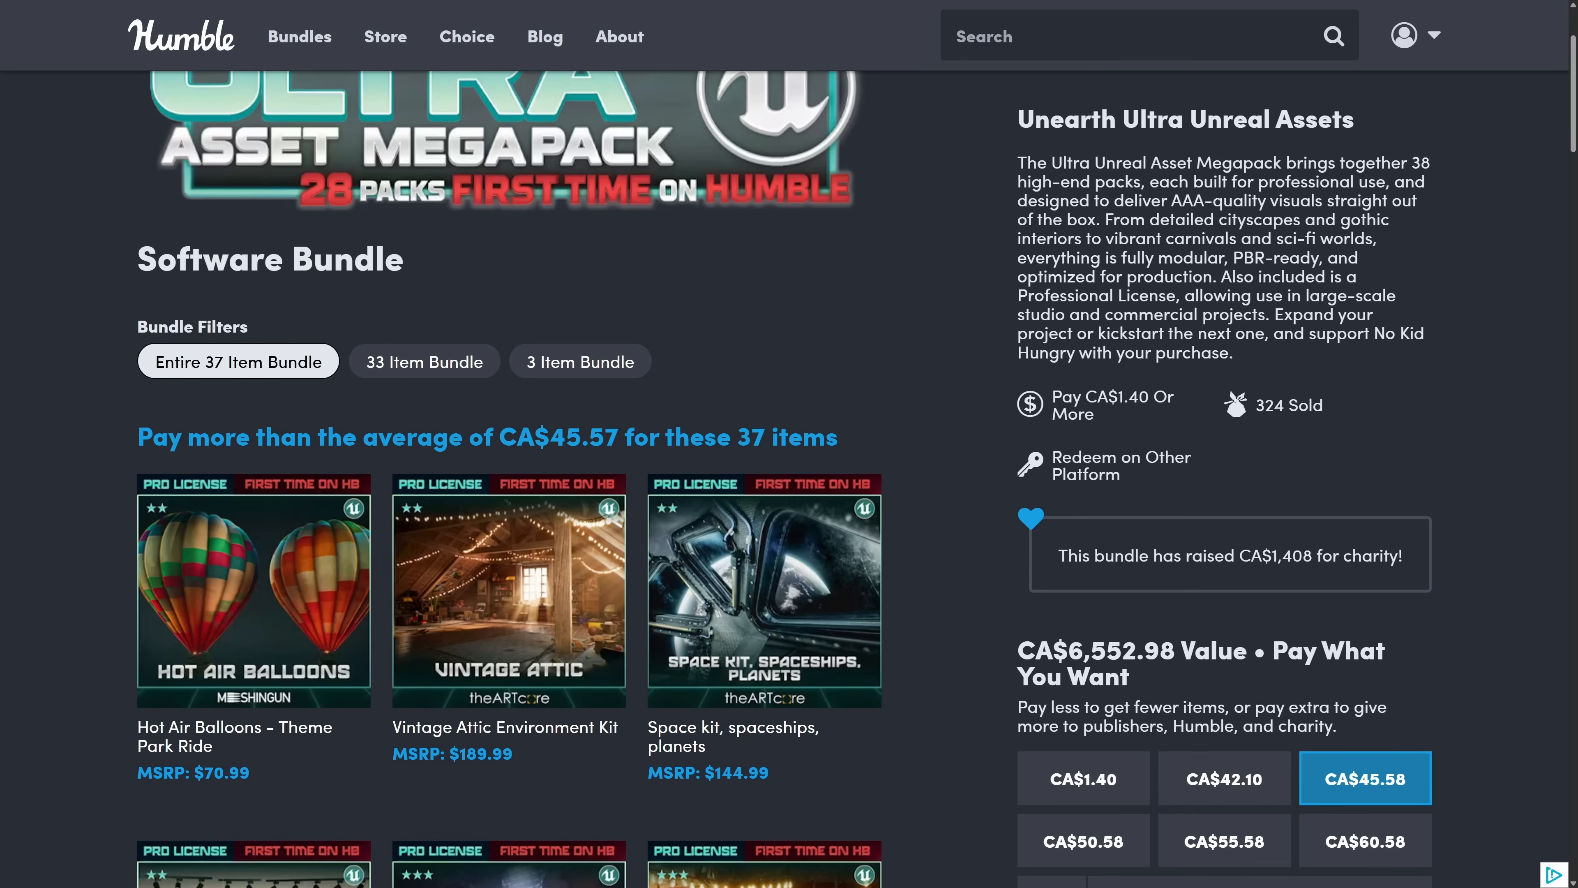
mouse_move(619, 407)
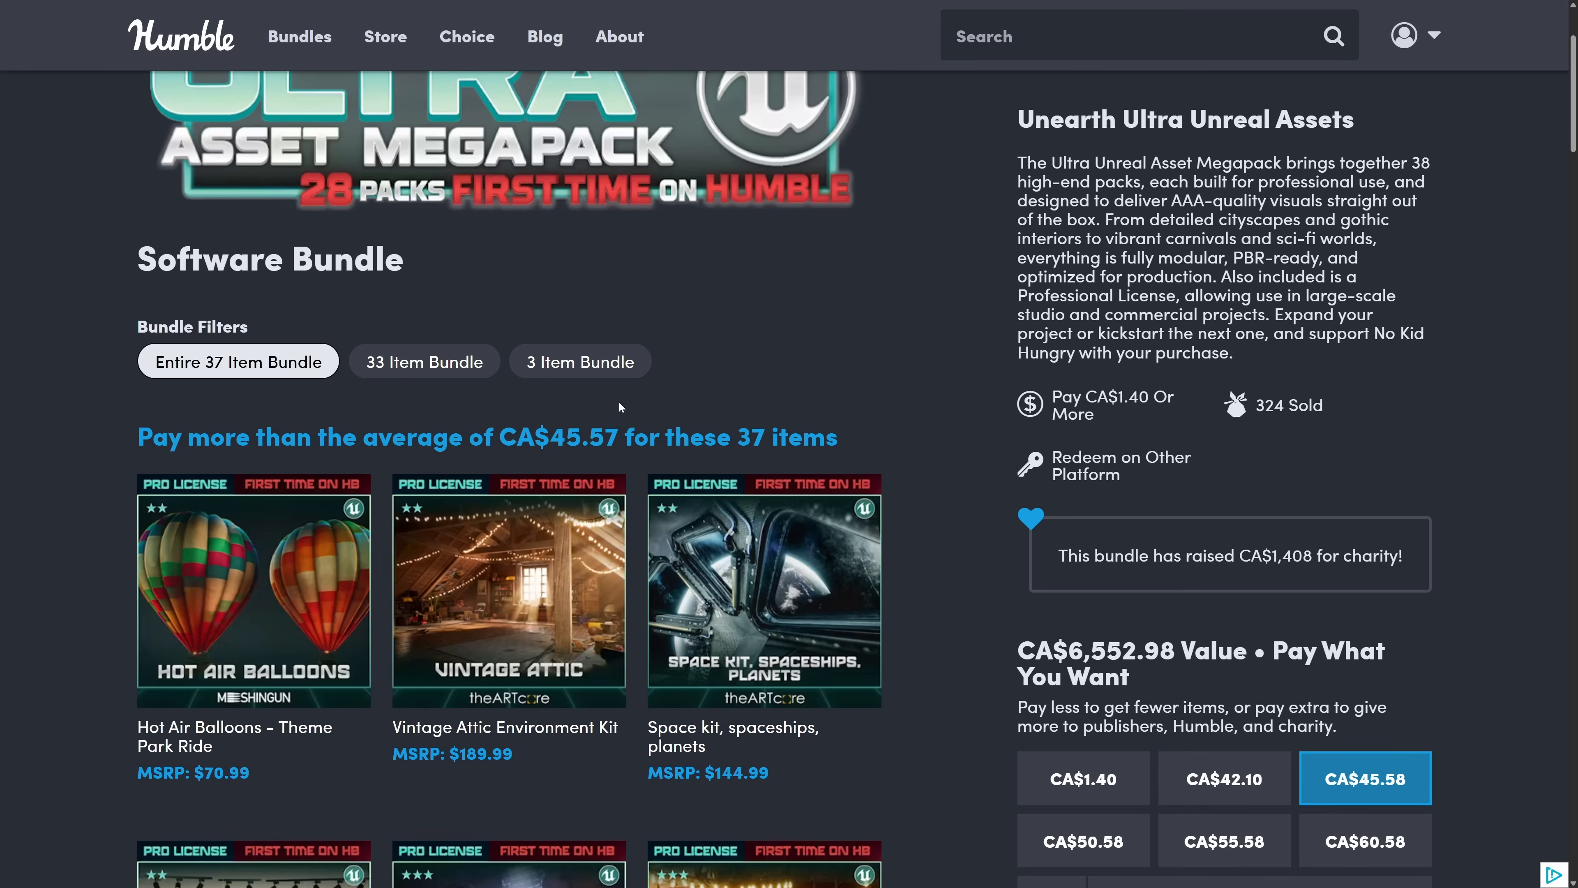
mouse_move(254, 592)
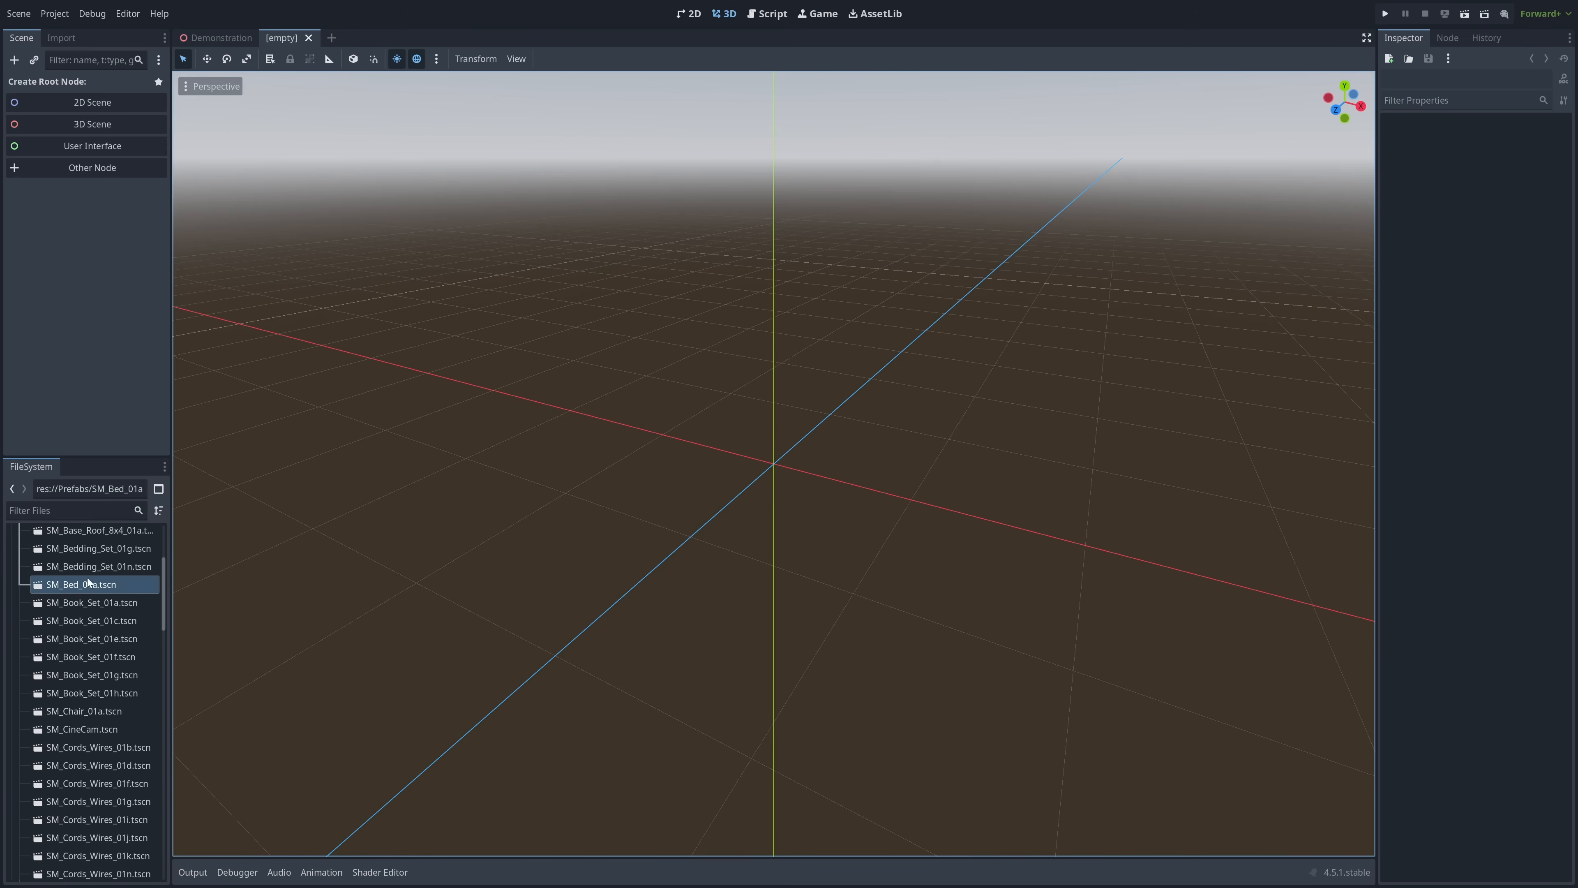
- Load the SM_Bed_01a.tscn bed prefab scene from Godot's FileSystem dock
double_click(82, 583)
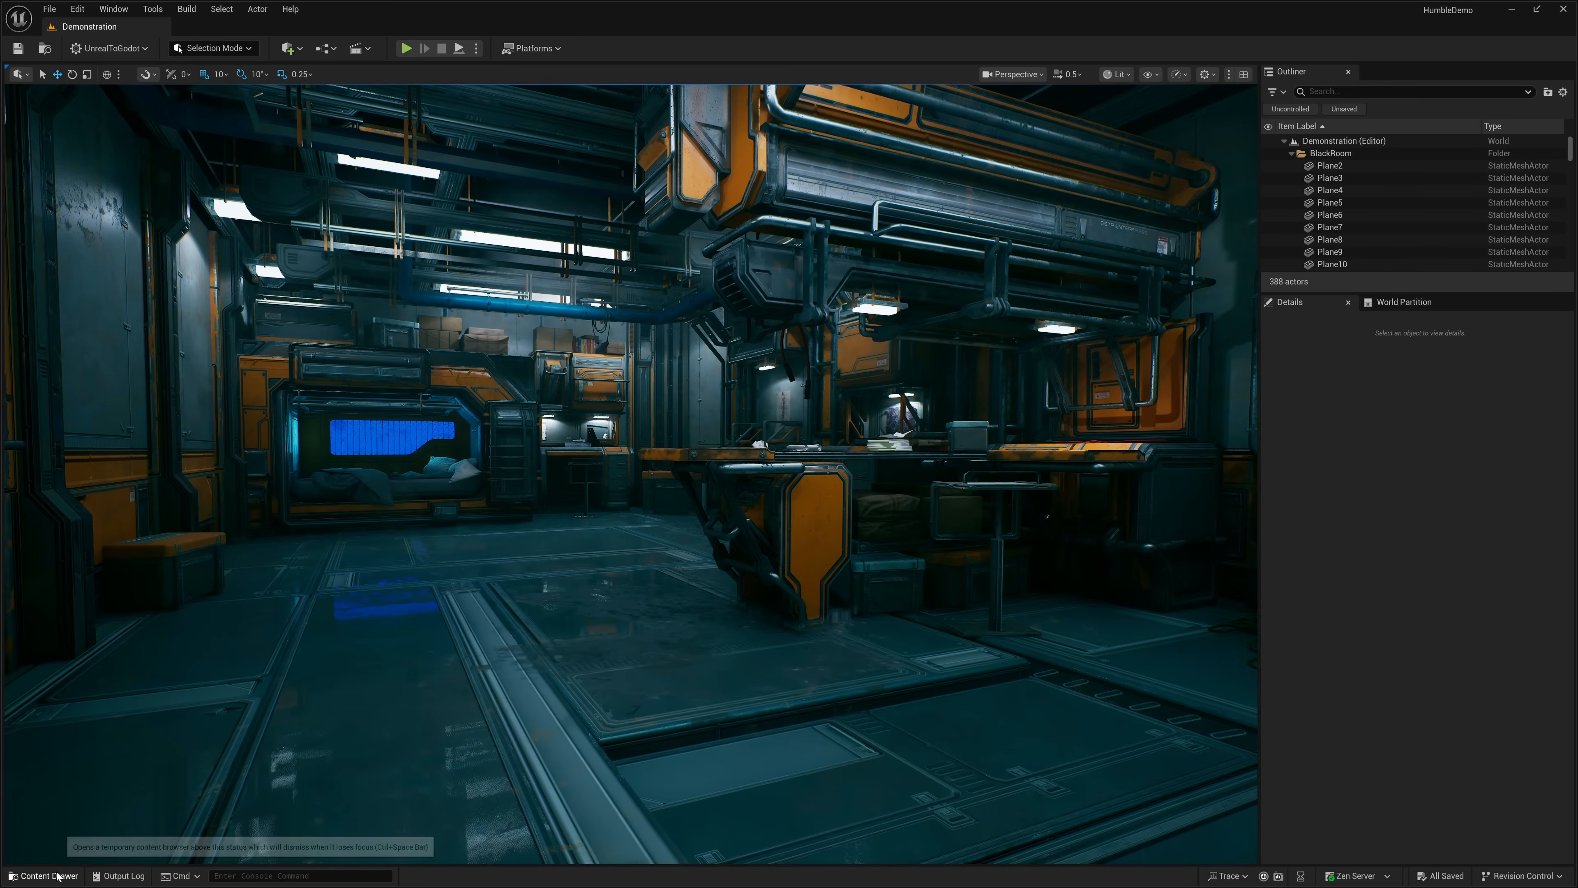
- Load LV_Overview_FoodandTruck from the Creepwood_Carnival_Meshingun FoodTruckAndShop folder
left_click(42, 875)
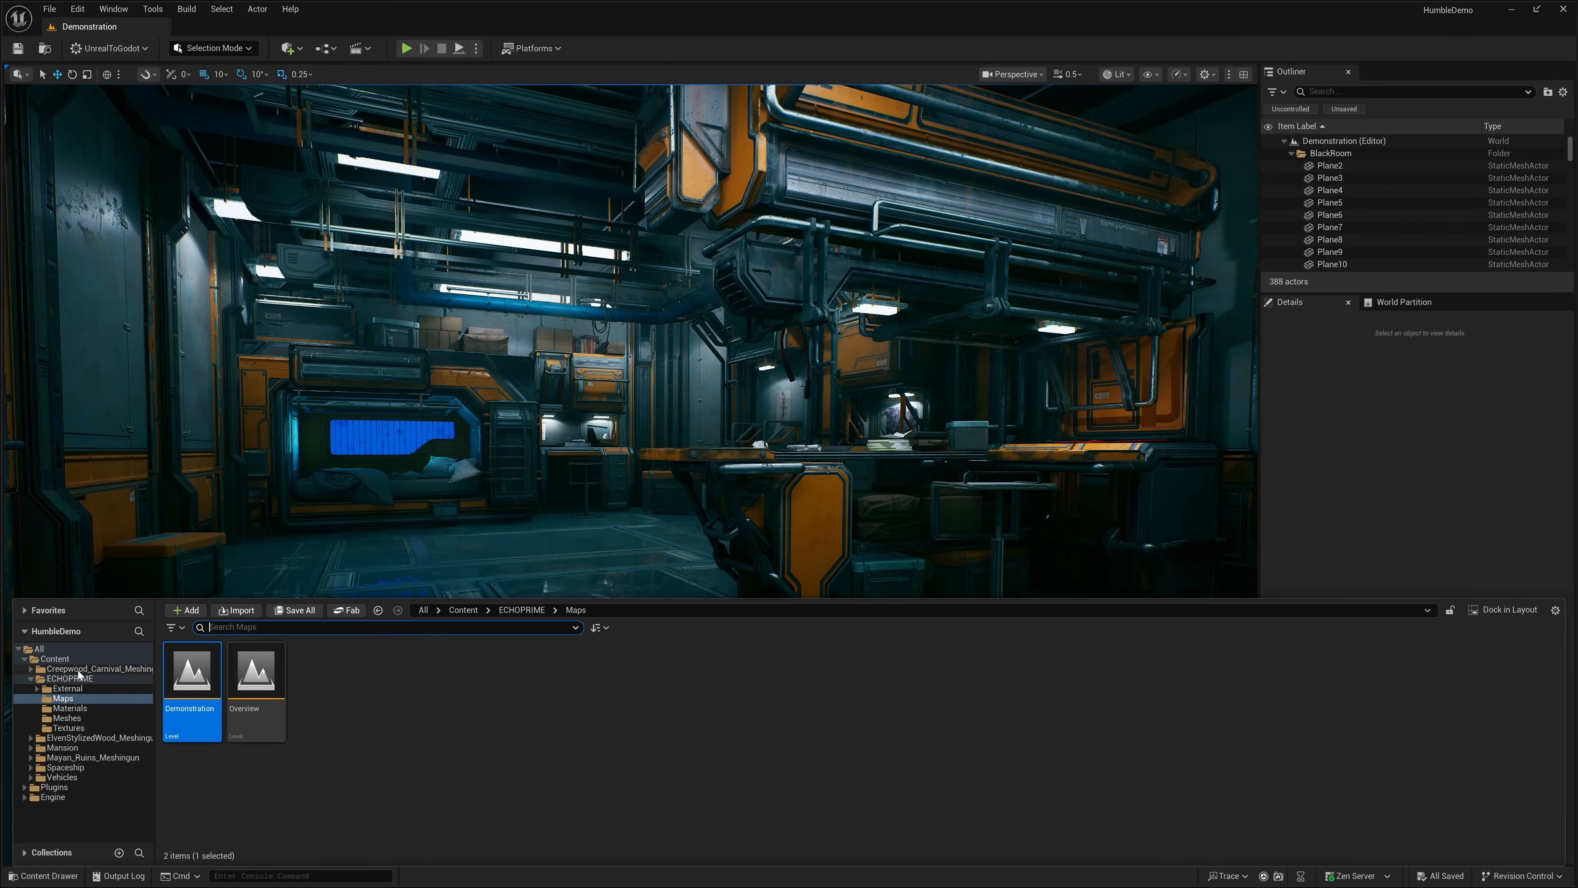
left_click(97, 668)
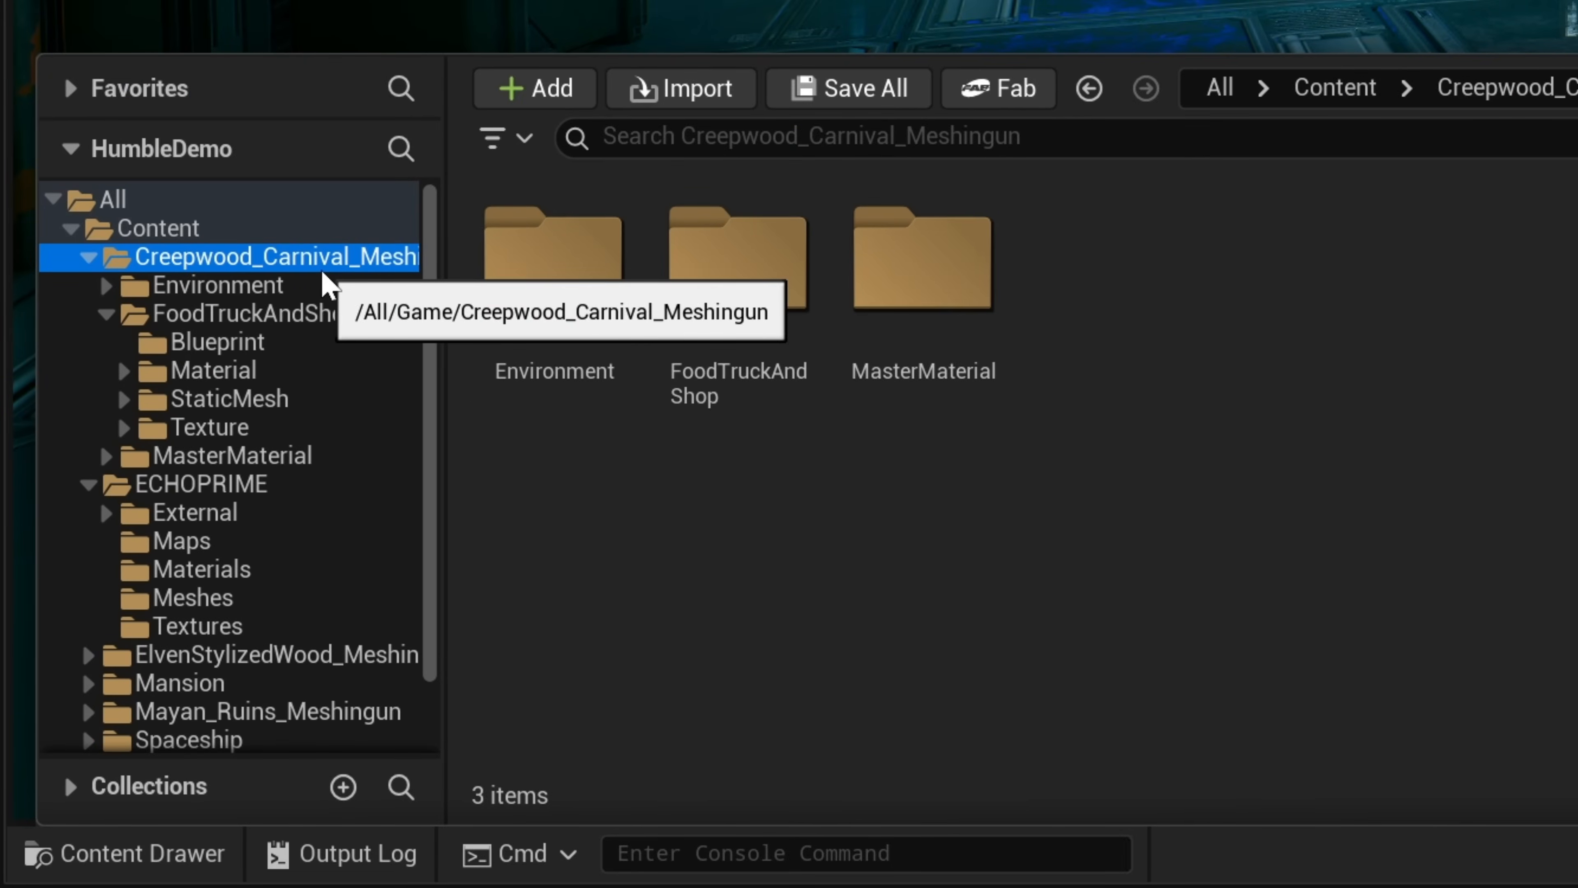
left_click(255, 313)
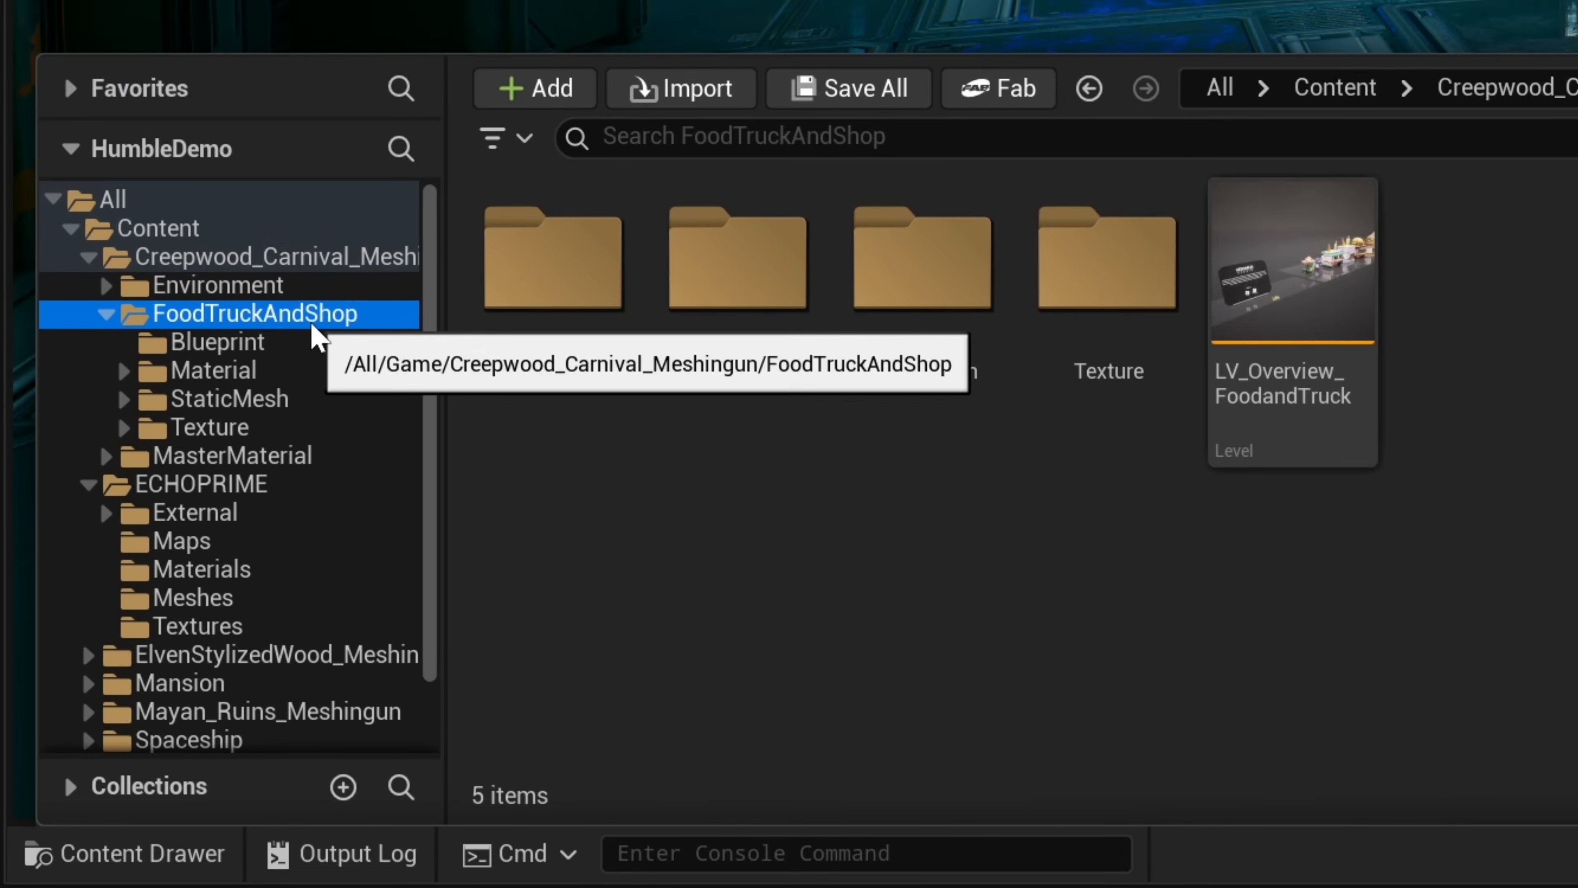
mouse_move(1294, 236)
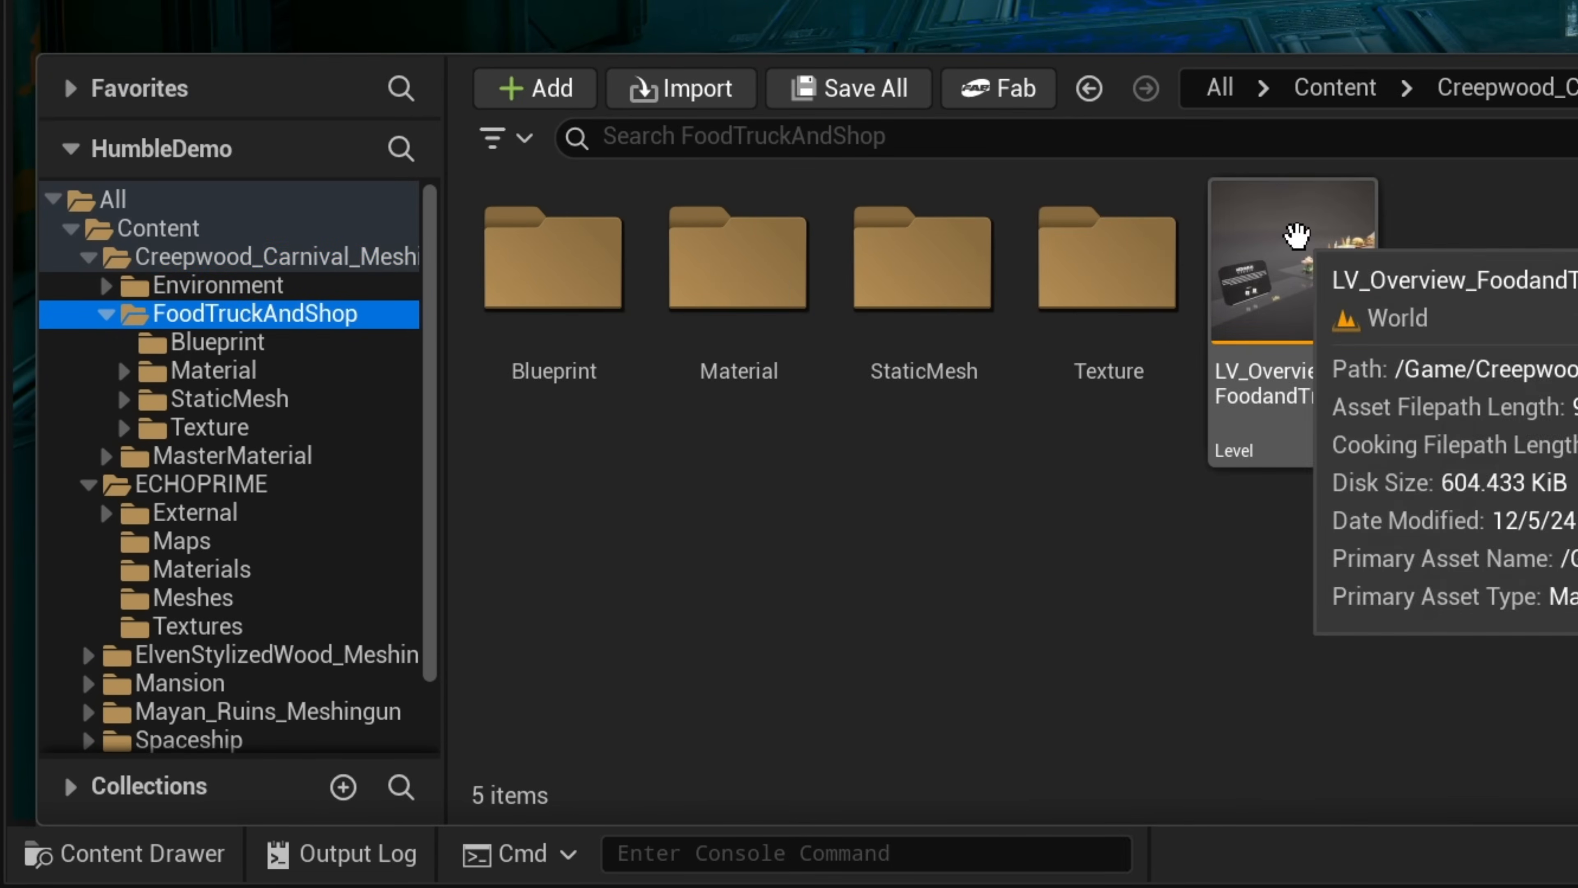
left_click(1292, 260)
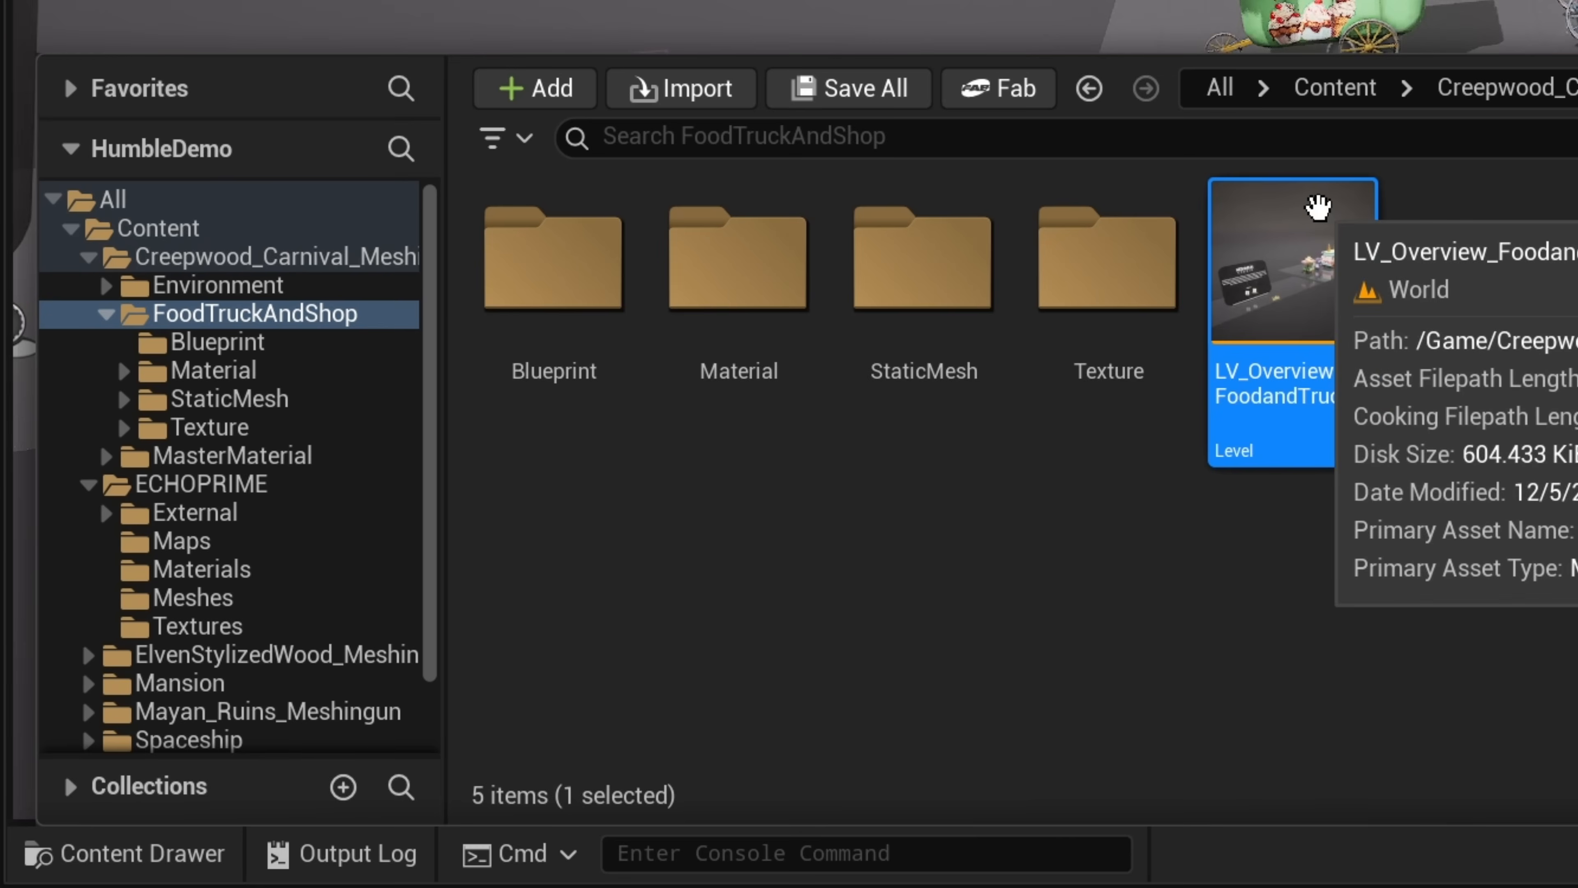
double_click(1292, 259)
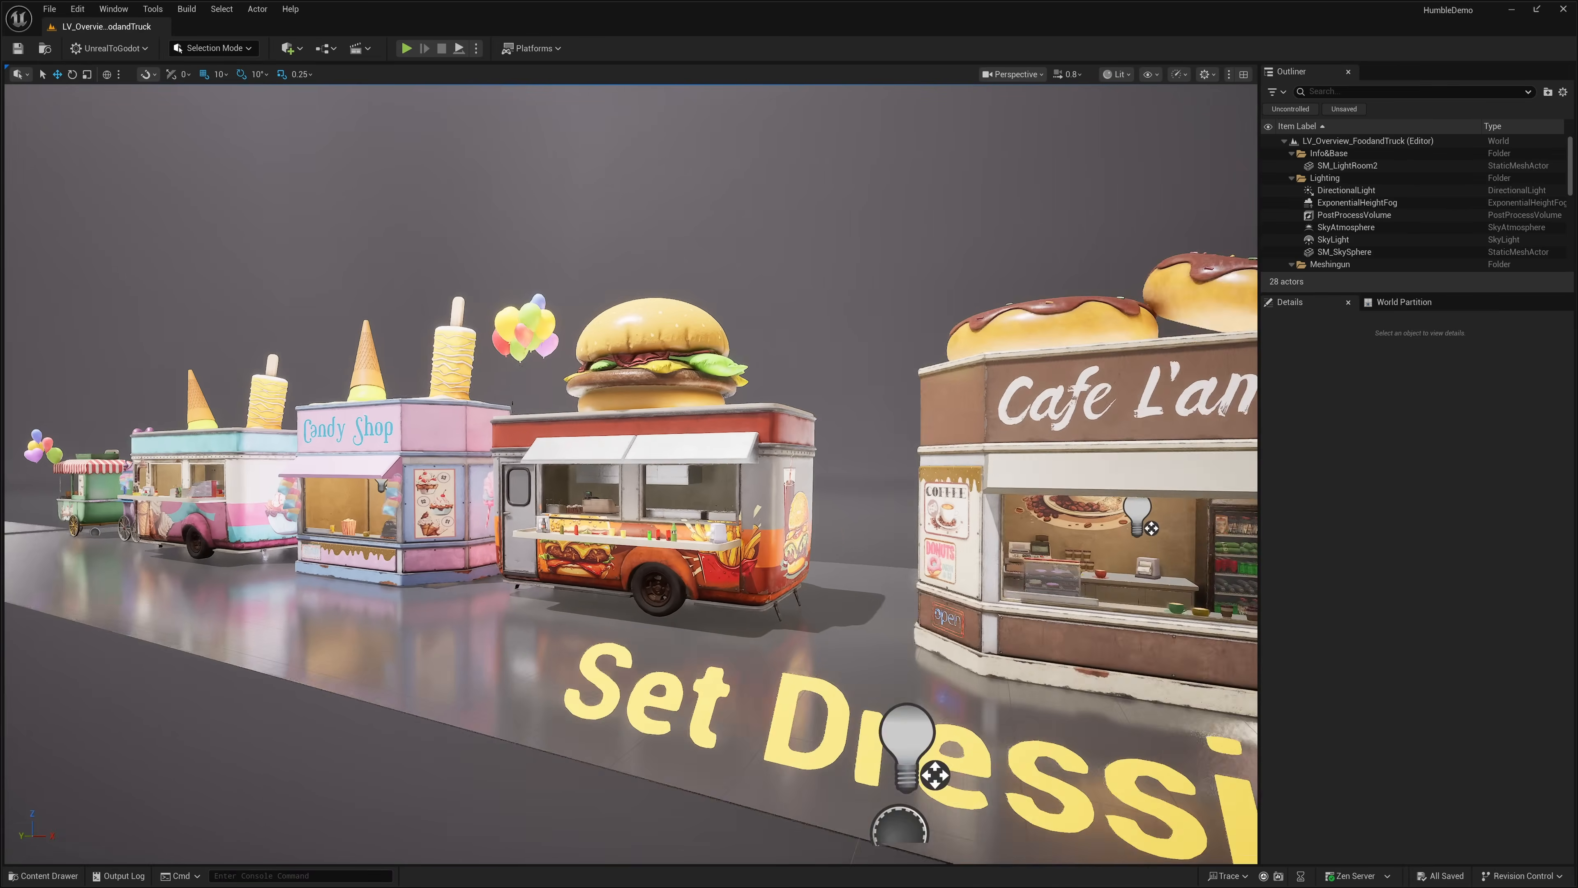
- Load LV_Elven_Stylized_Wood from the ElvenStylizedWood_Meshingun Map folder
left_click(42, 875)
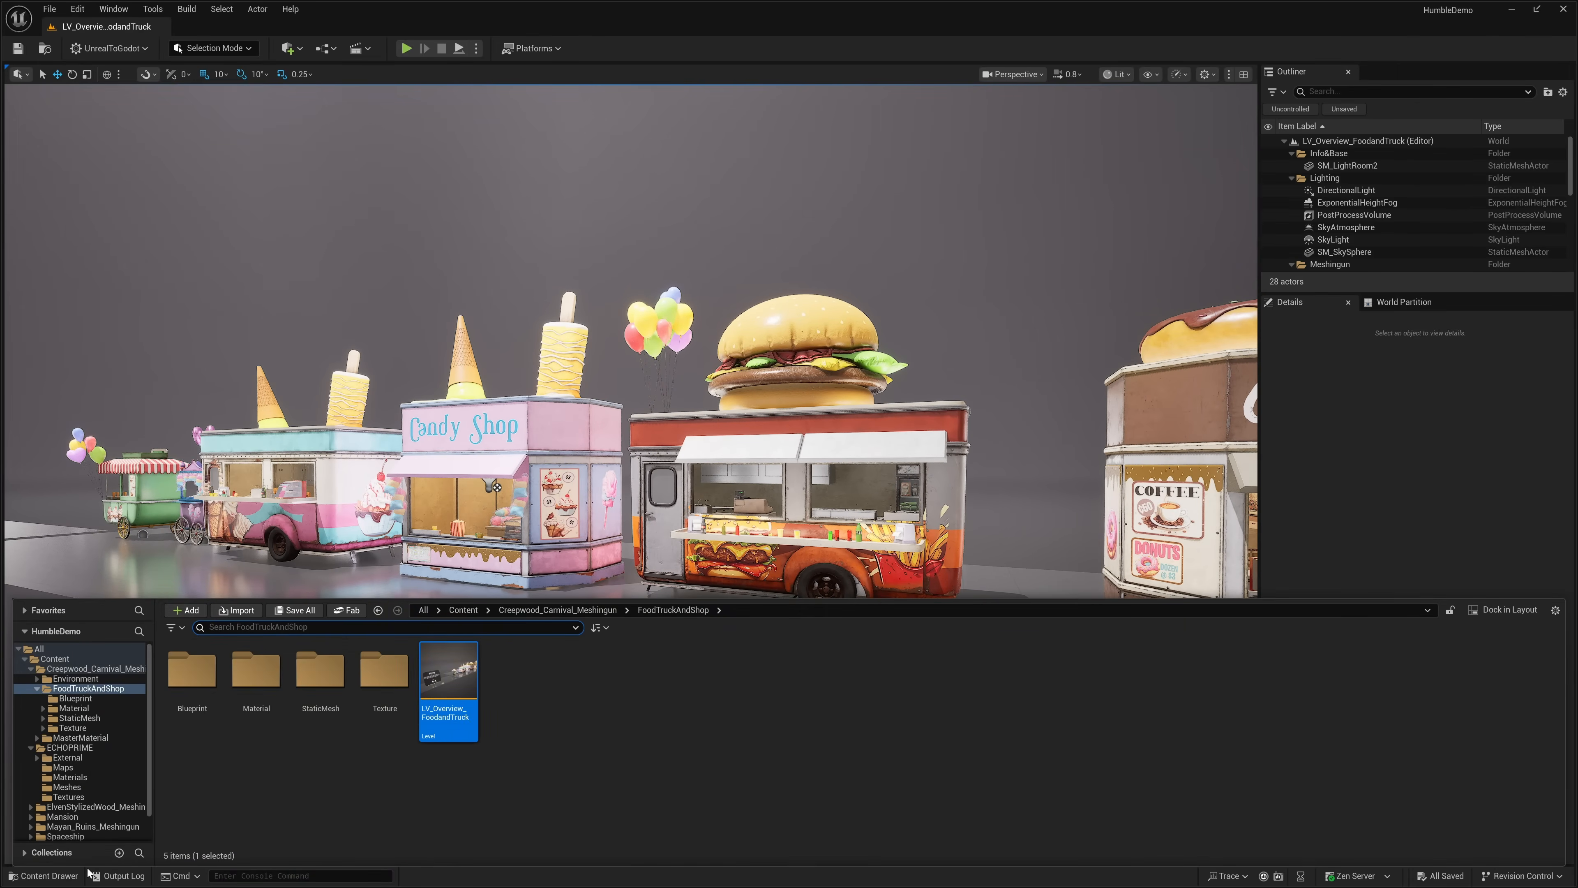
left_click(34, 689)
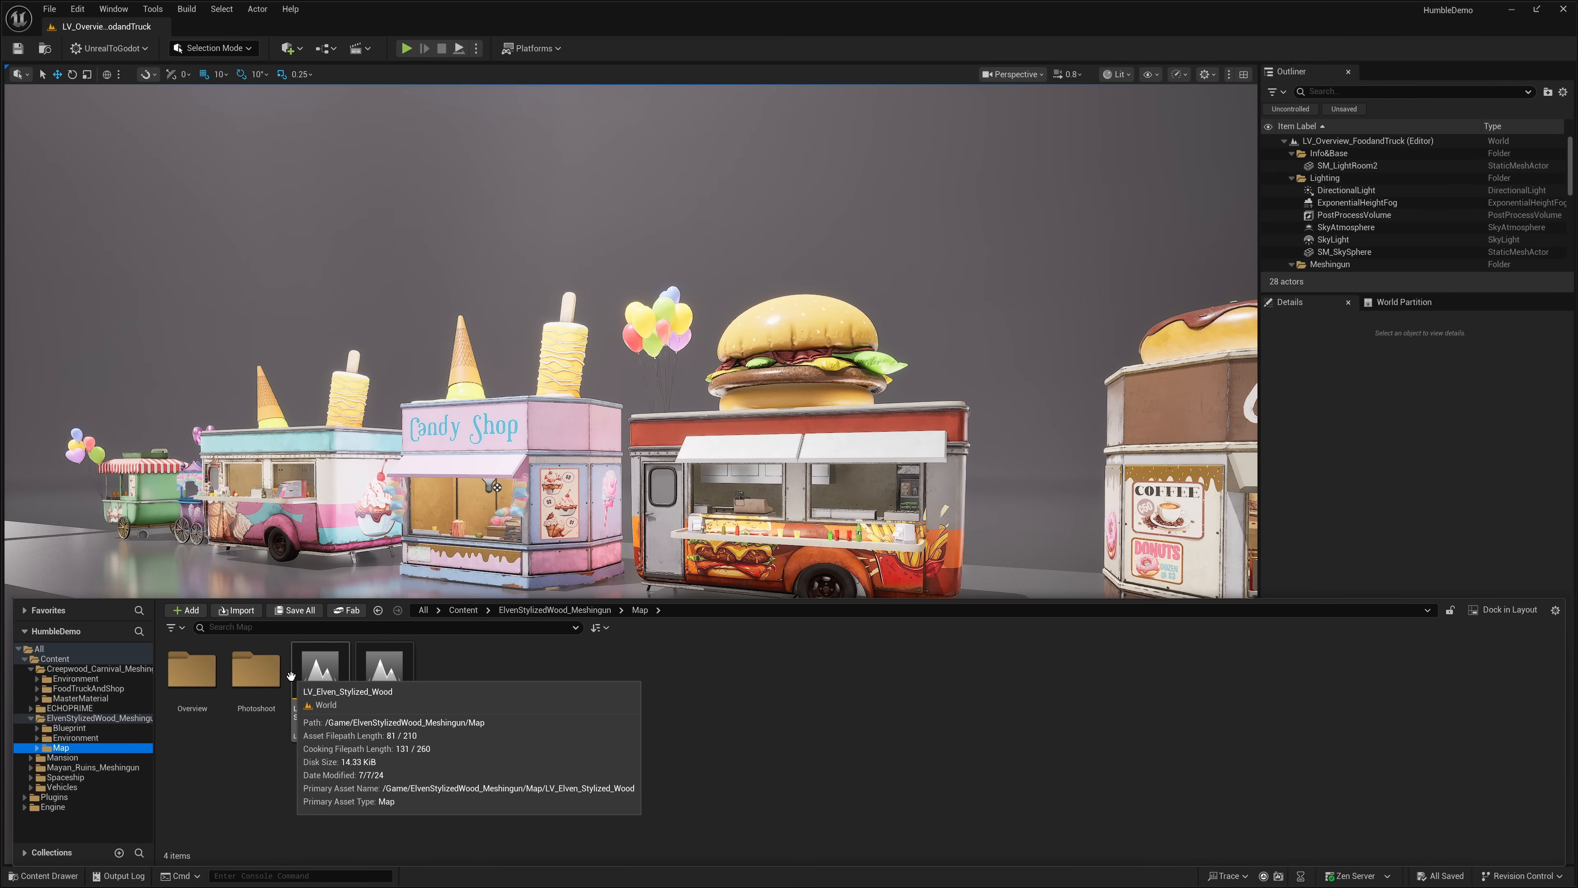
double_click(318, 669)
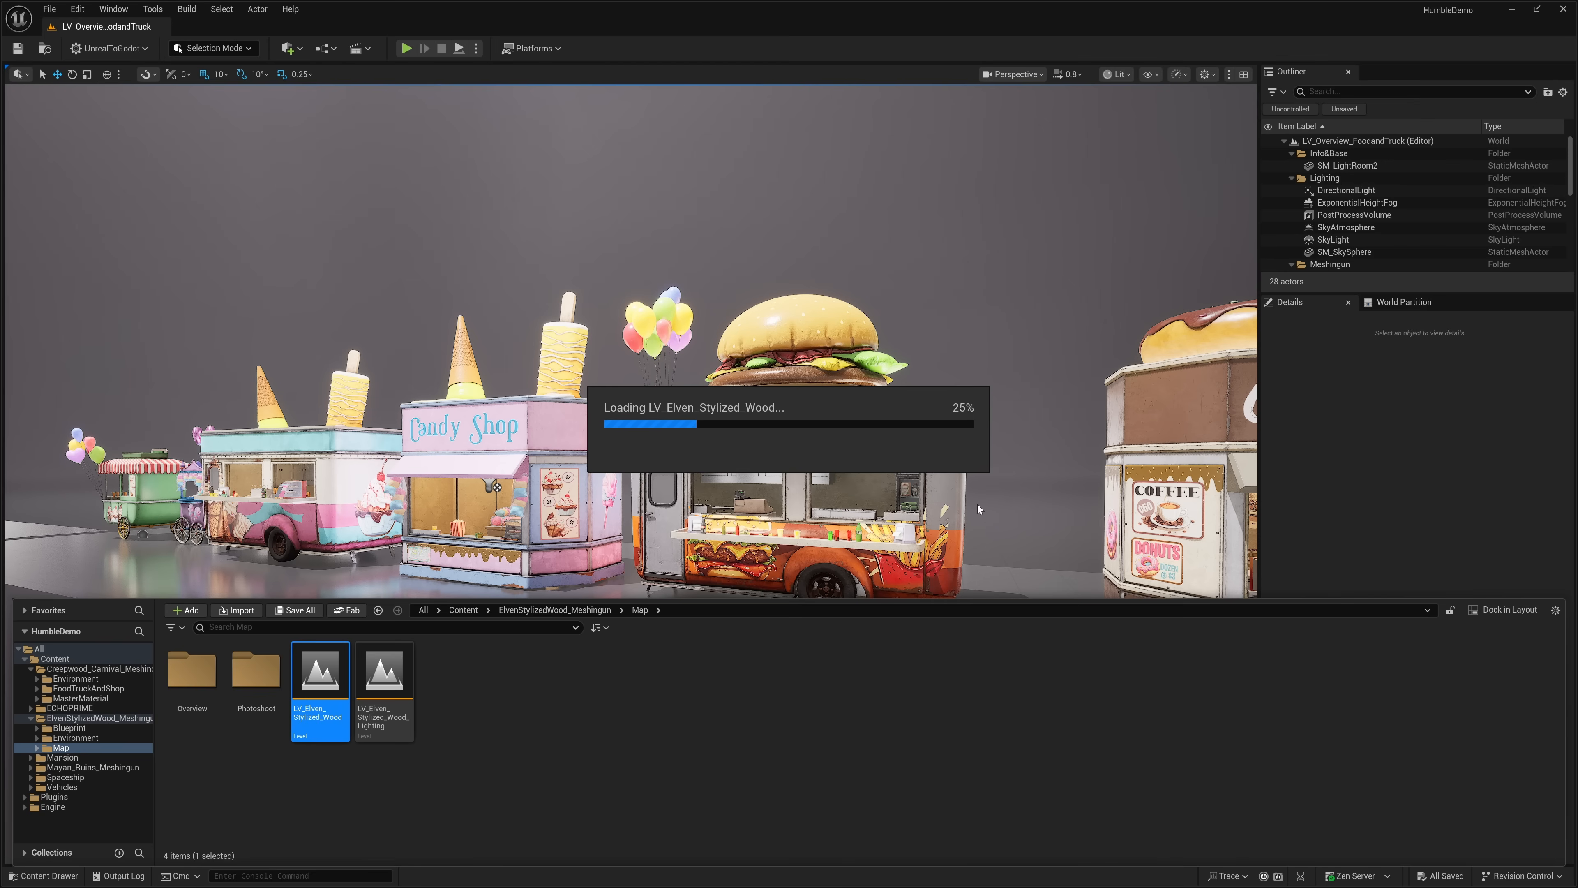
mouse_move(1058, 473)
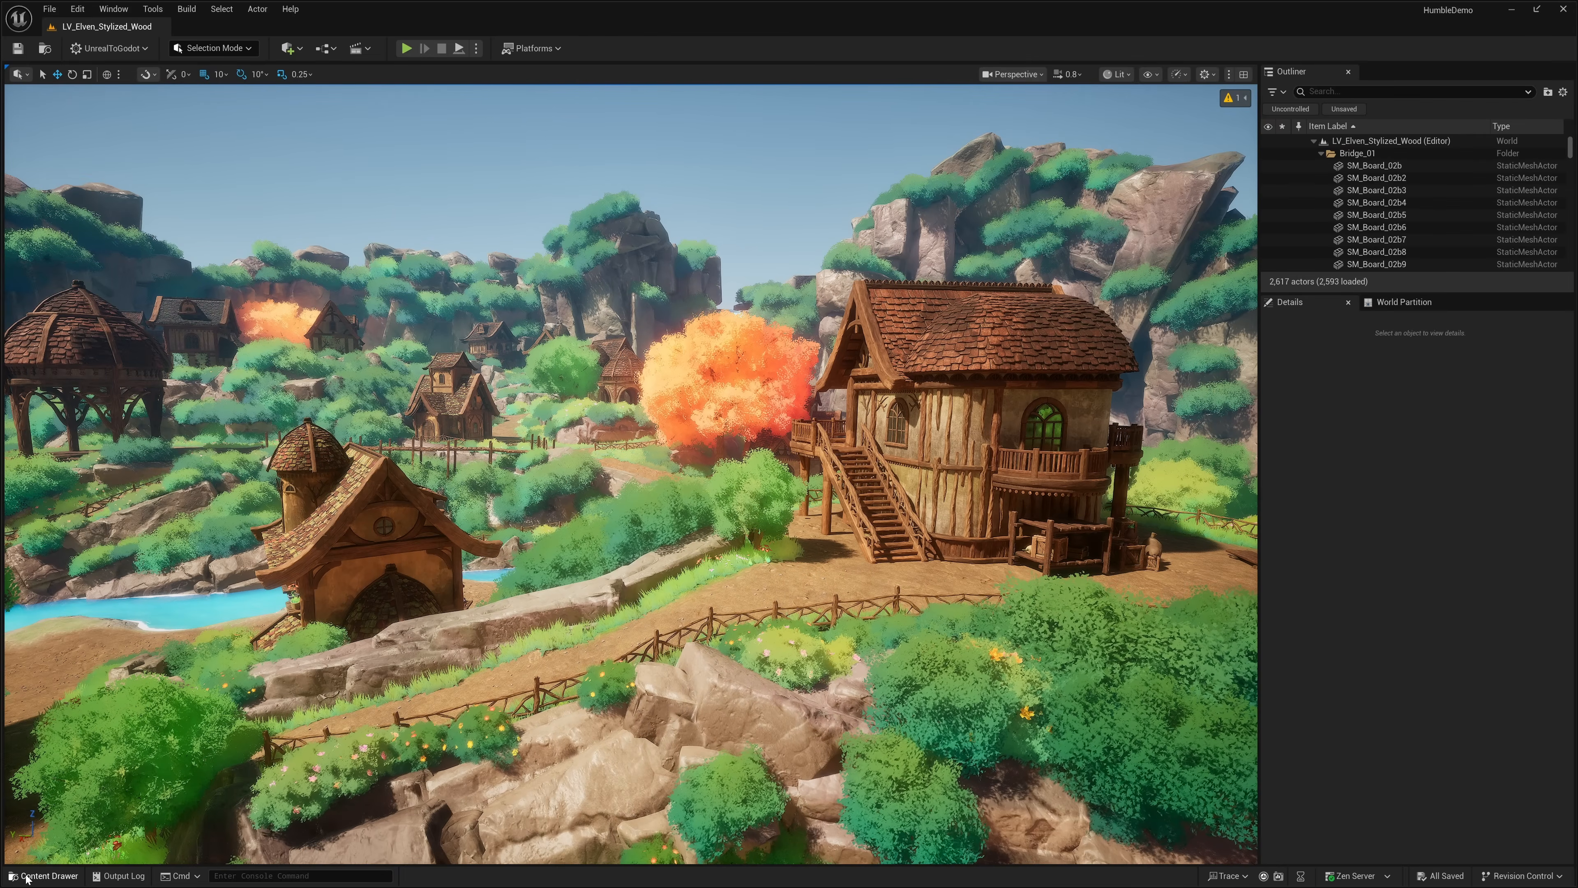
- Load the Demonstration level from the Mansion Maps folder, showing the candlelit hall
left_click(41, 874)
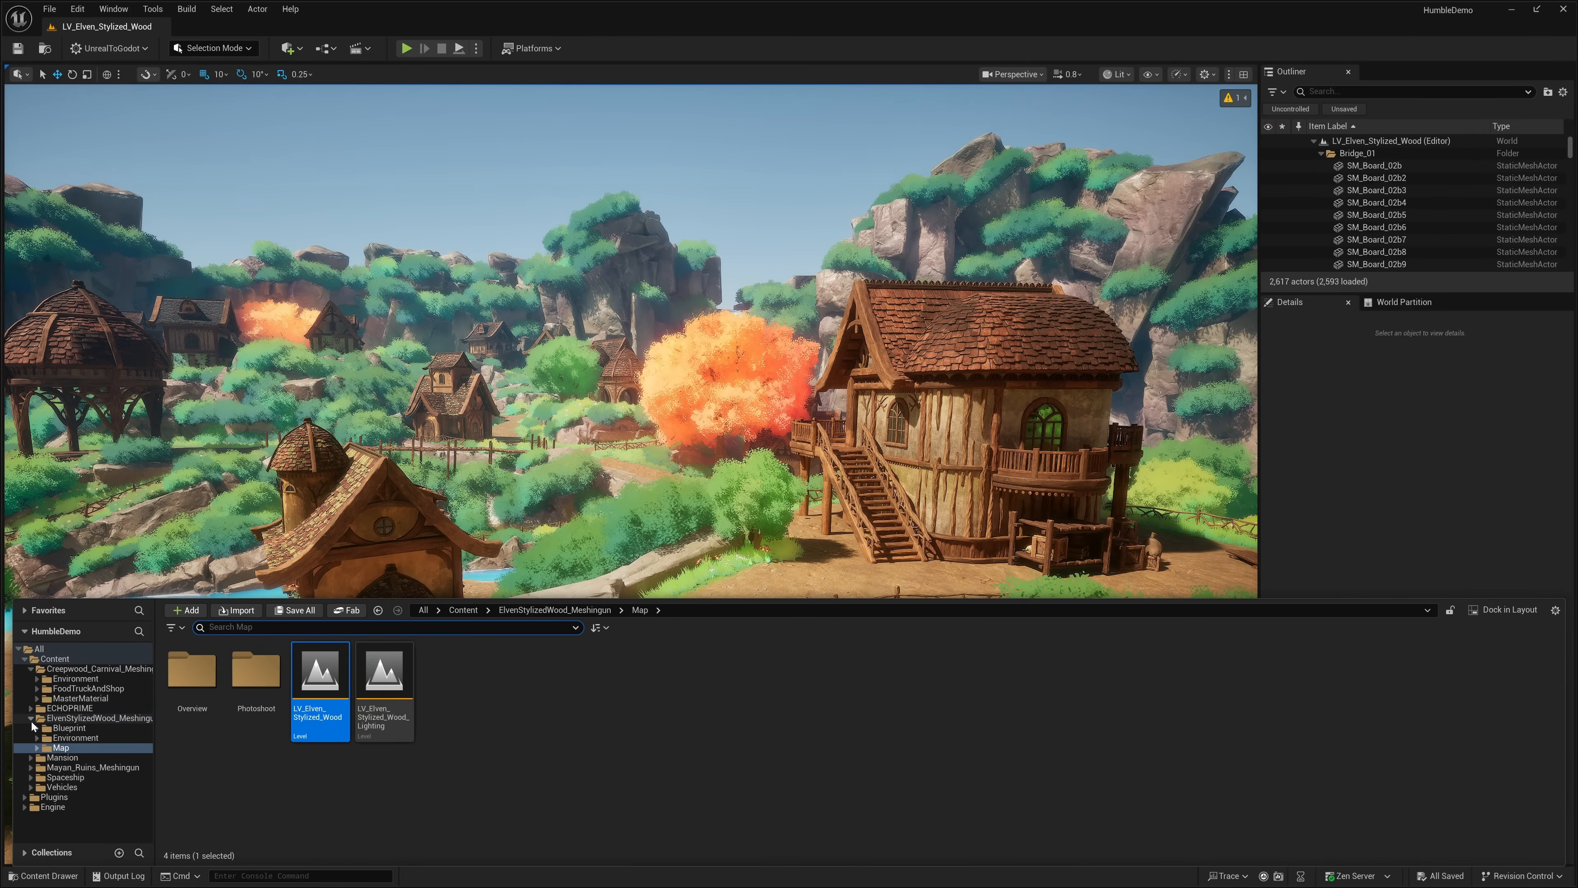
left_click(62, 728)
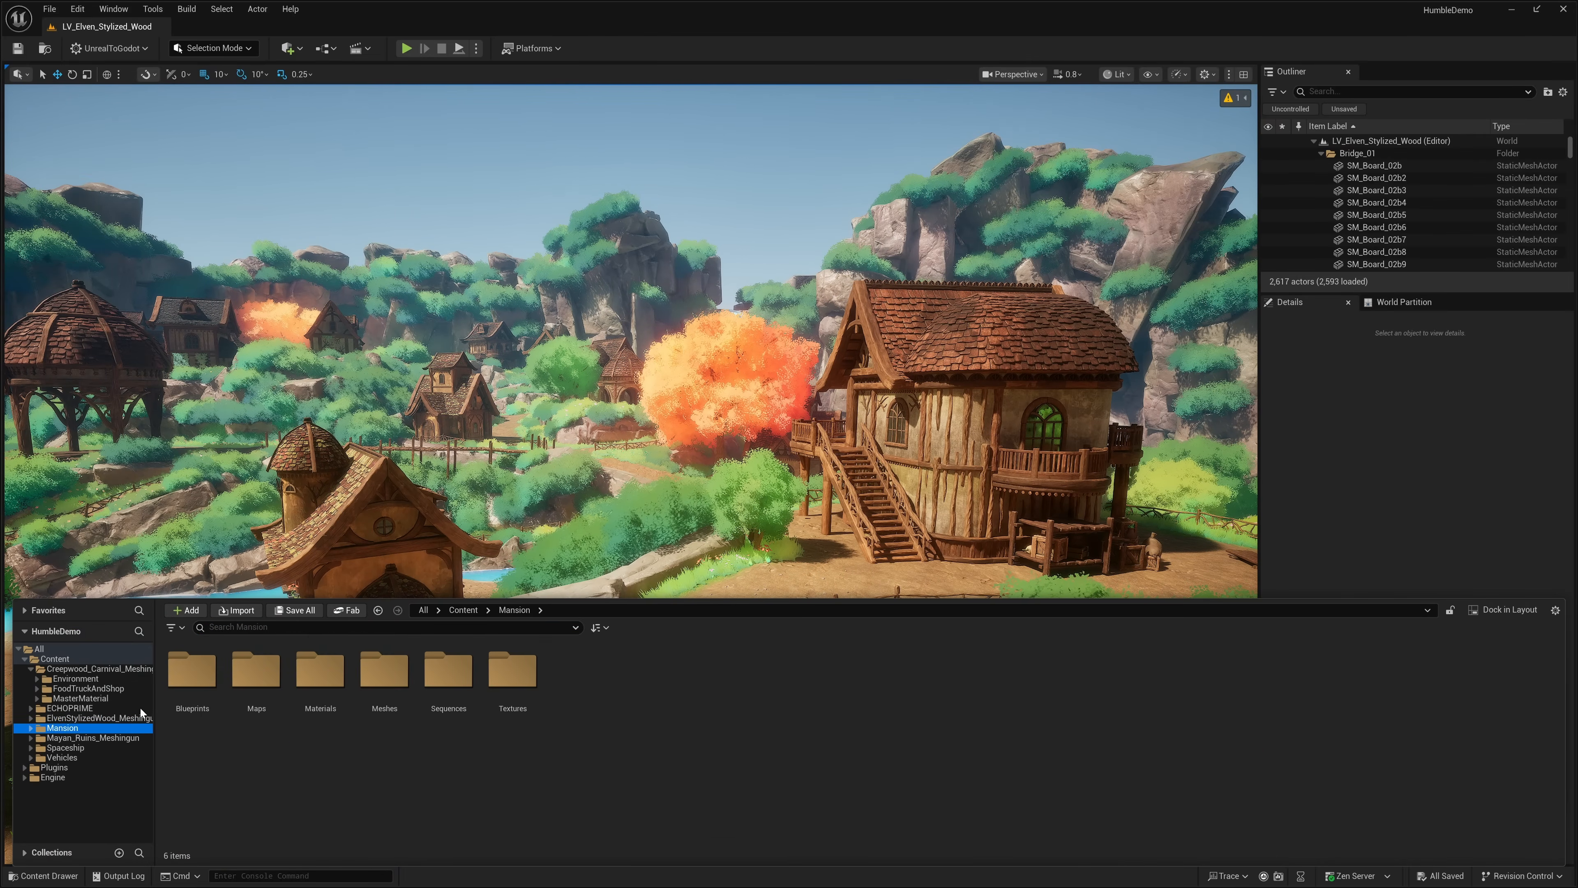
double_click(256, 669)
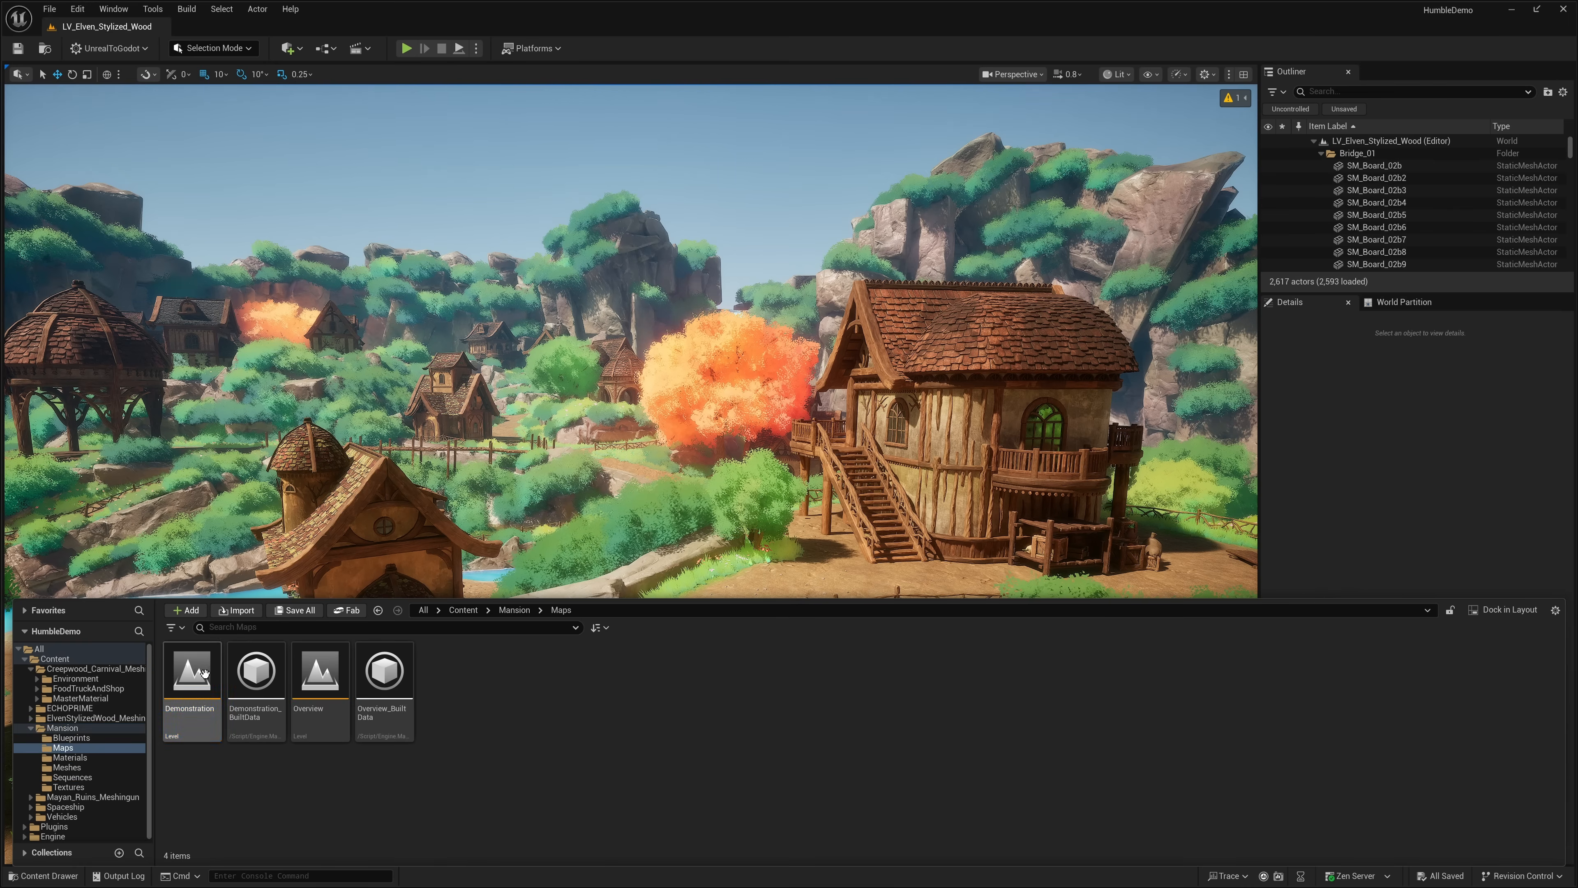
double_click(190, 672)
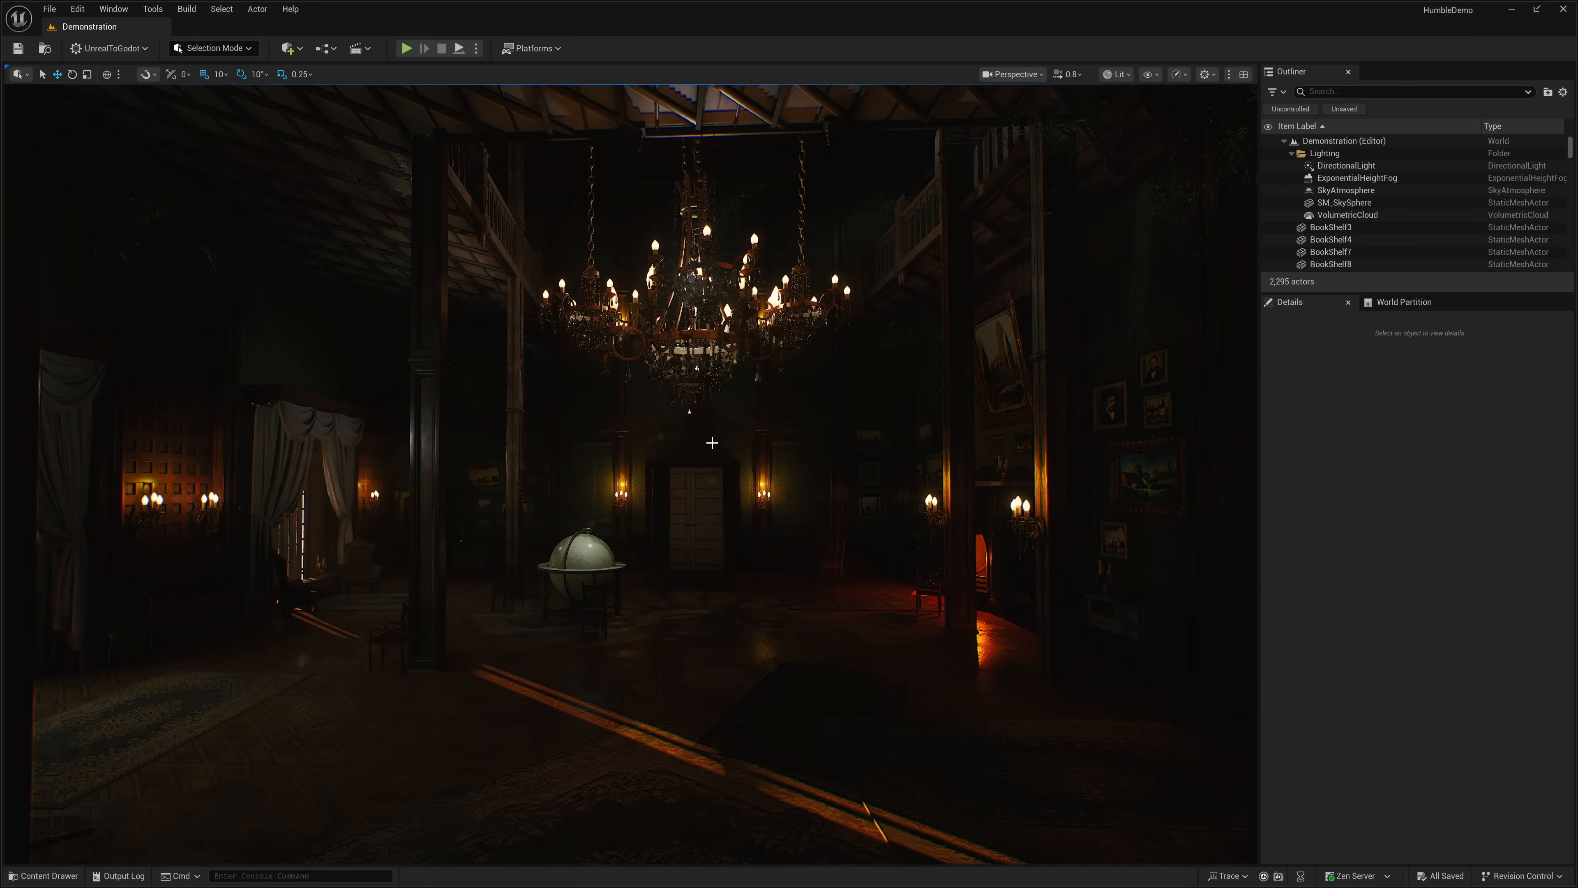
mouse_move(98, 804)
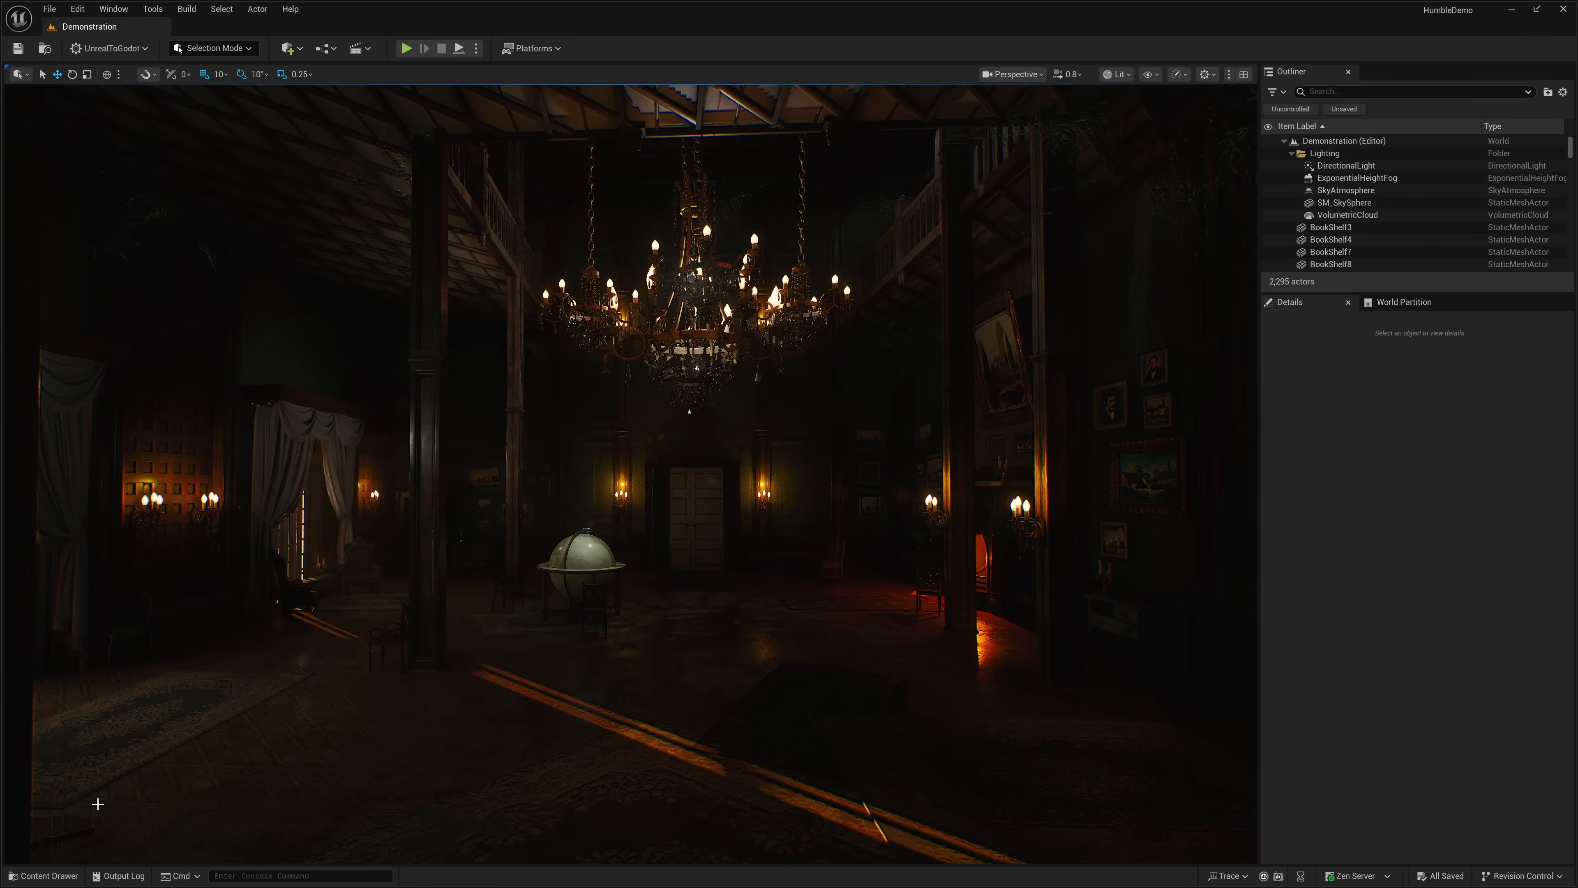
- Browse to the Mayan_Ruins_Meshingun Demo folder and pick LV_MayanTemple_Final
left_click(44, 875)
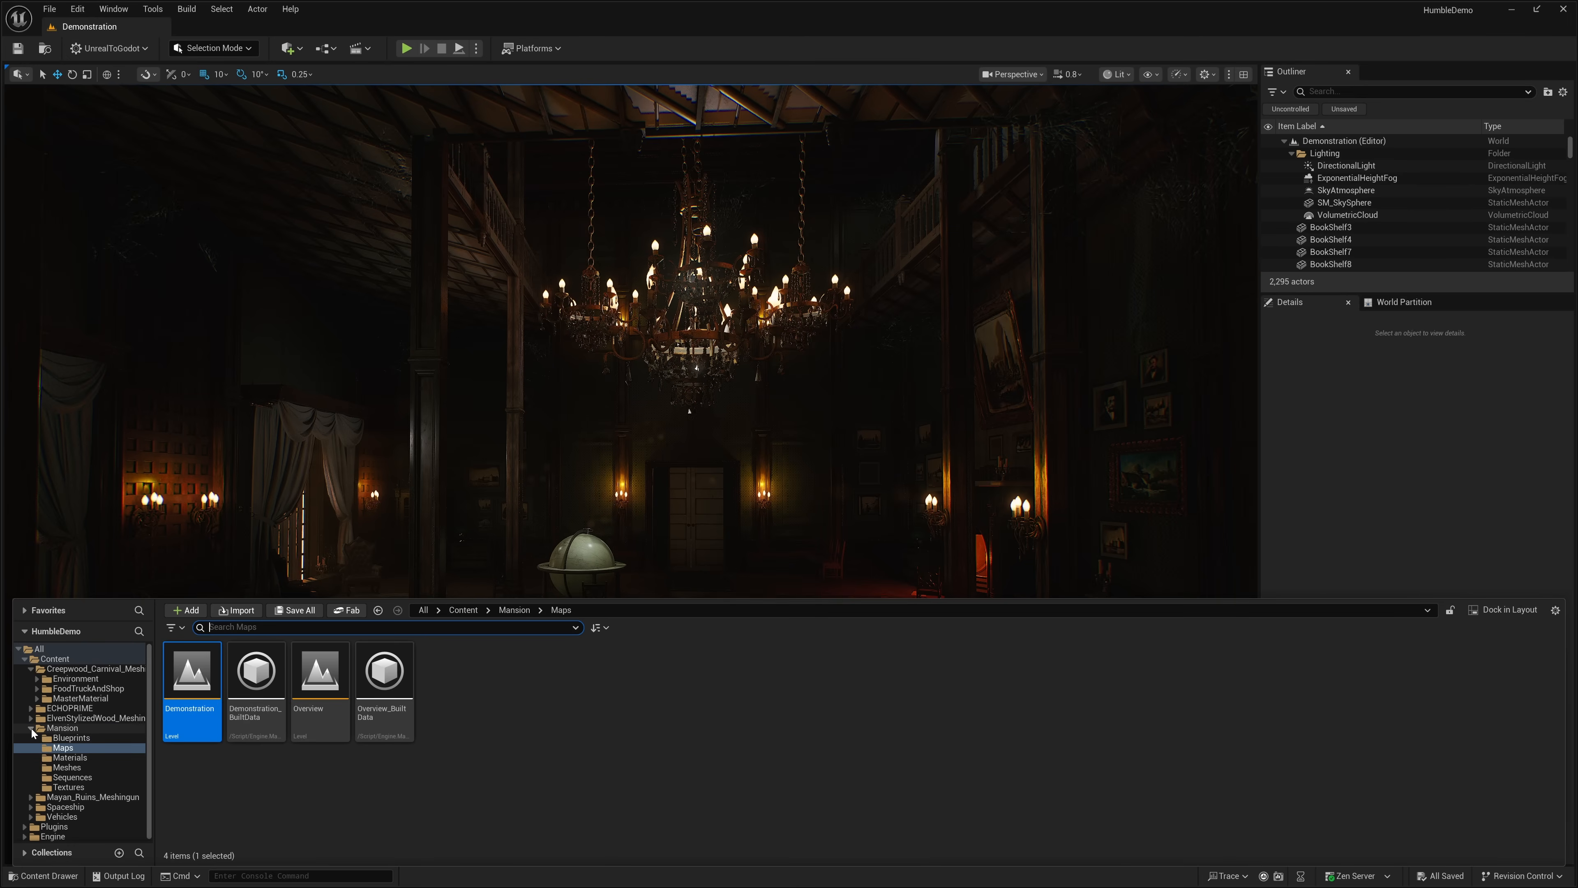
left_click(97, 737)
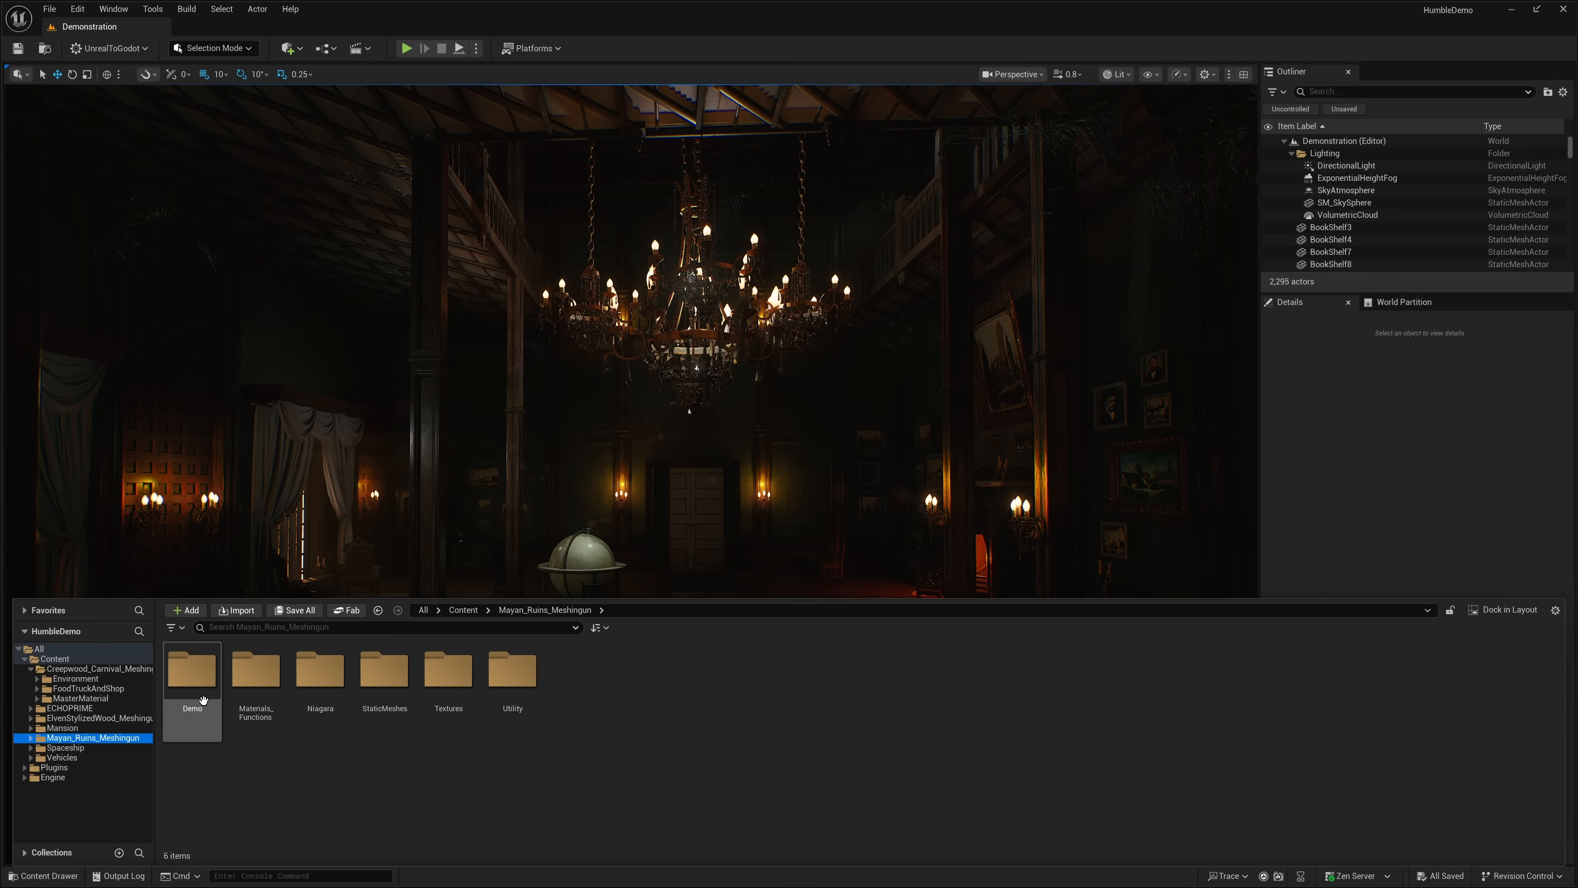
double_click(192, 669)
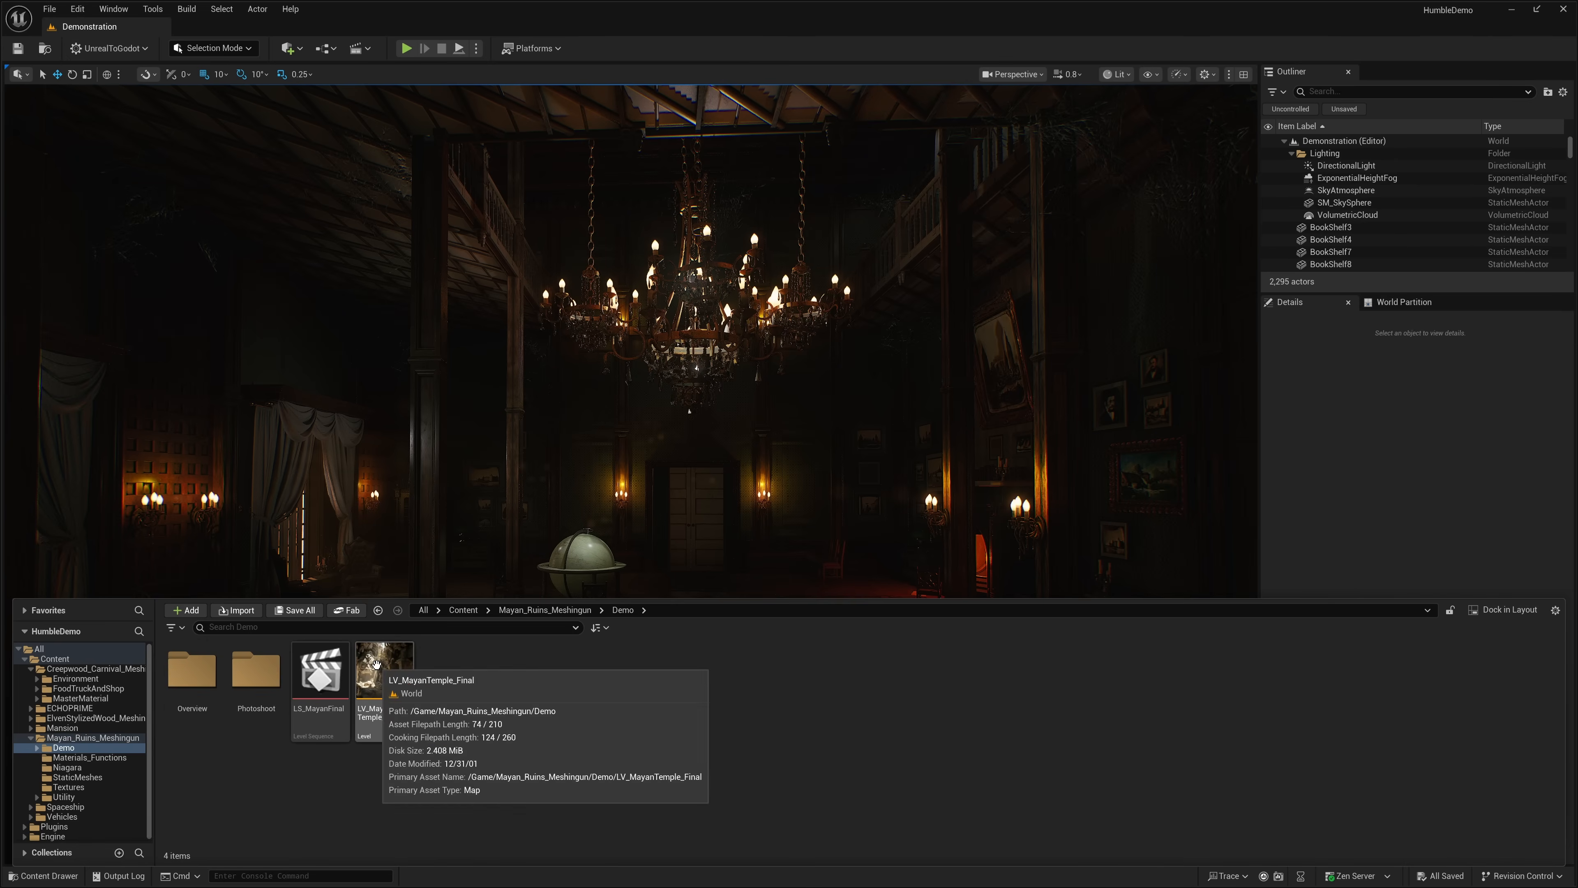
double_click(384, 668)
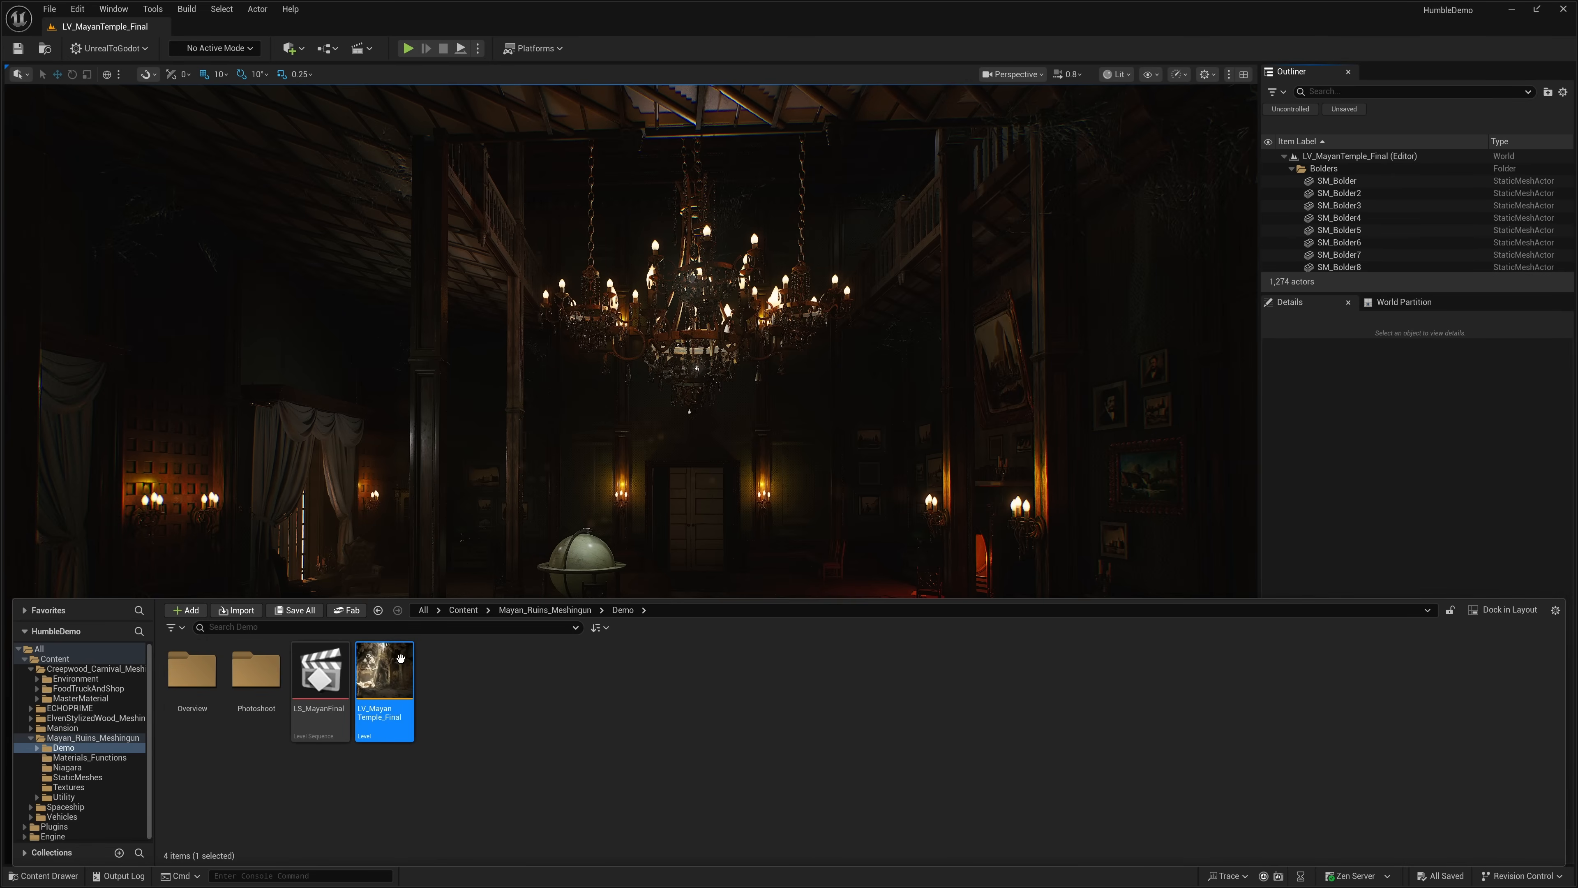
- Load LV_MayanTemple_Final into the viewport, showing the carved stone face in tree roots
double_click(384, 668)
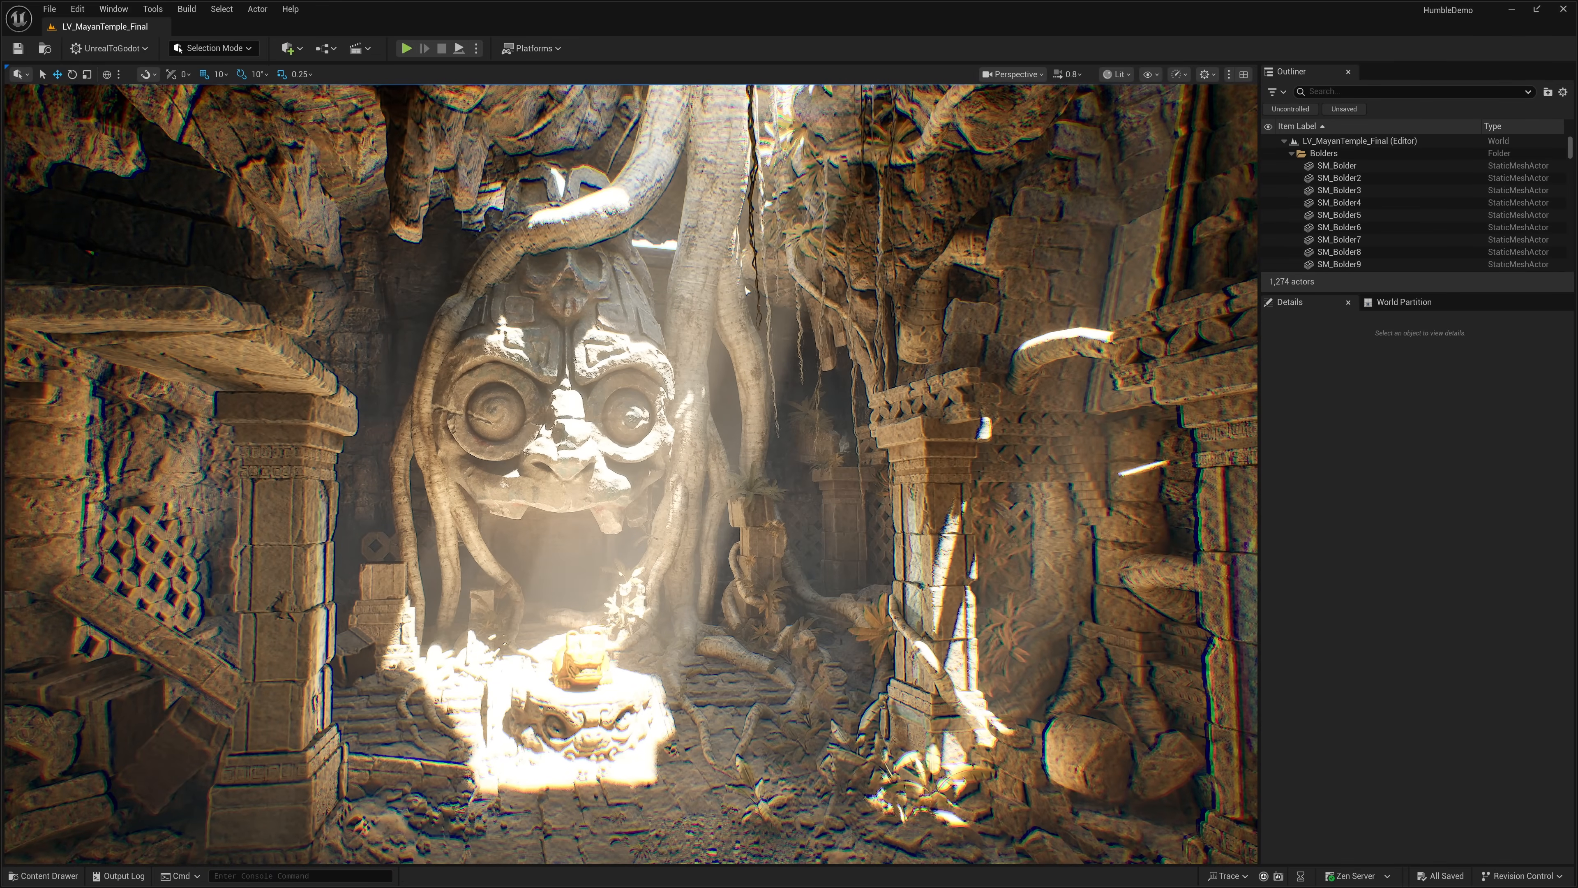
left_click(42, 875)
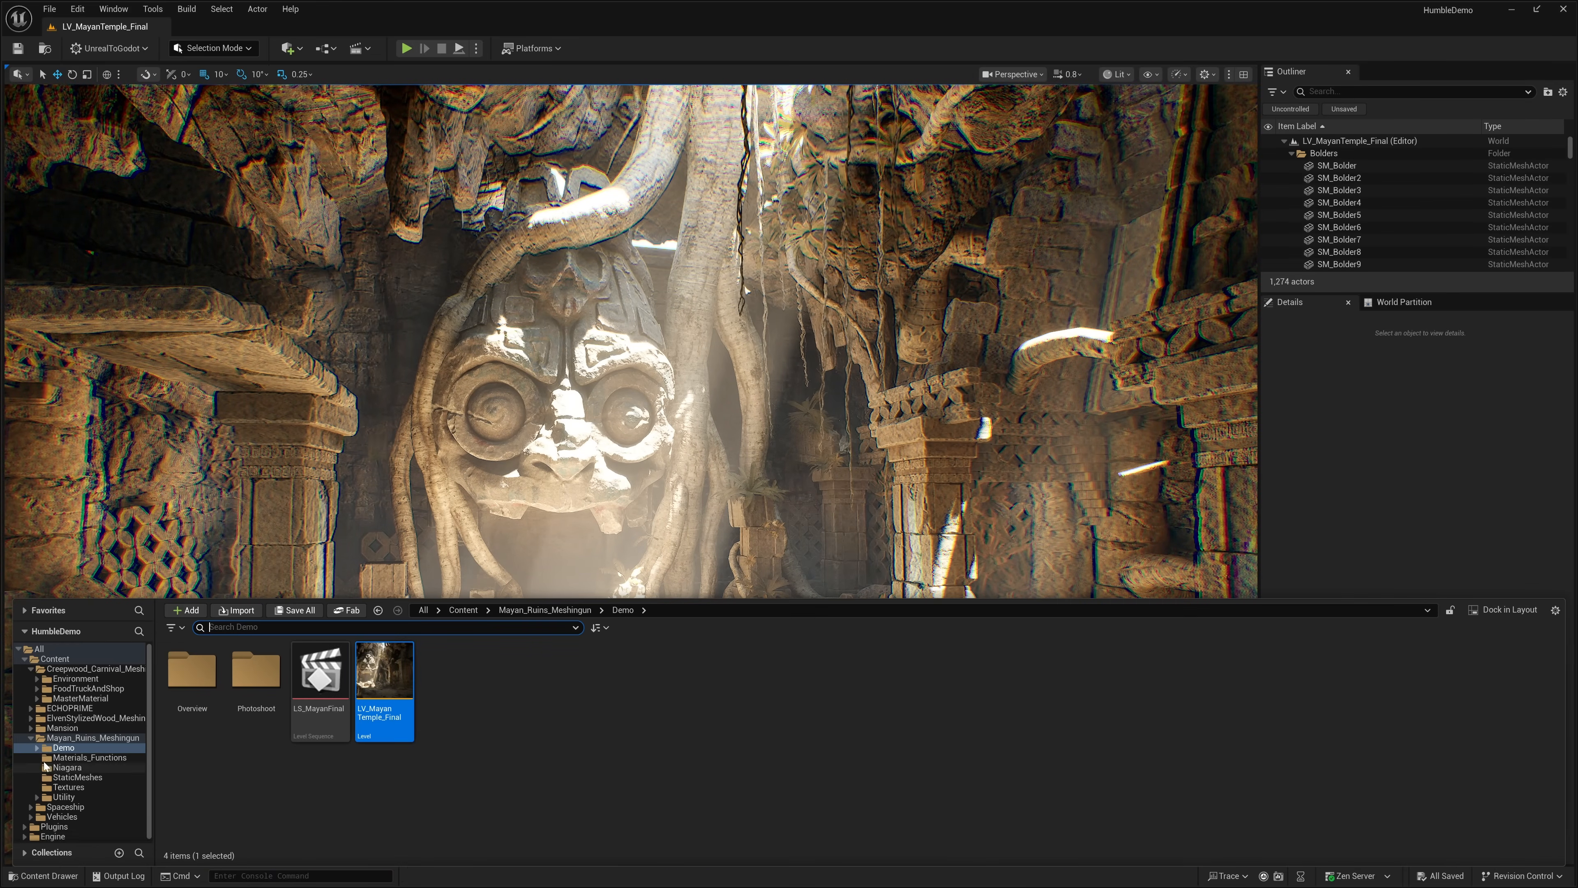
- Browse into the Spaceship pack's Map folder holding the cockpit Overview level
left_click(64, 748)
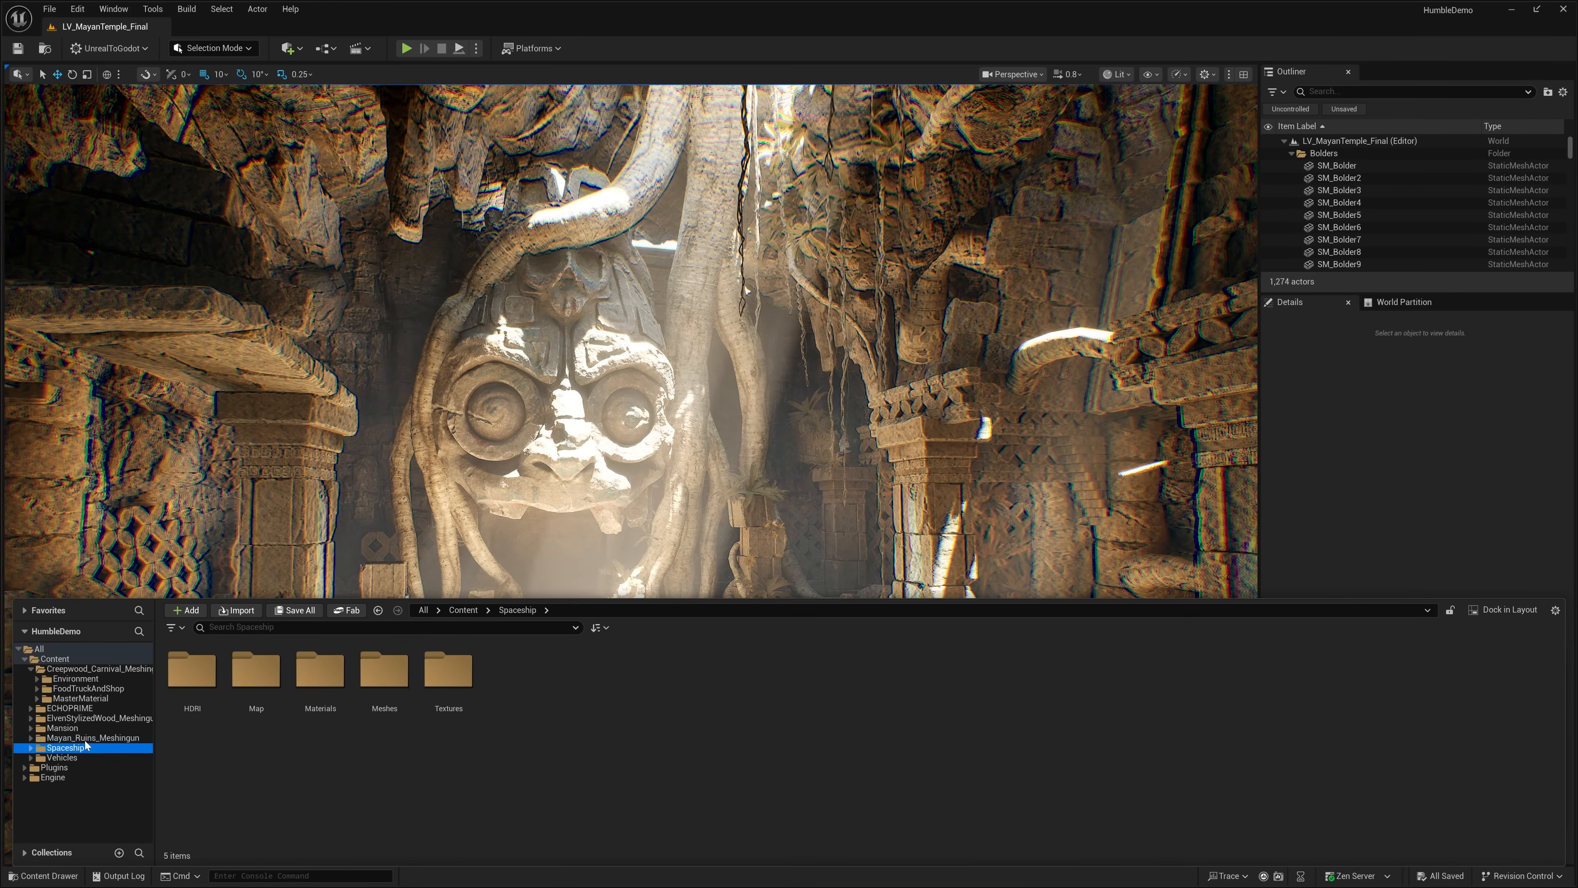
left_click(256, 669)
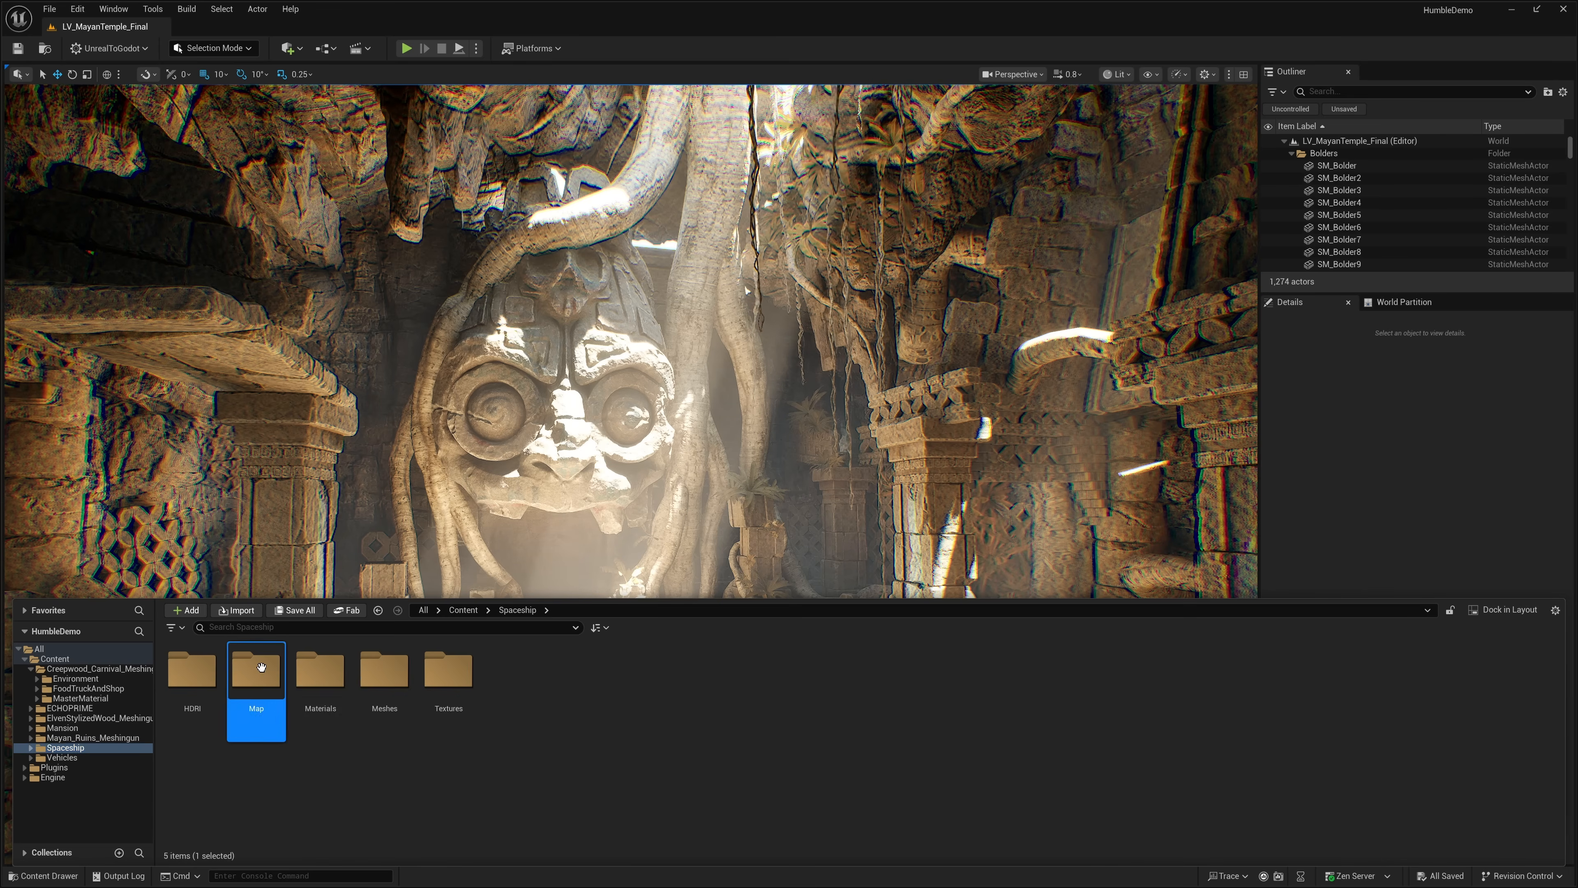
double_click(256, 667)
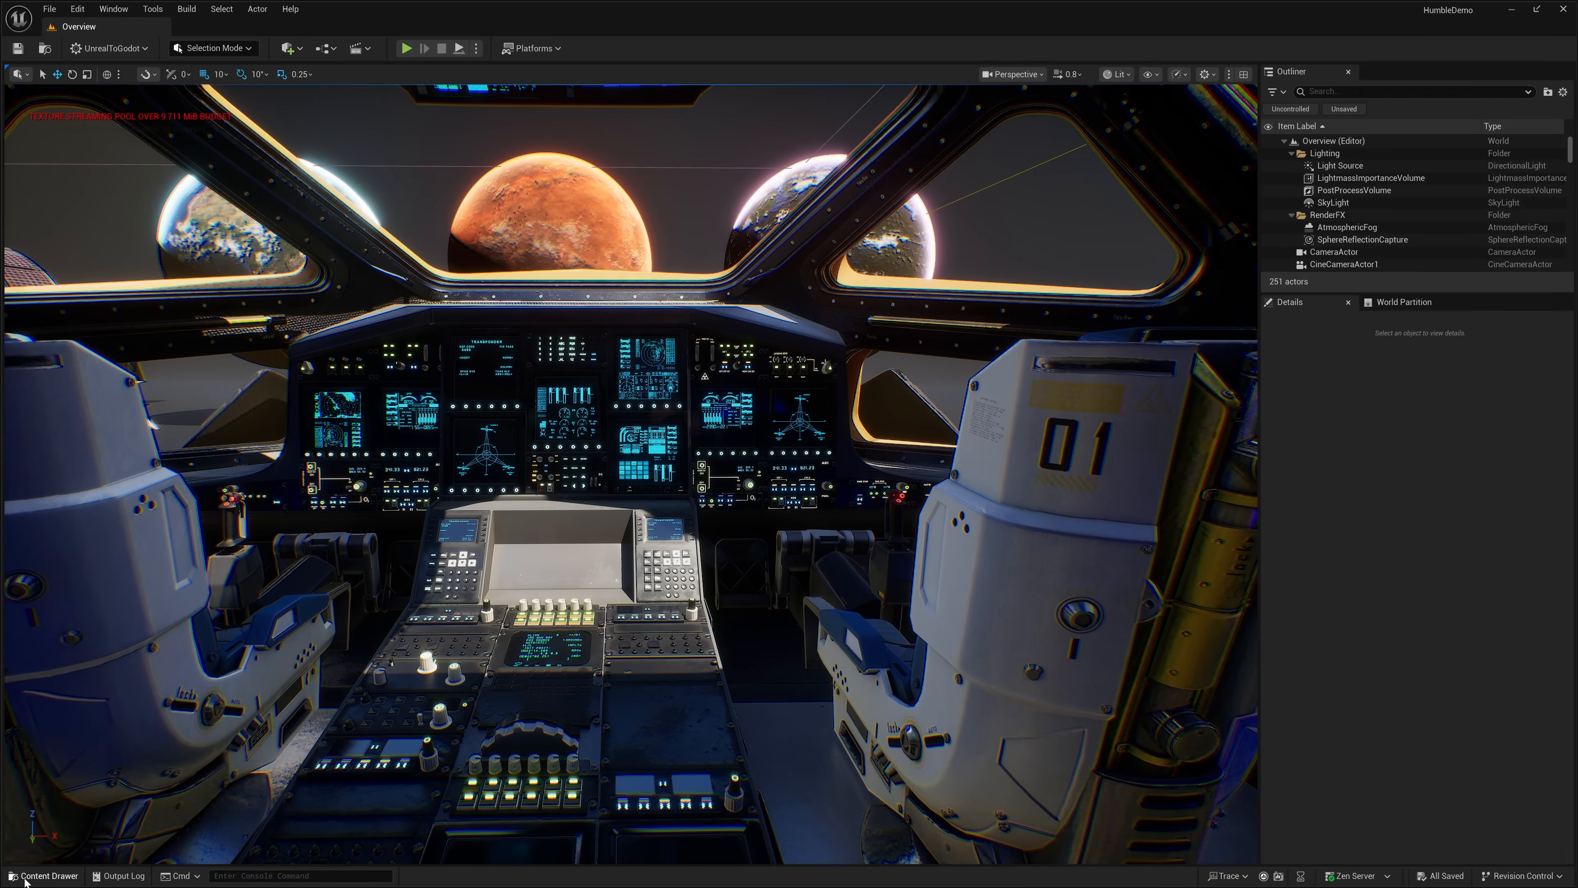
- Load the Overview level from Vehicles/VOL09_FutureCars/Maps
left_click(45, 875)
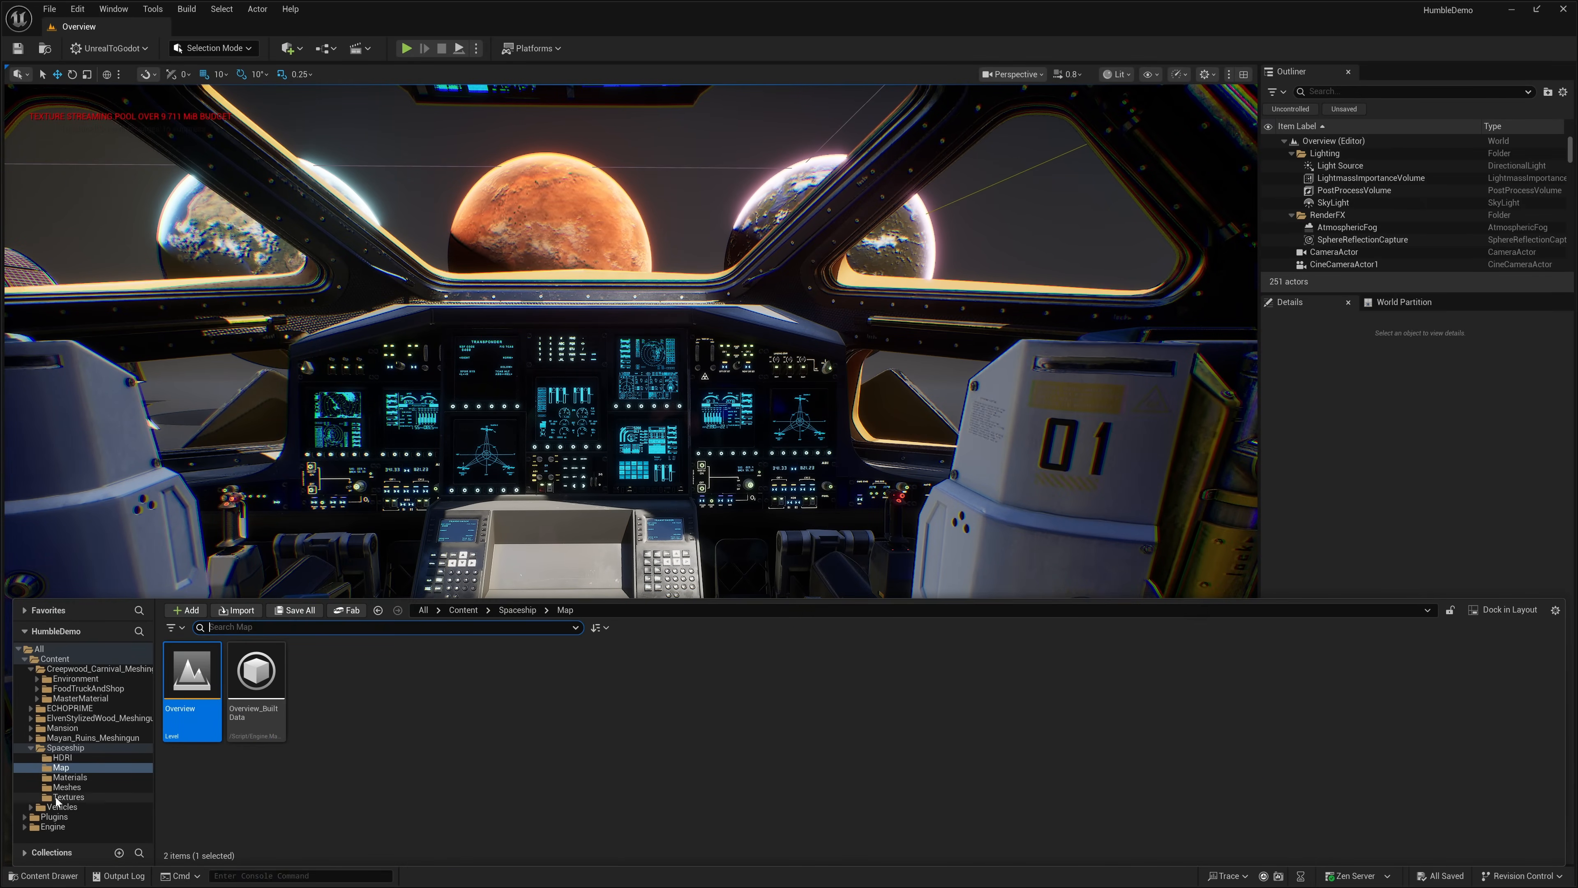
left_click(63, 807)
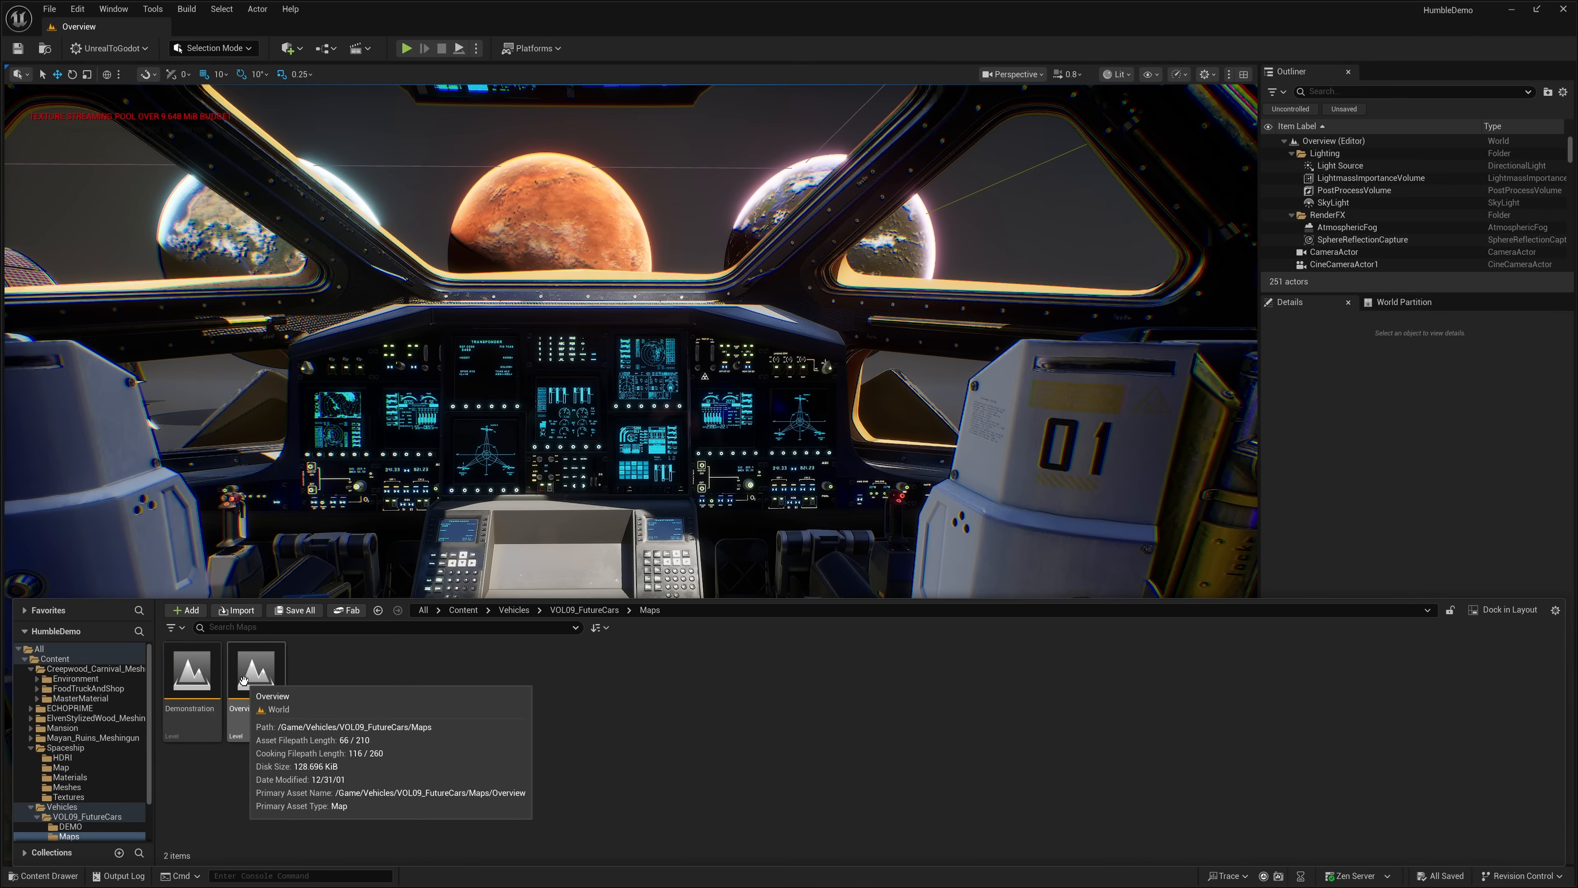
double_click(190, 671)
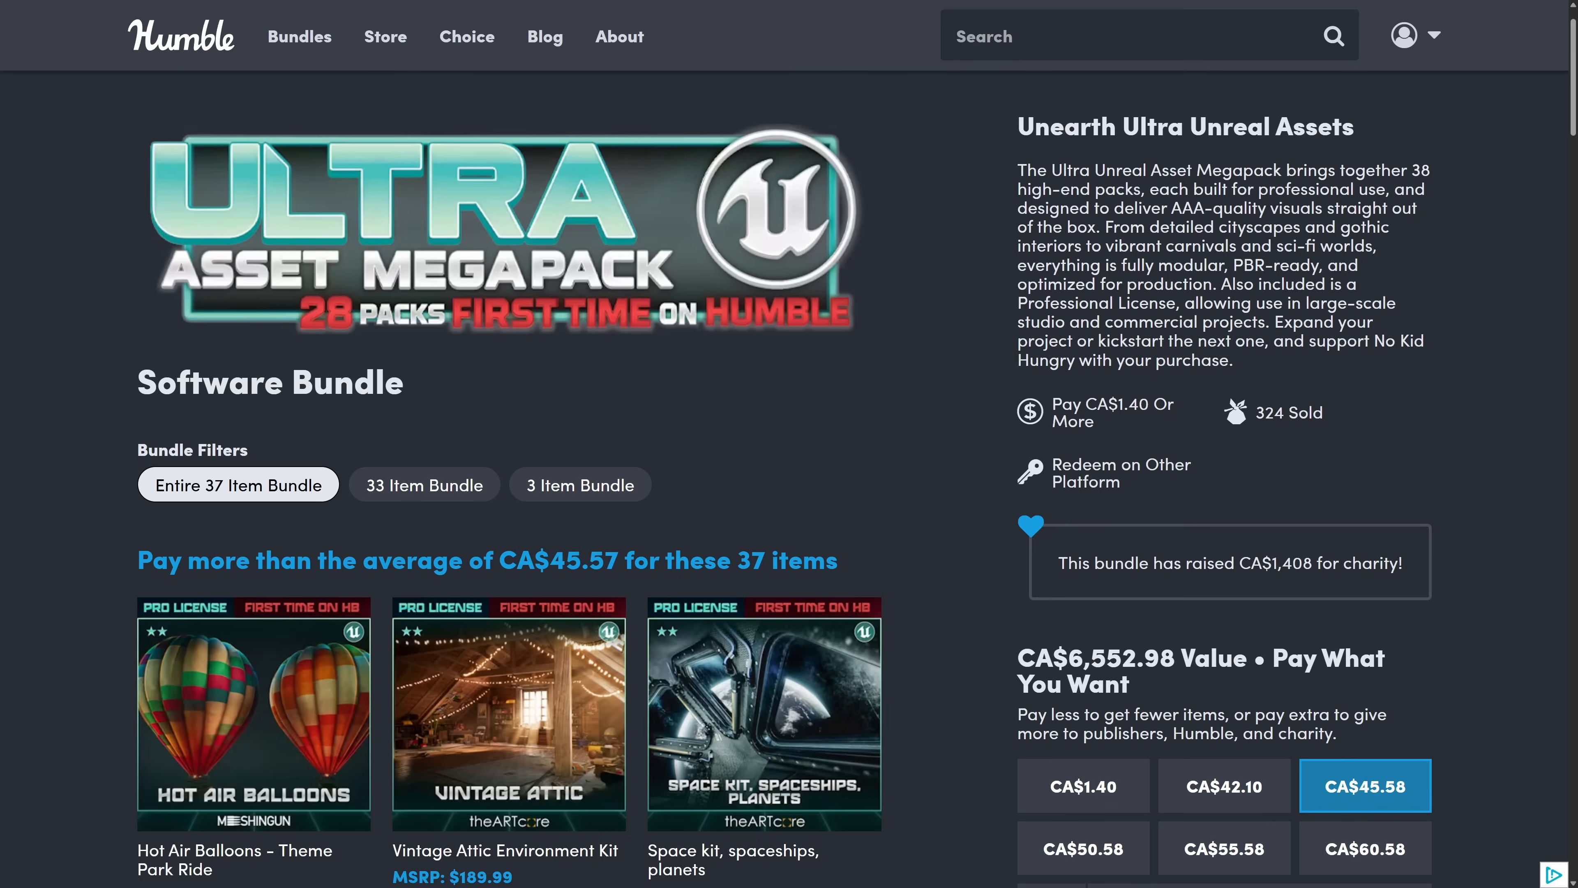
mouse_move(311, 309)
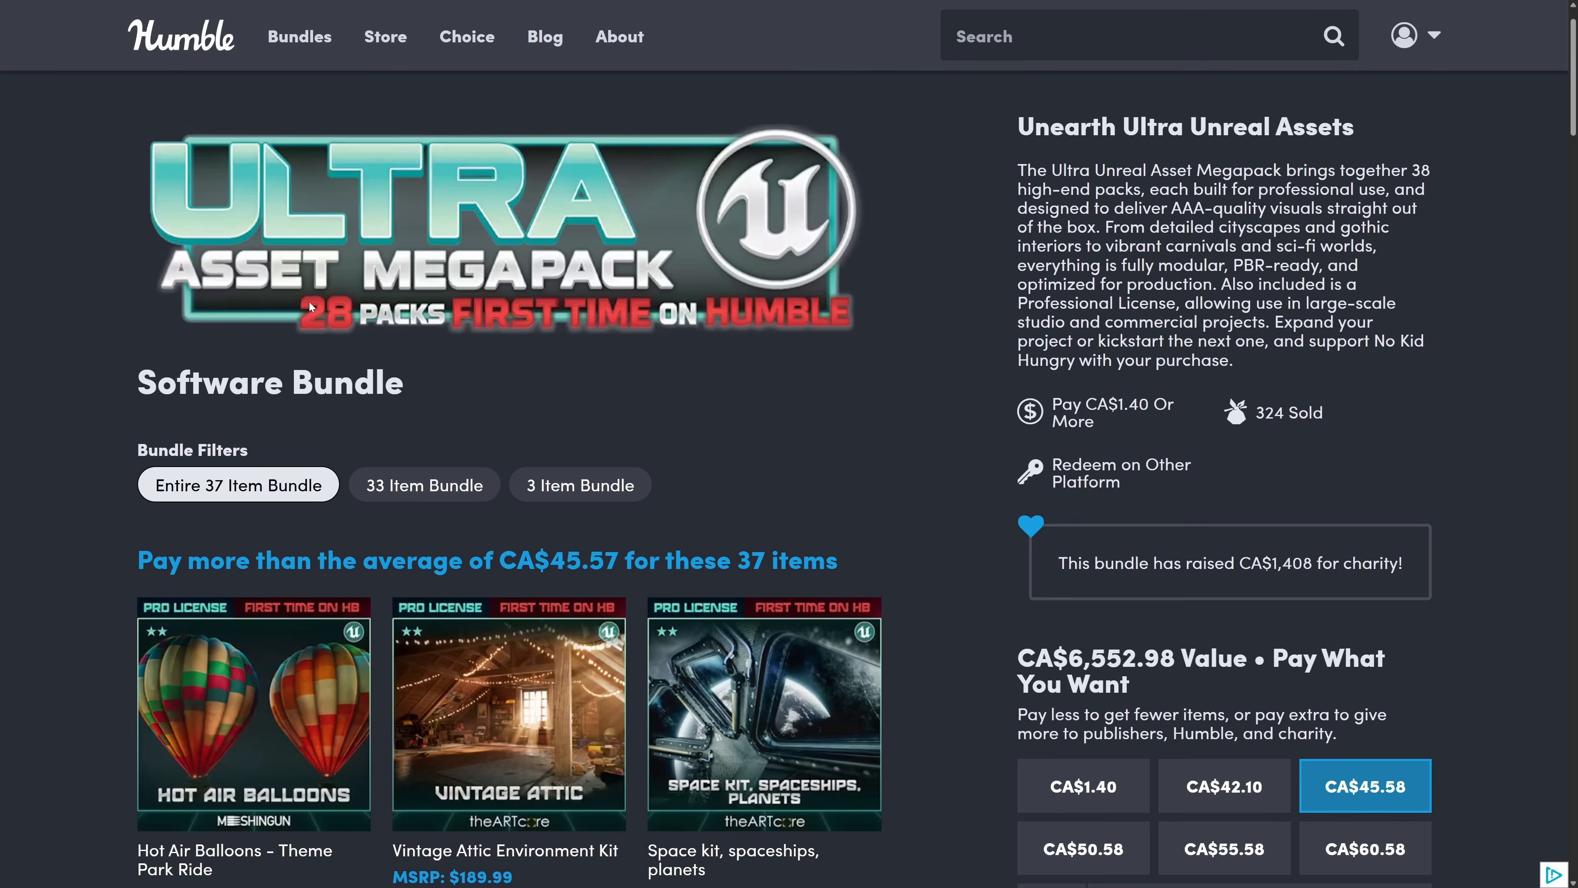
- Scroll through the bundle's item grid down to the final pack, Jobsite VOL.13 - Farm Hay
scroll("down", 3)
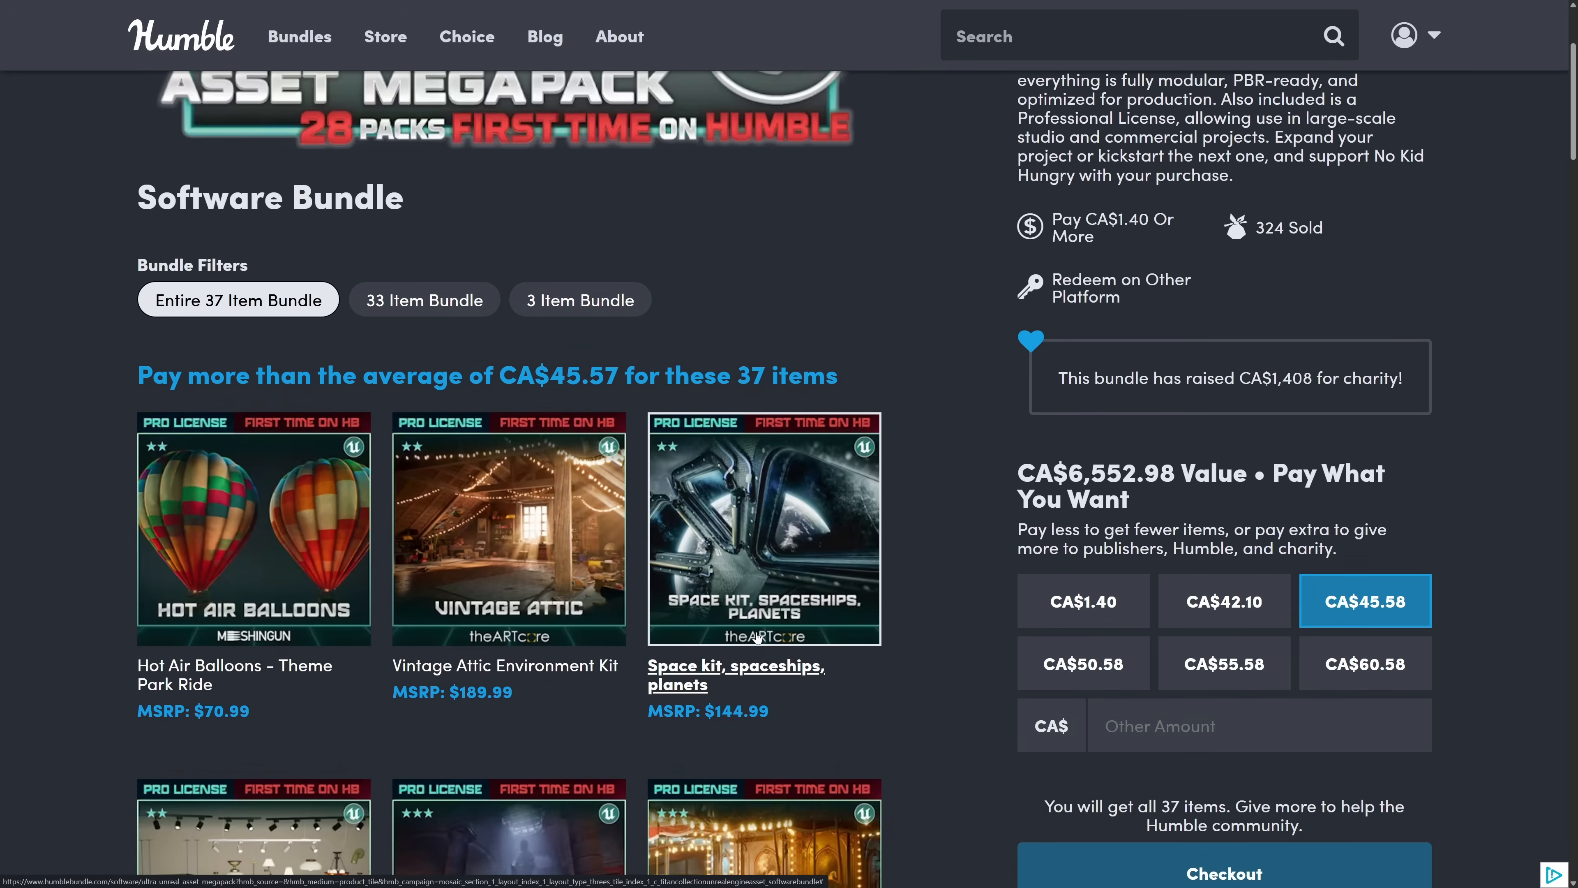
scroll("down", 3)
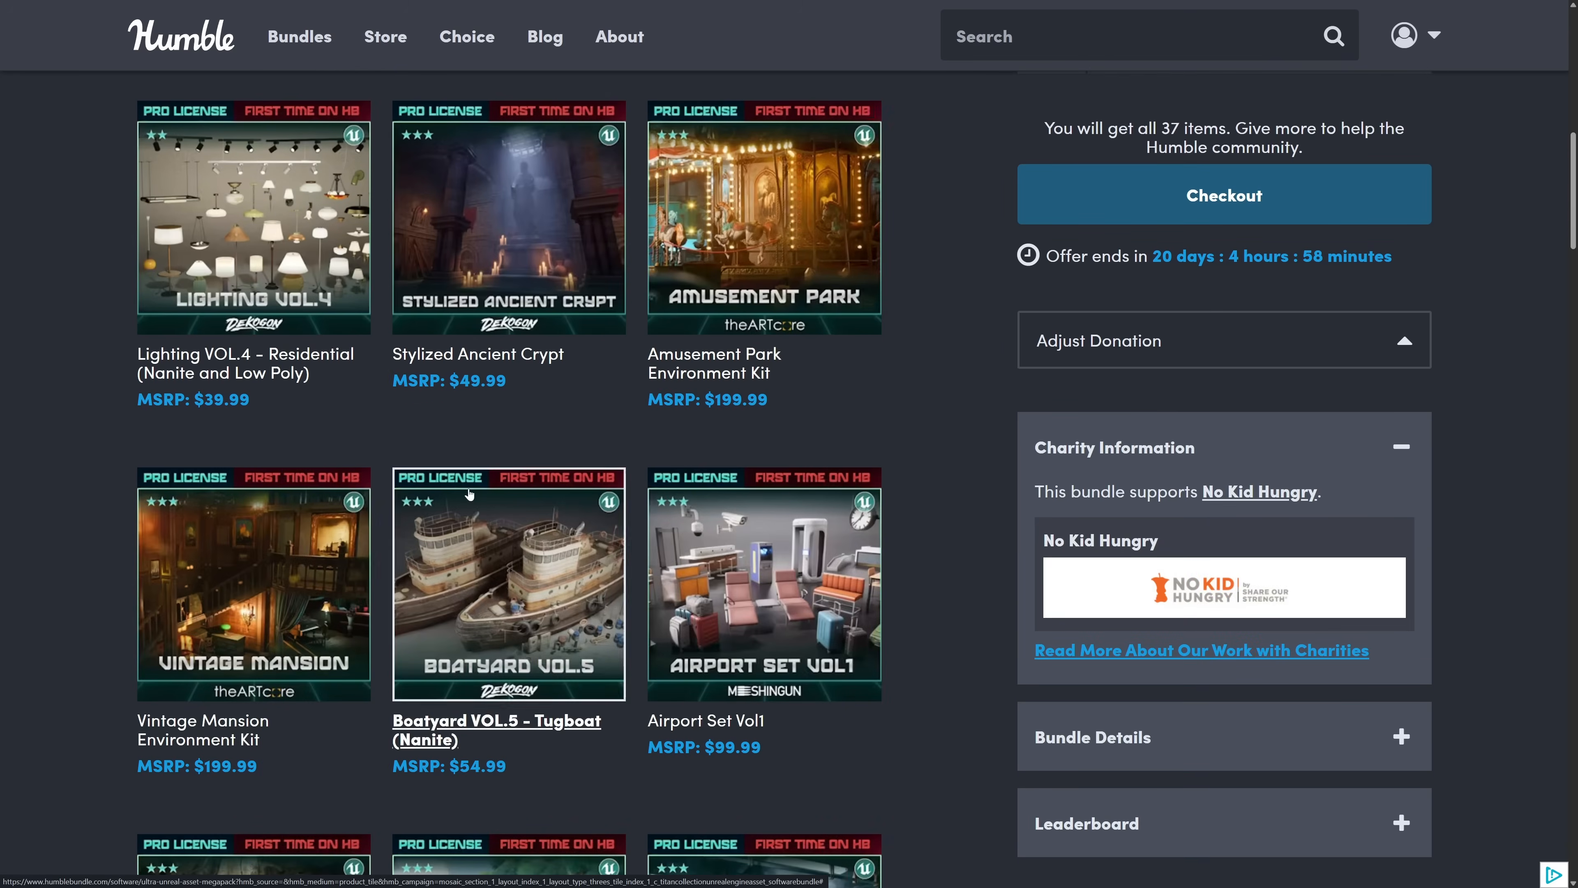
scroll("down", 3)
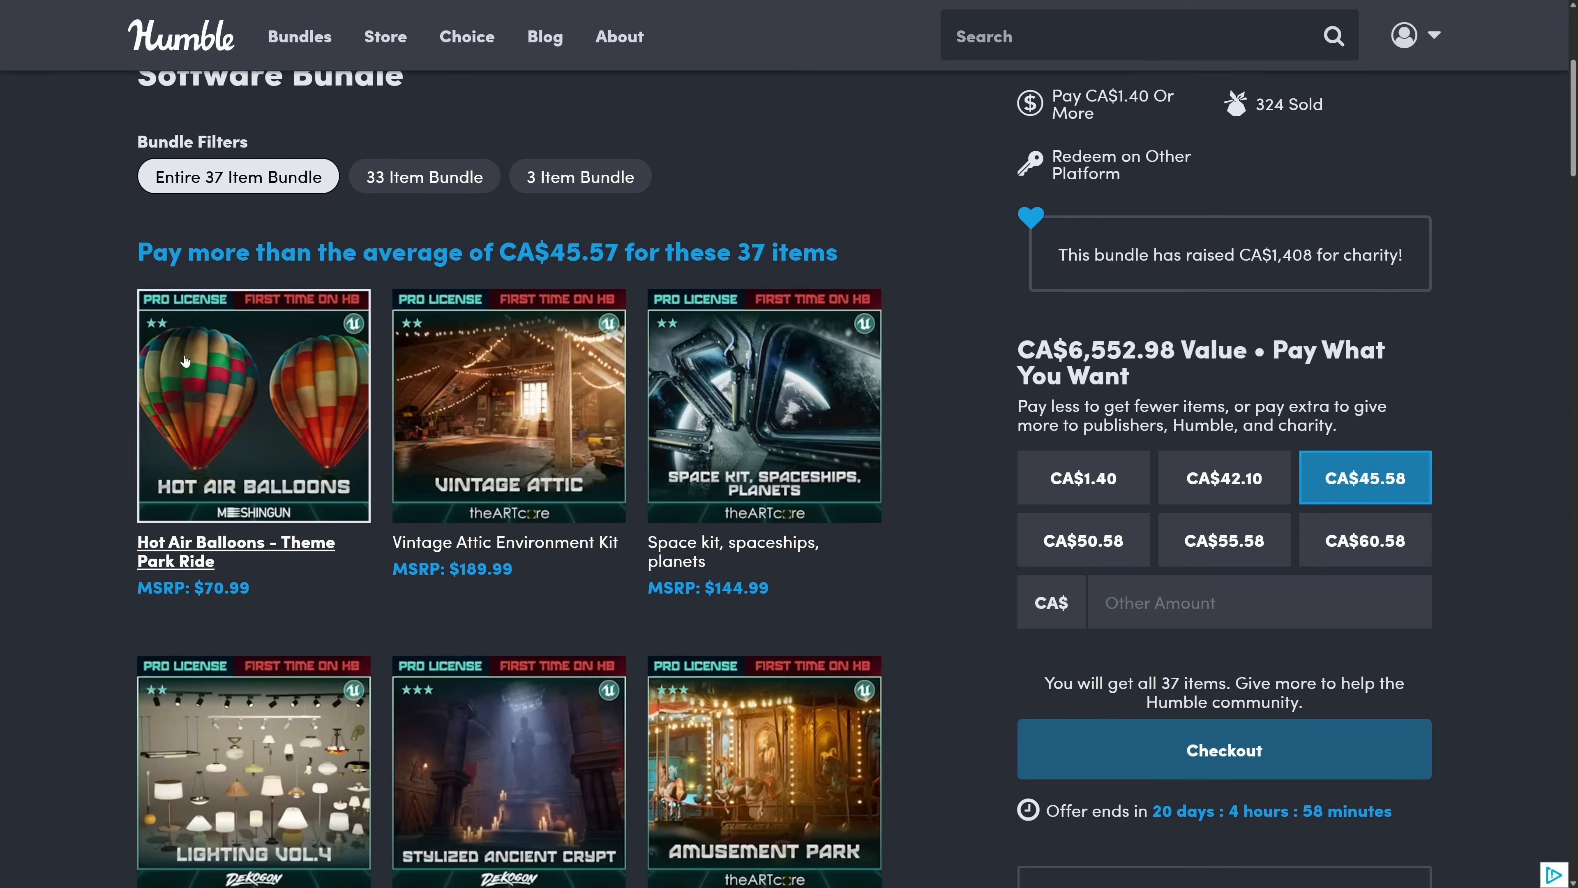
scroll("down", 3)
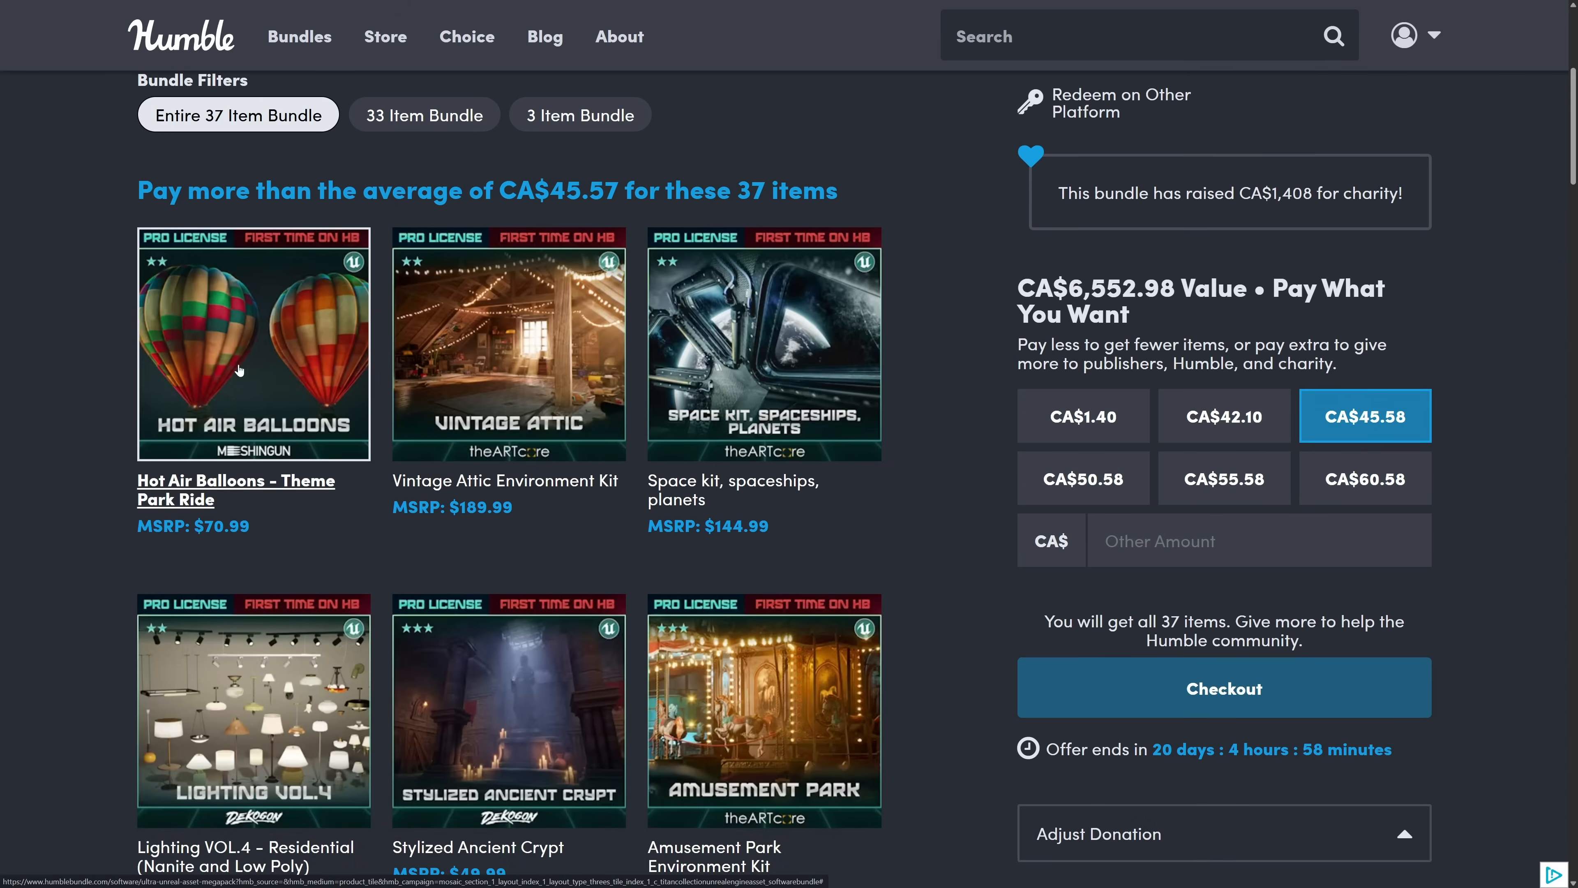
mouse_move(744, 385)
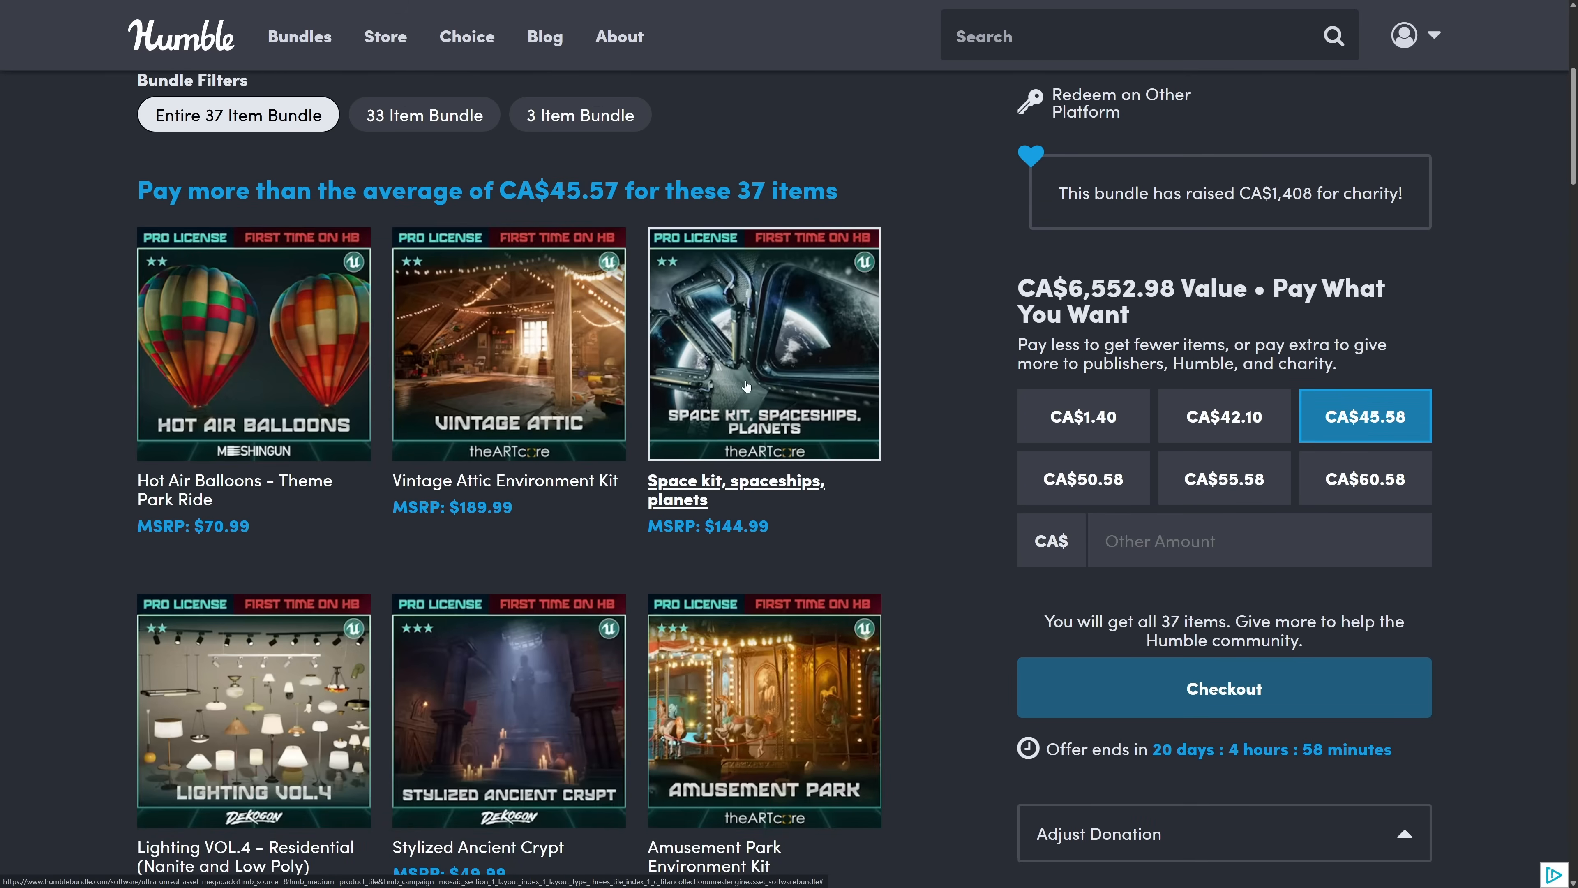
scroll("down", 3)
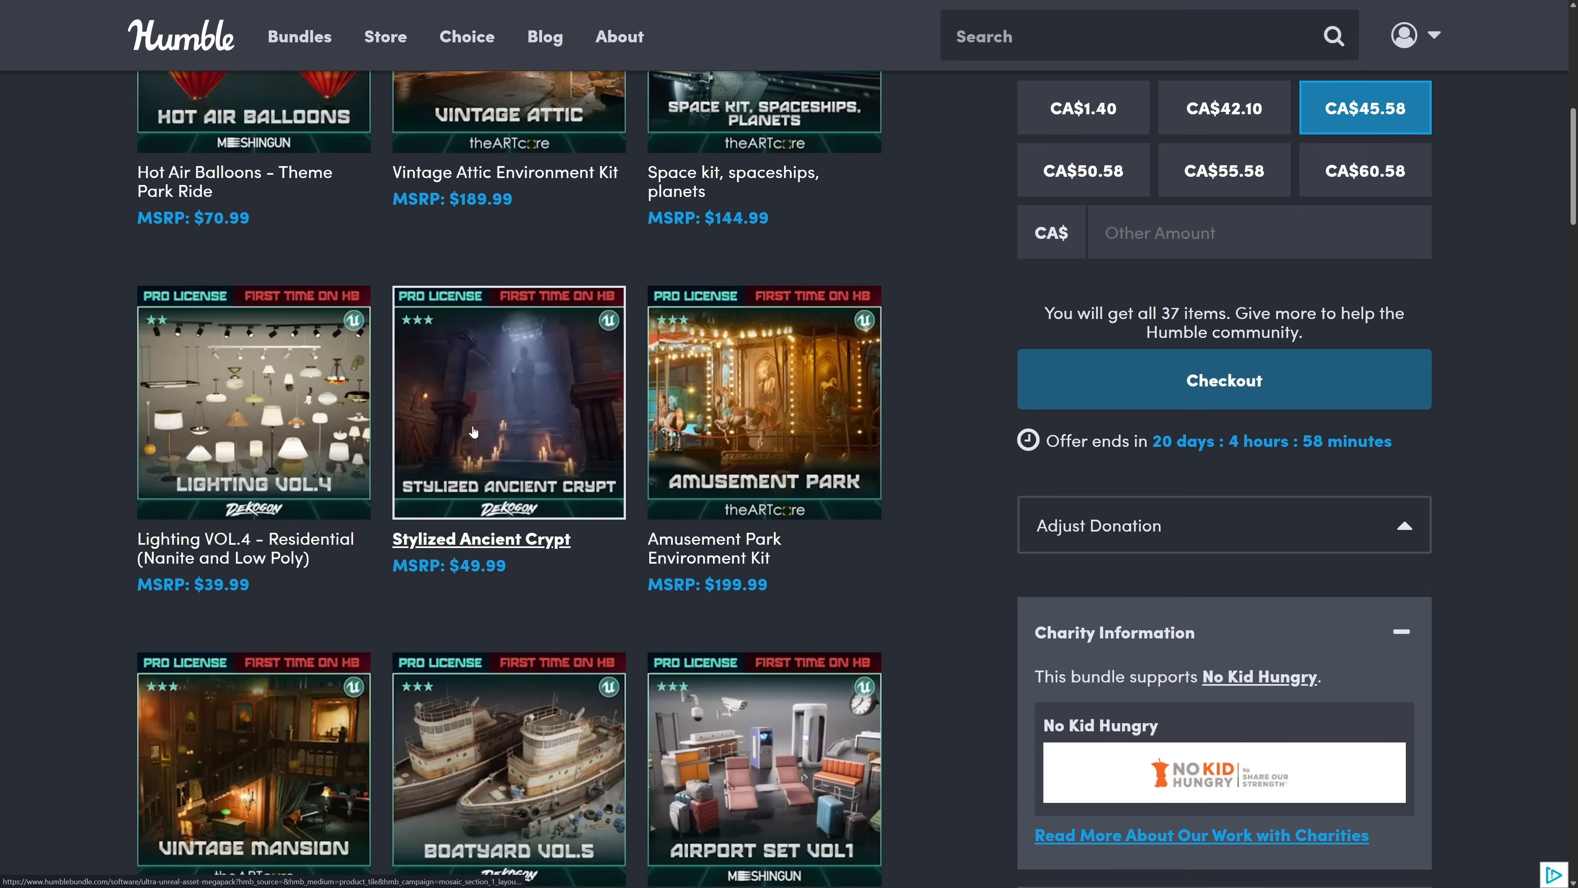
scroll("down", 3)
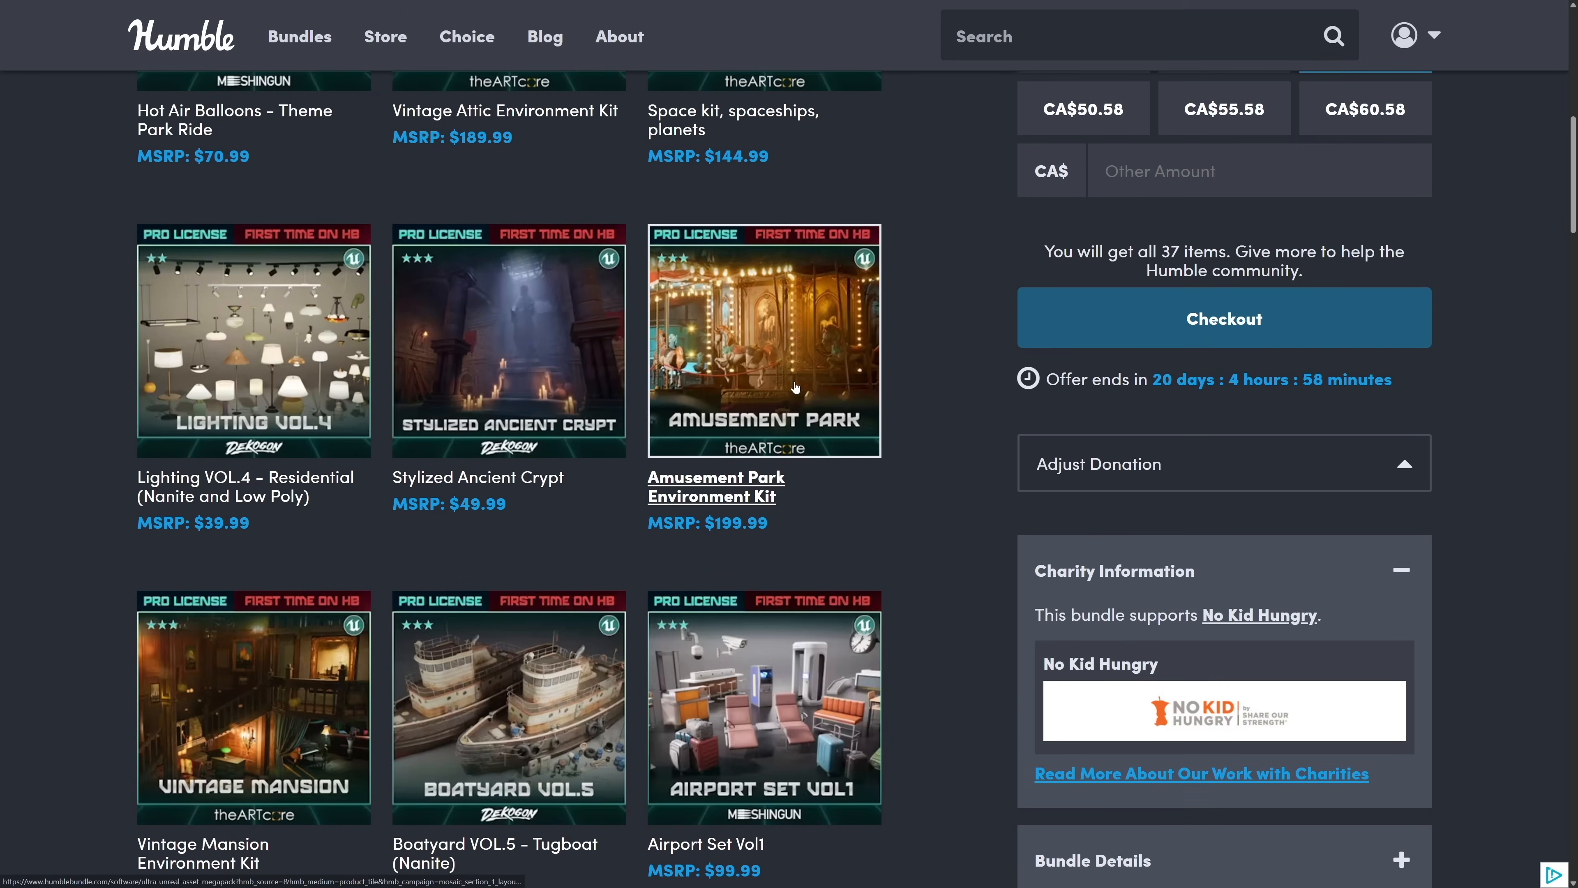
scroll("down", 3)
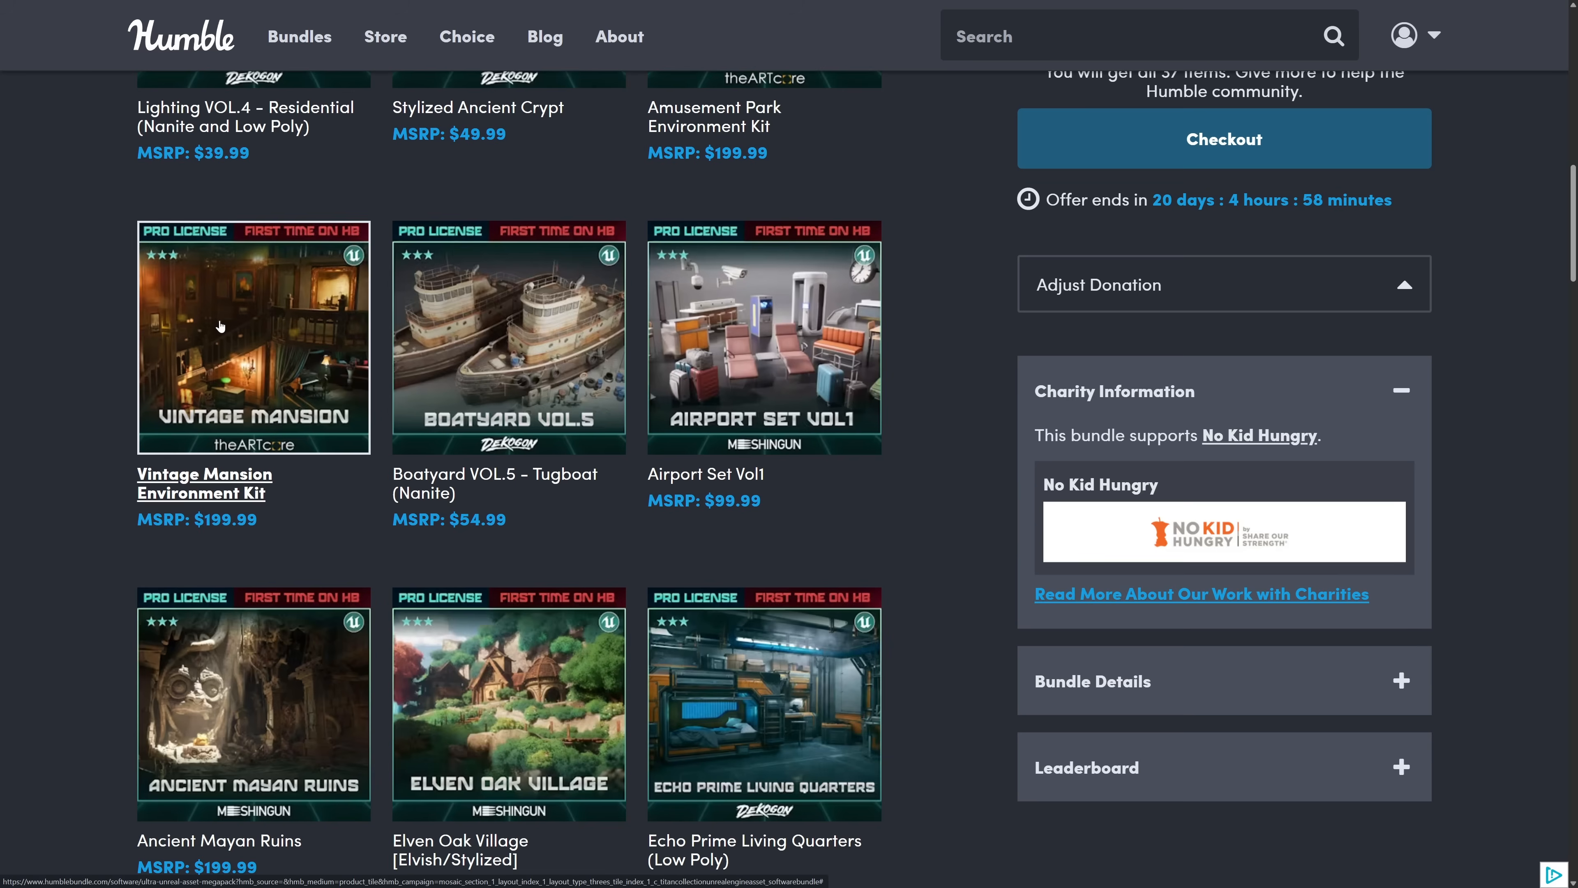
mouse_move(542, 378)
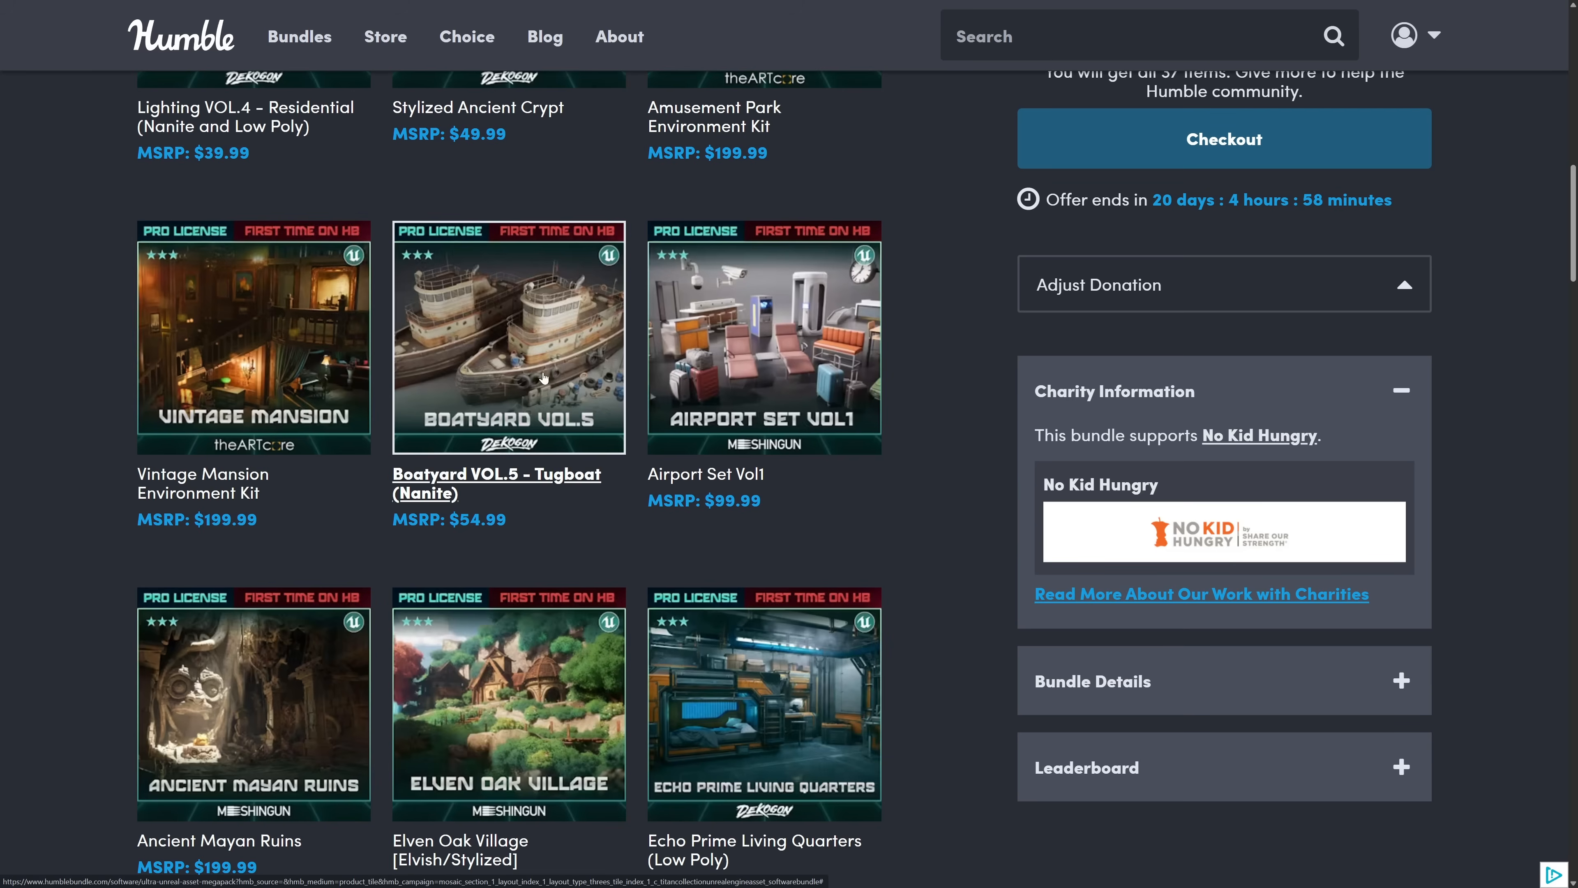
mouse_move(629, 372)
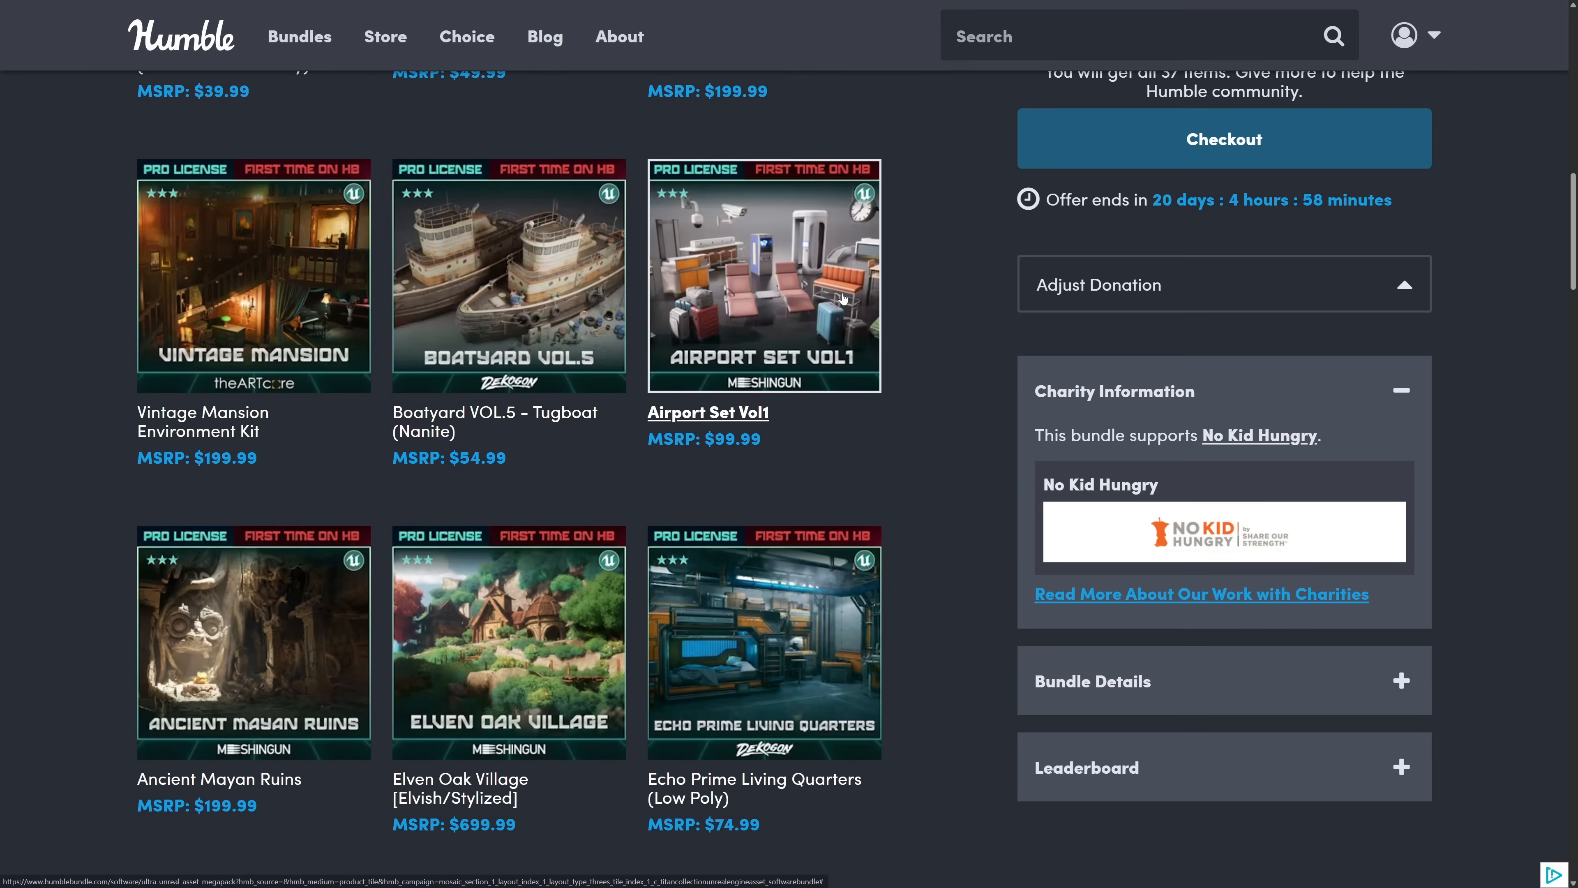
scroll("down", 3)
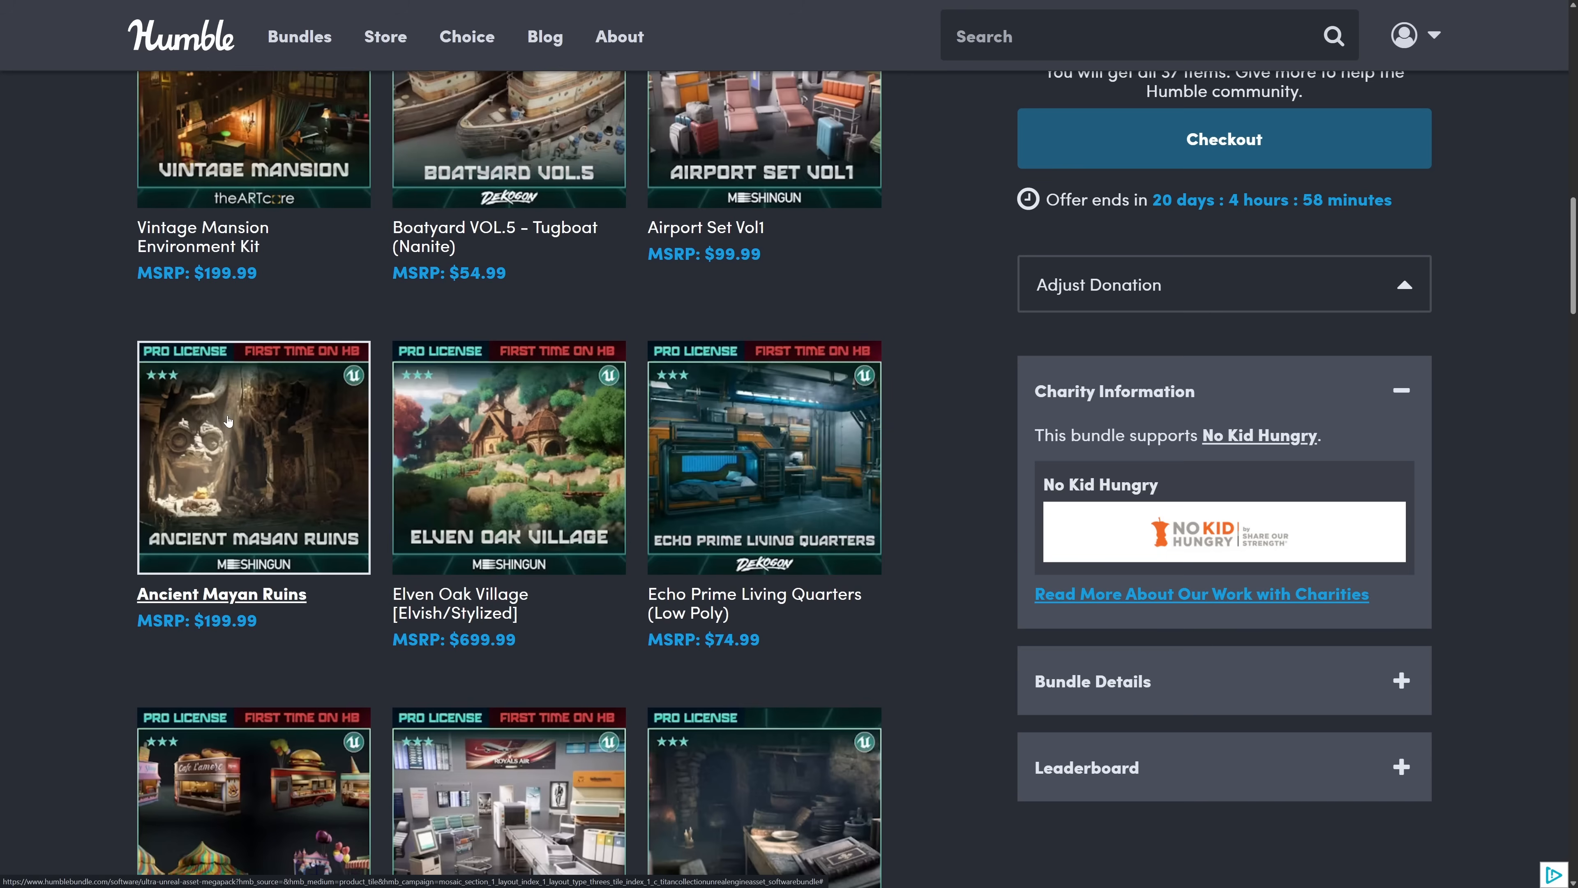
mouse_move(528, 455)
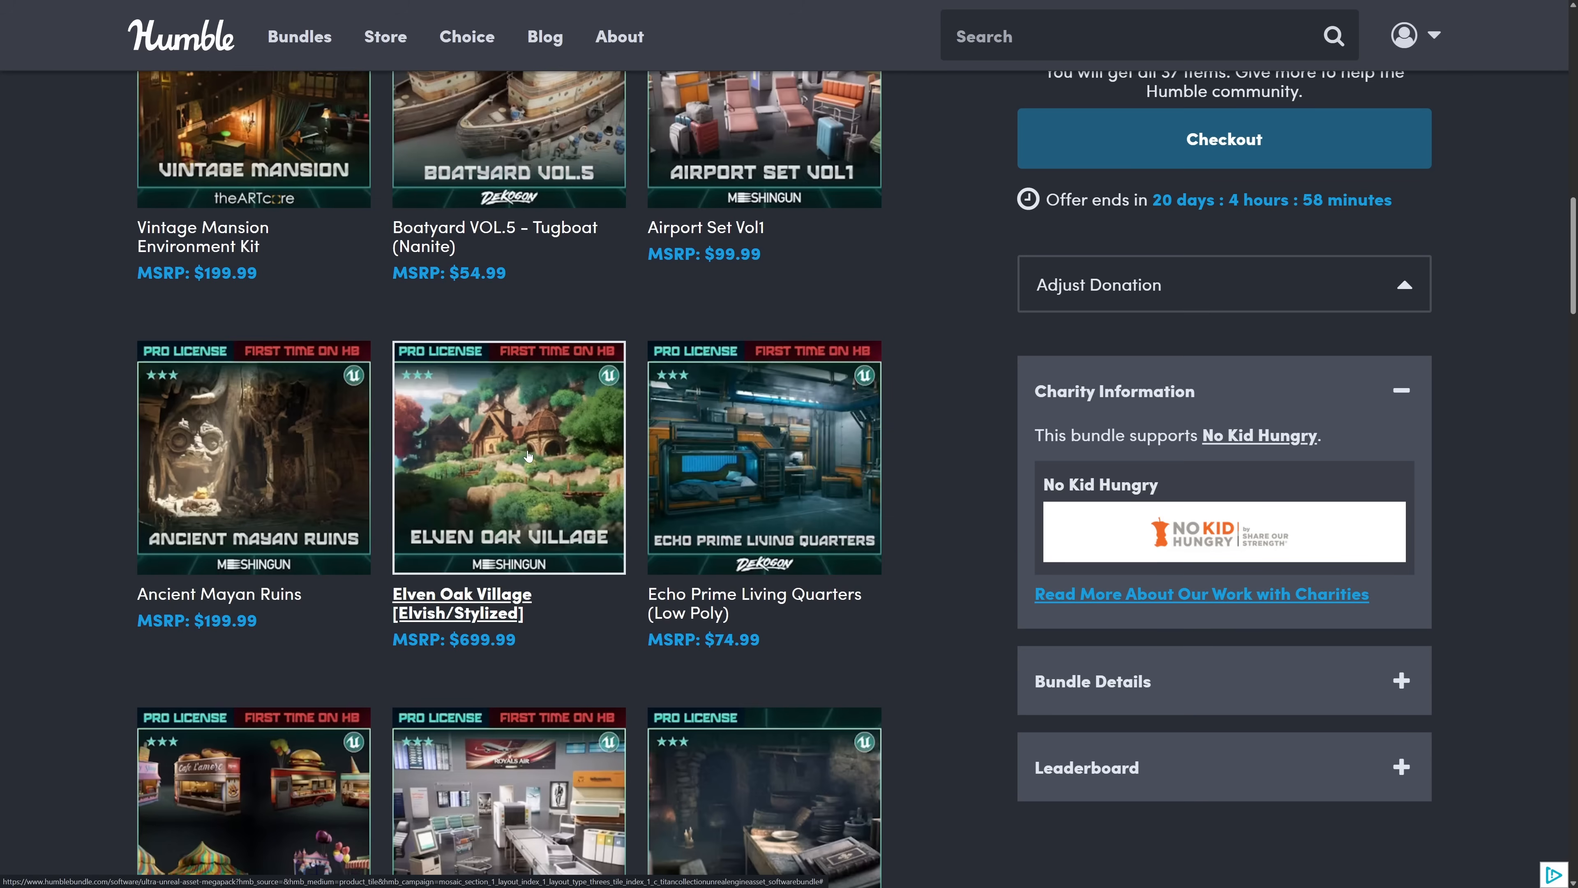
scroll("down", 3)
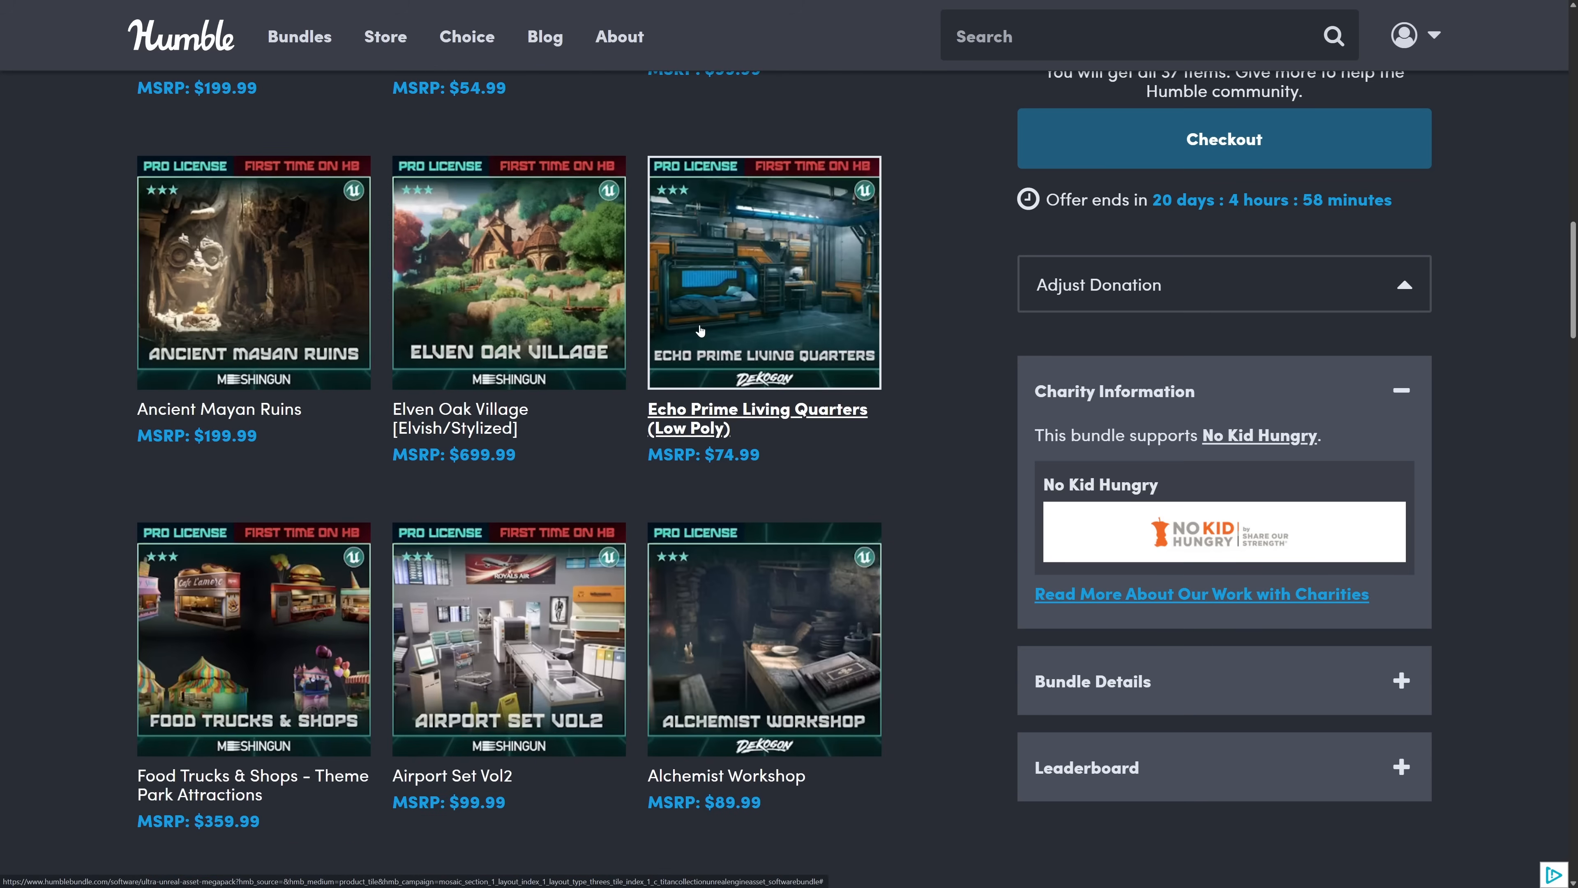
mouse_move(757, 274)
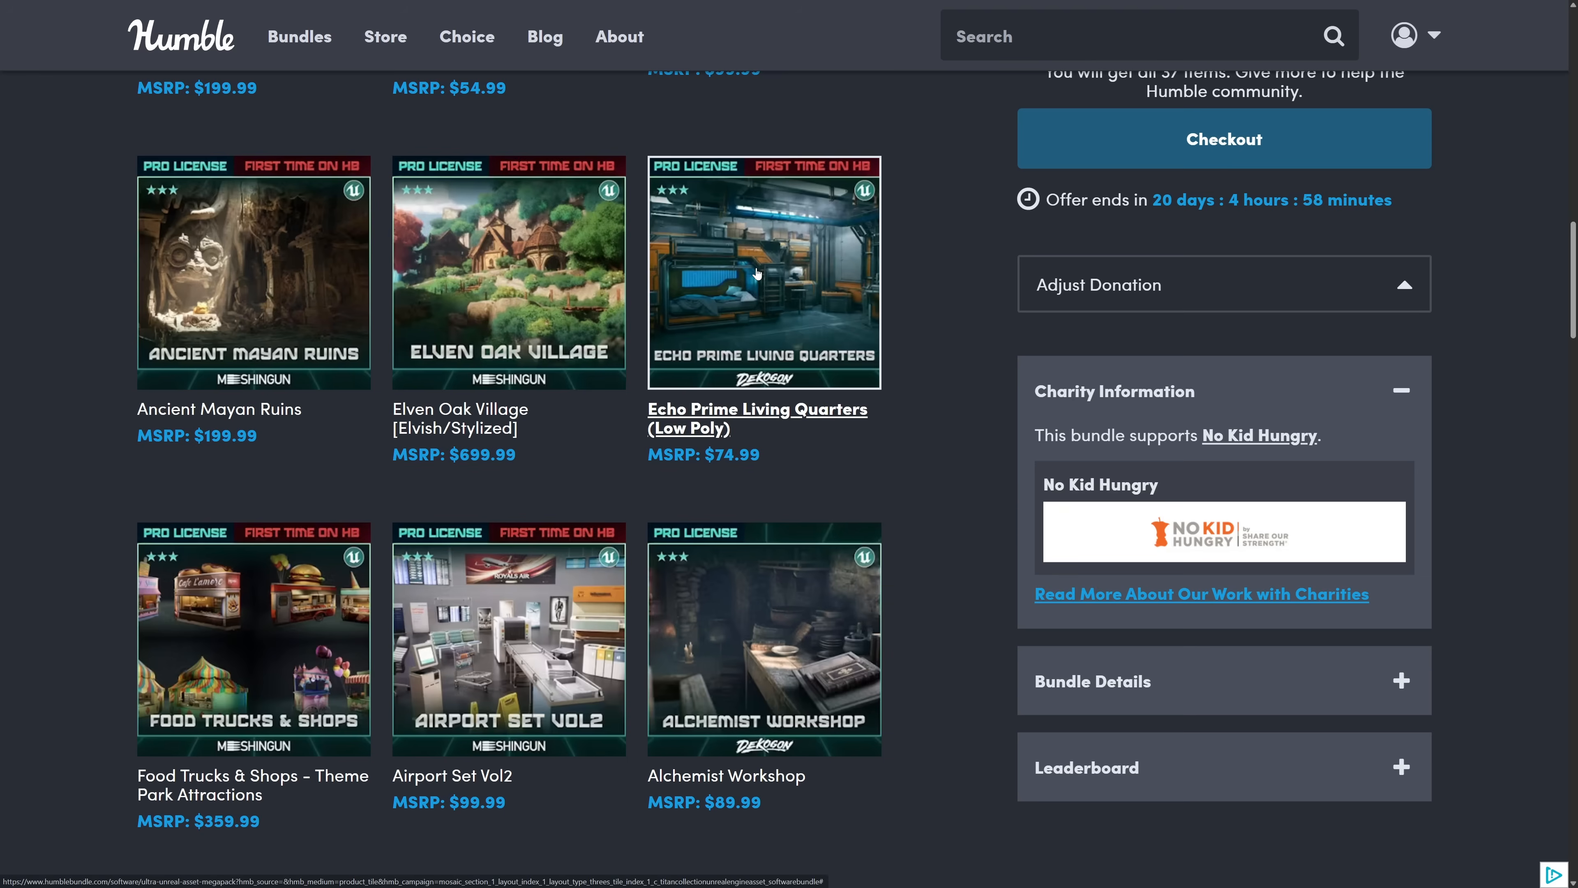
scroll("down", 3)
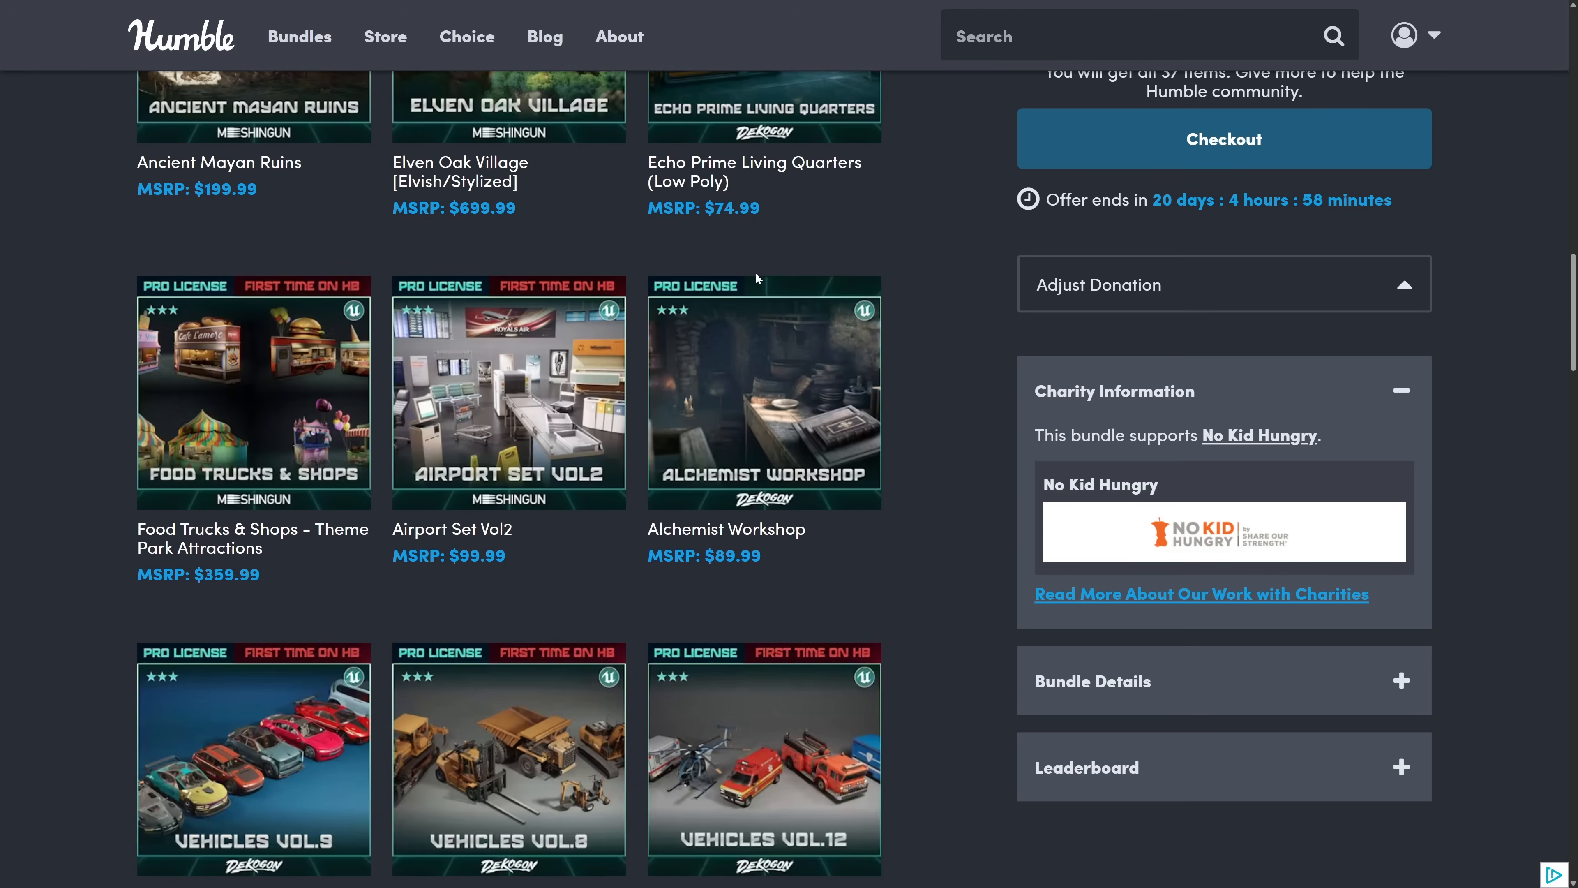
scroll("down", 3)
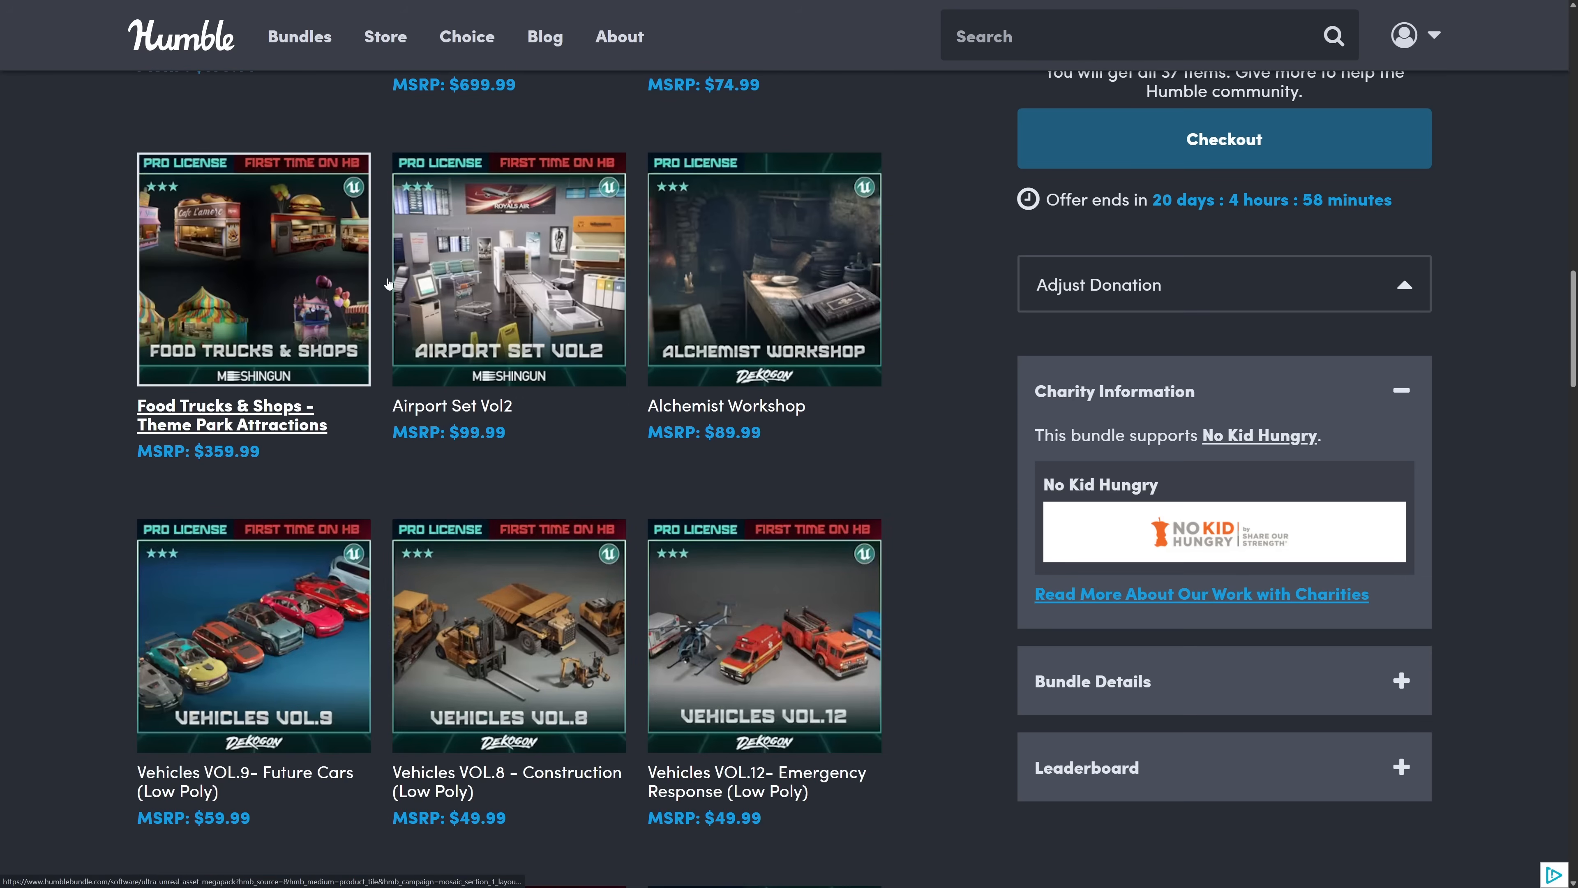
scroll("down", 3)
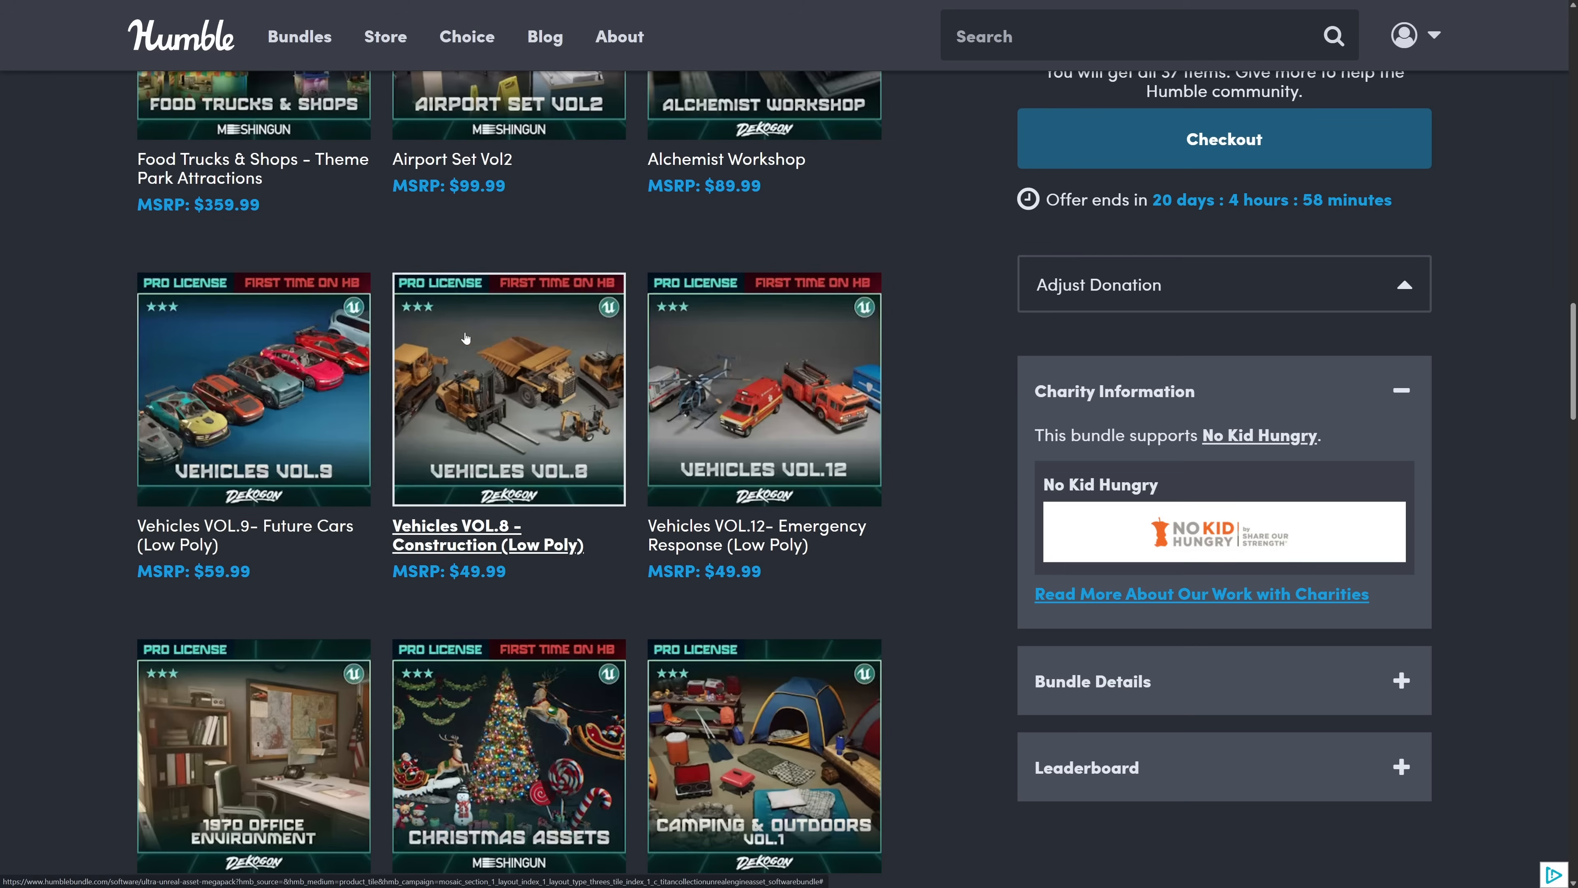
mouse_move(528, 403)
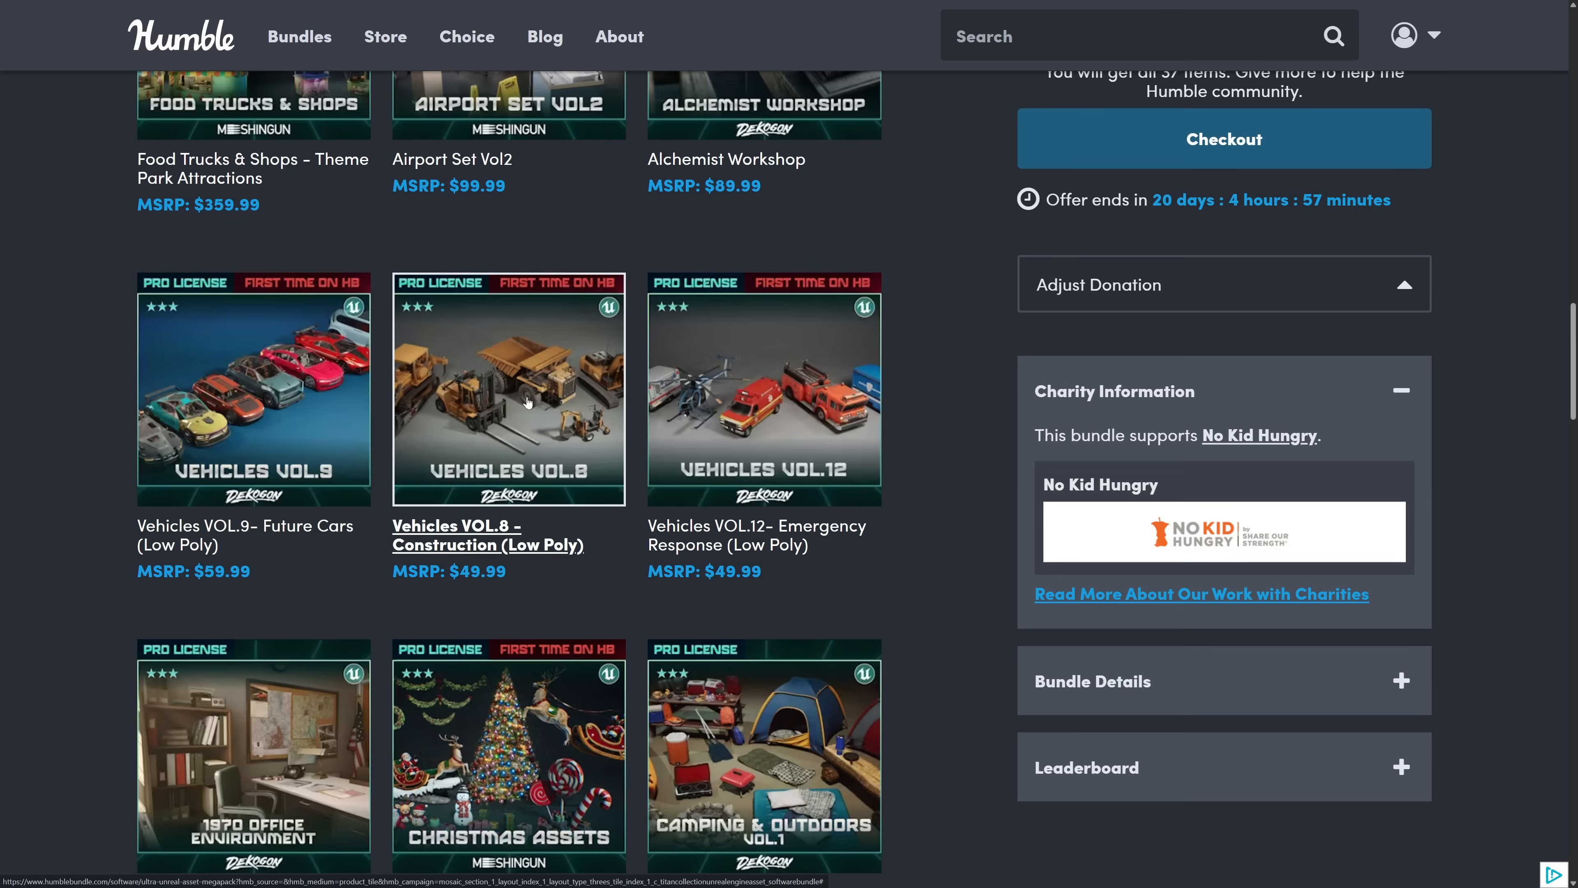
mouse_move(642, 399)
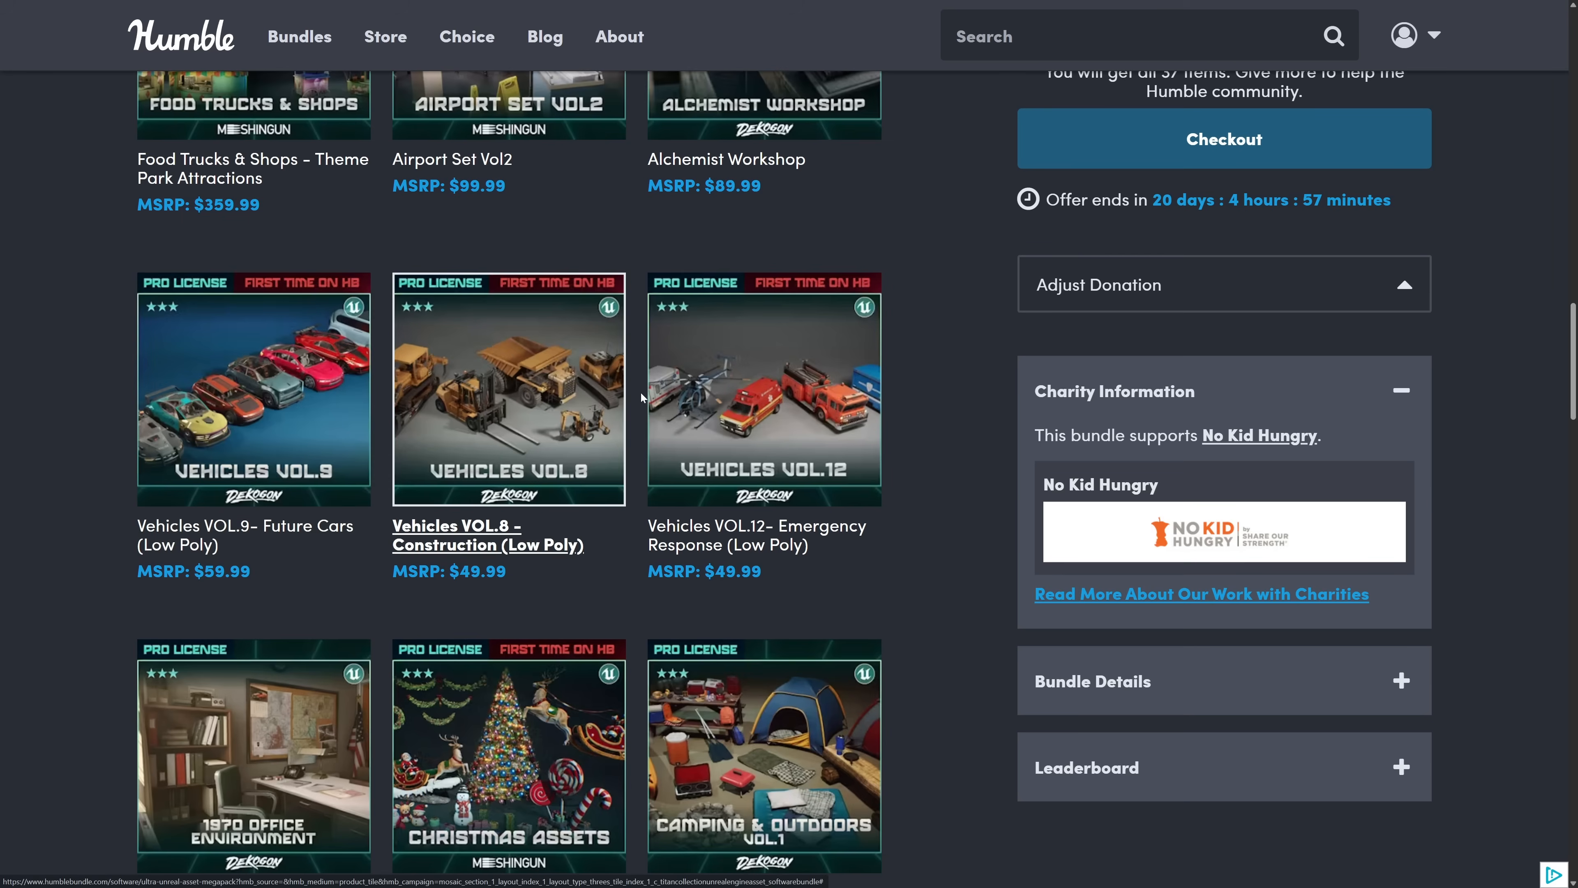
scroll("down", 3)
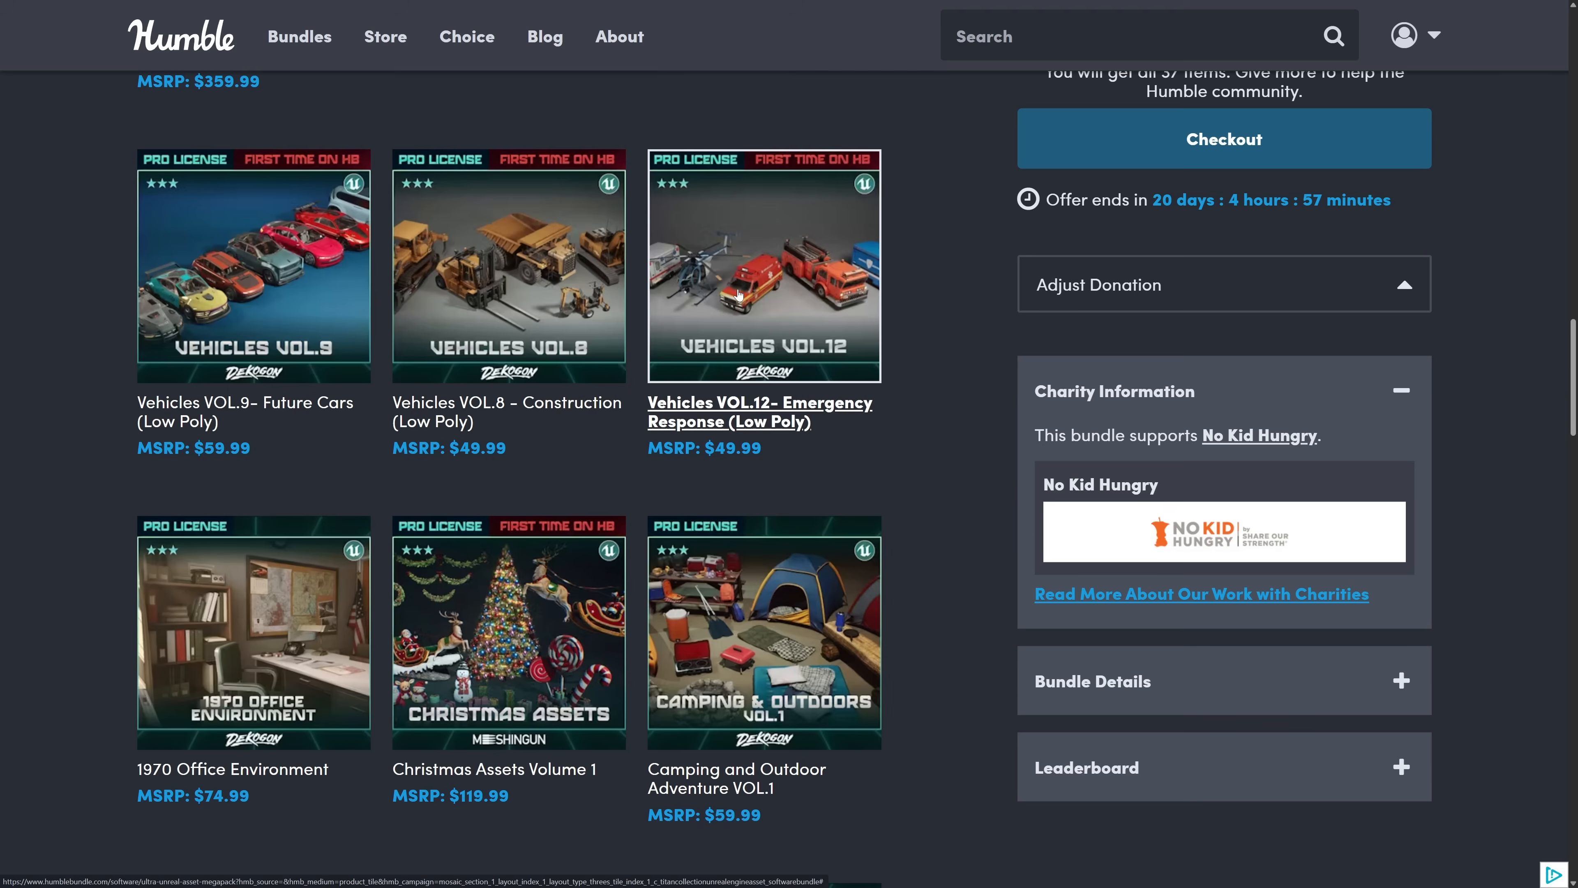
scroll("down", 3)
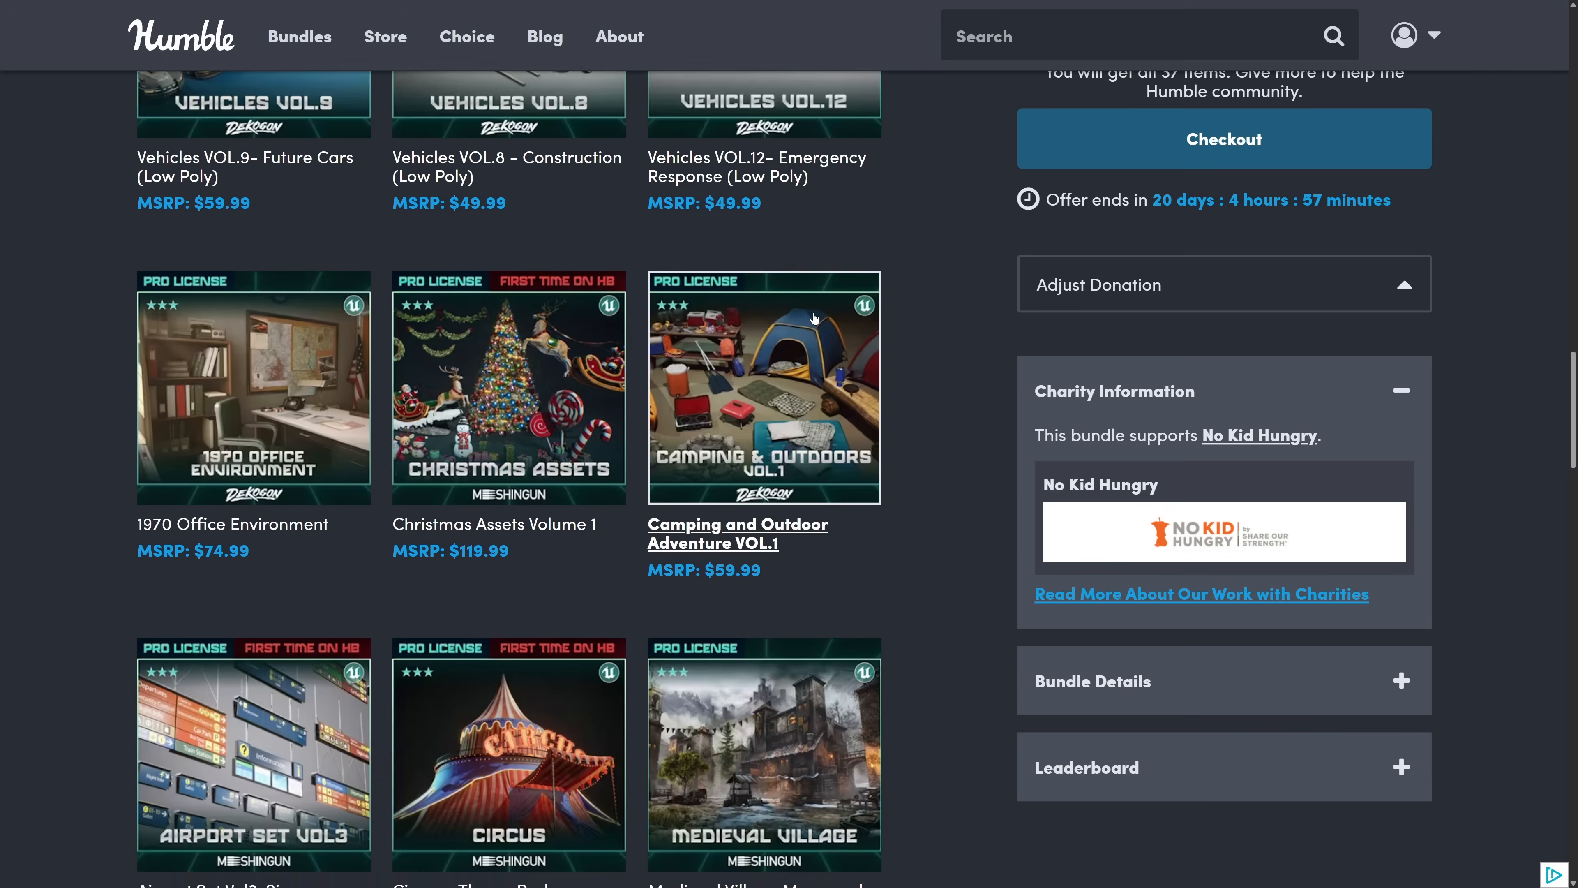
scroll("down", 3)
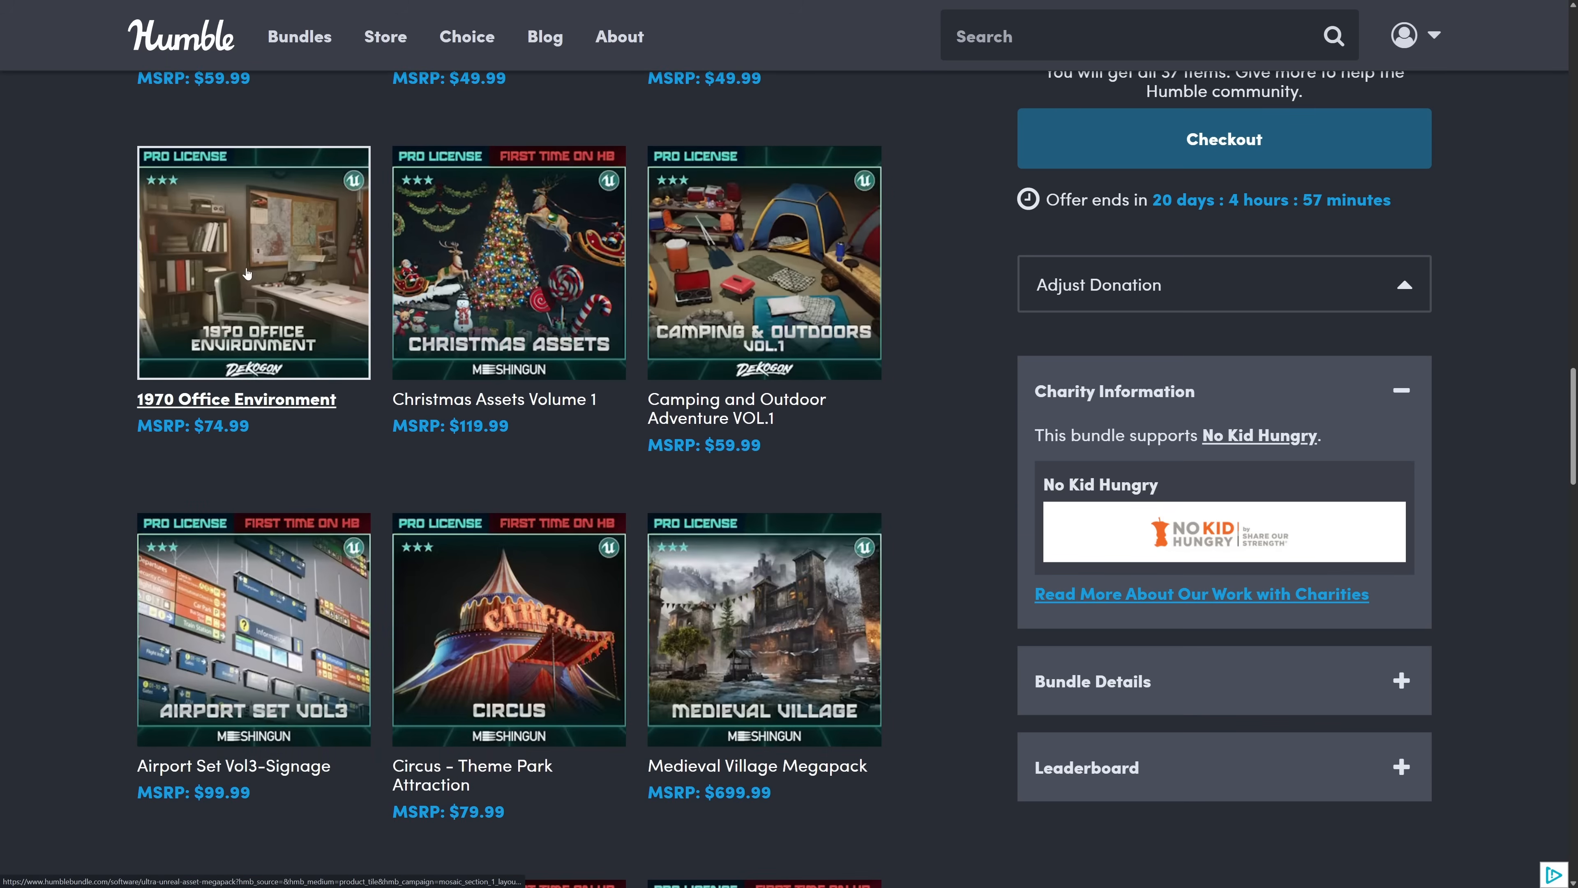
scroll("down", 3)
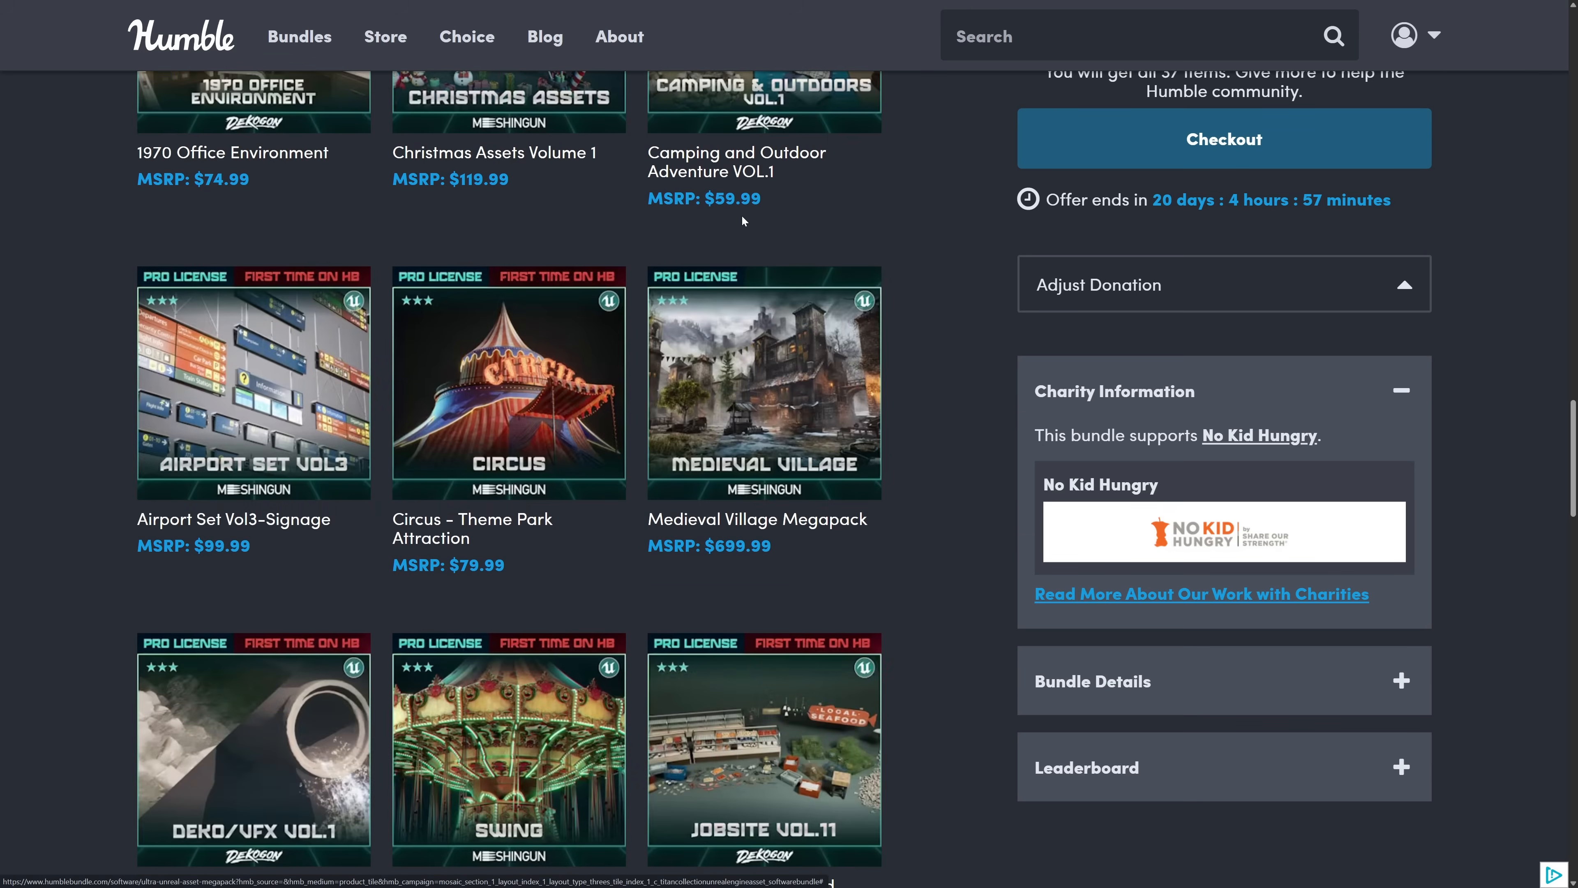
scroll("down", 3)
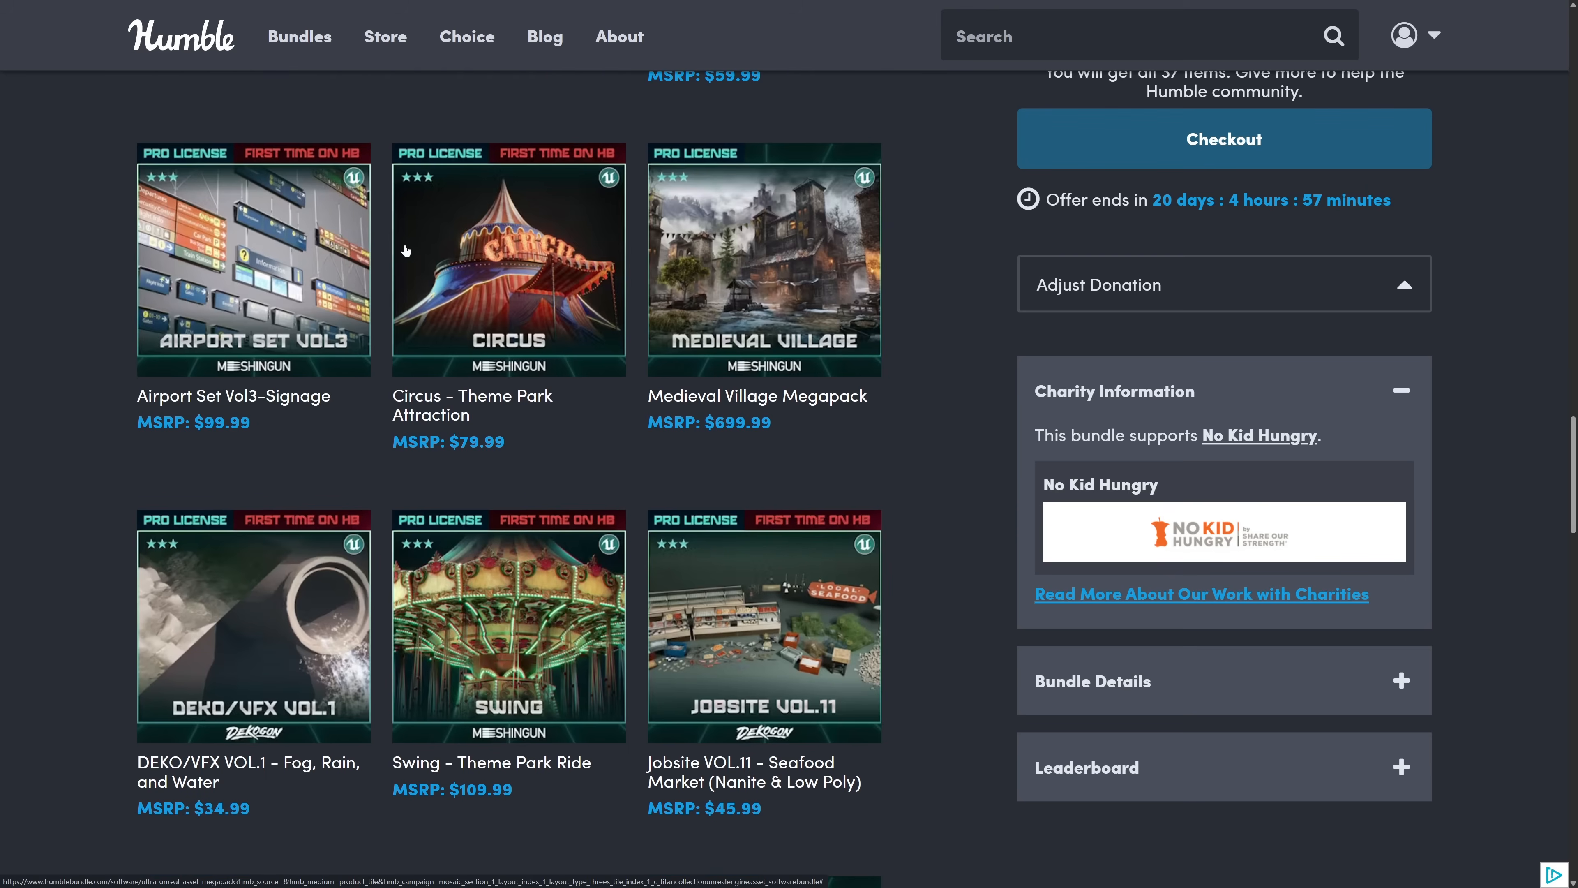
scroll("down", 3)
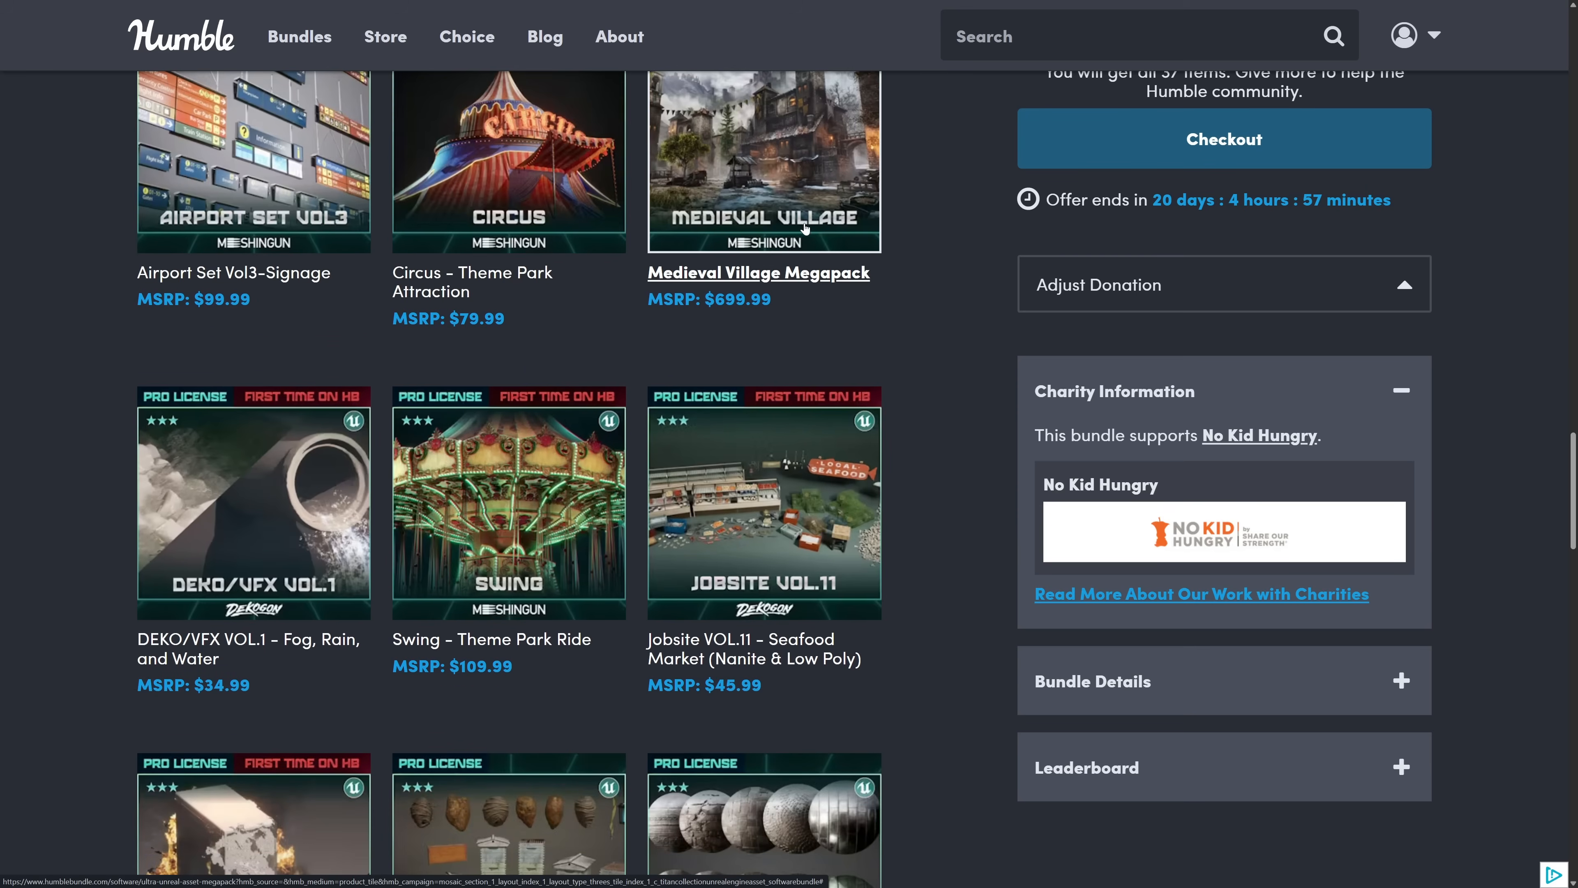
scroll("down", 3)
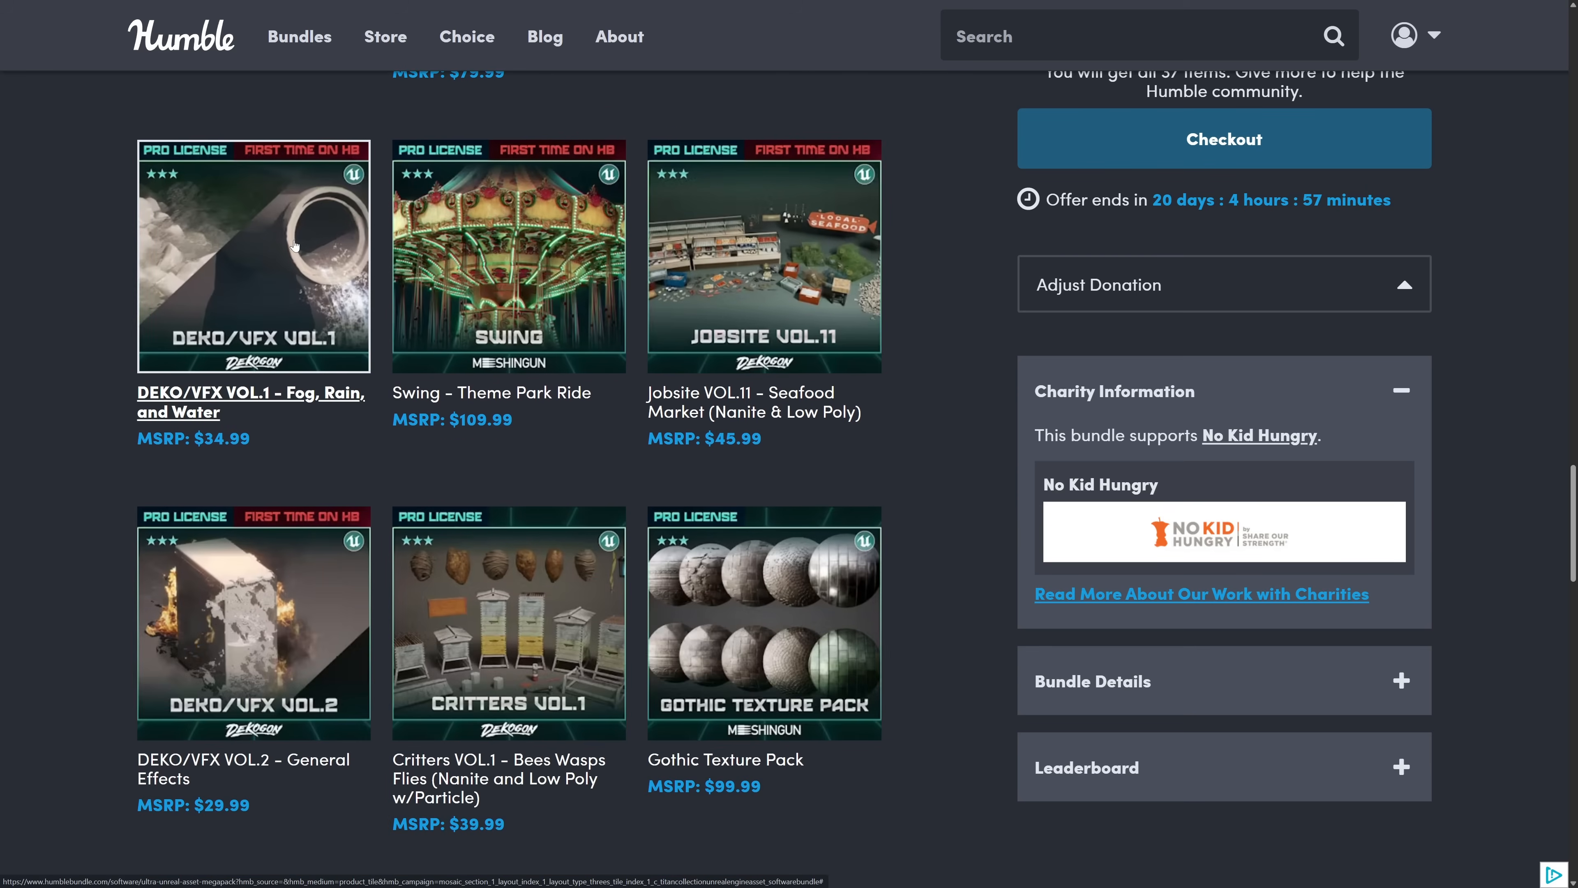
mouse_move(492, 393)
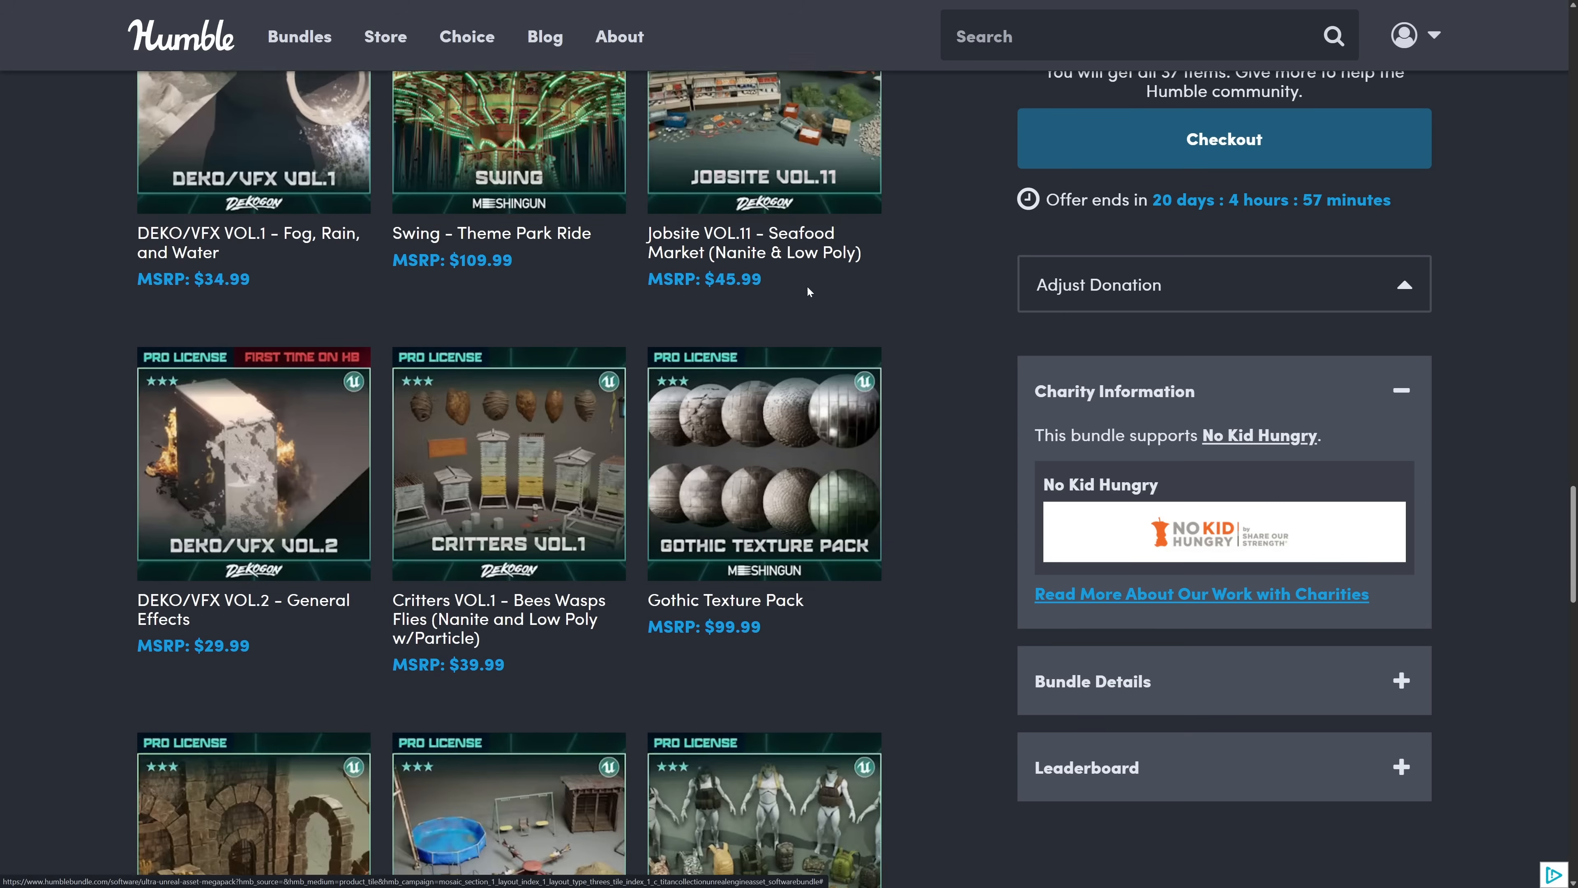
scroll("down", 3)
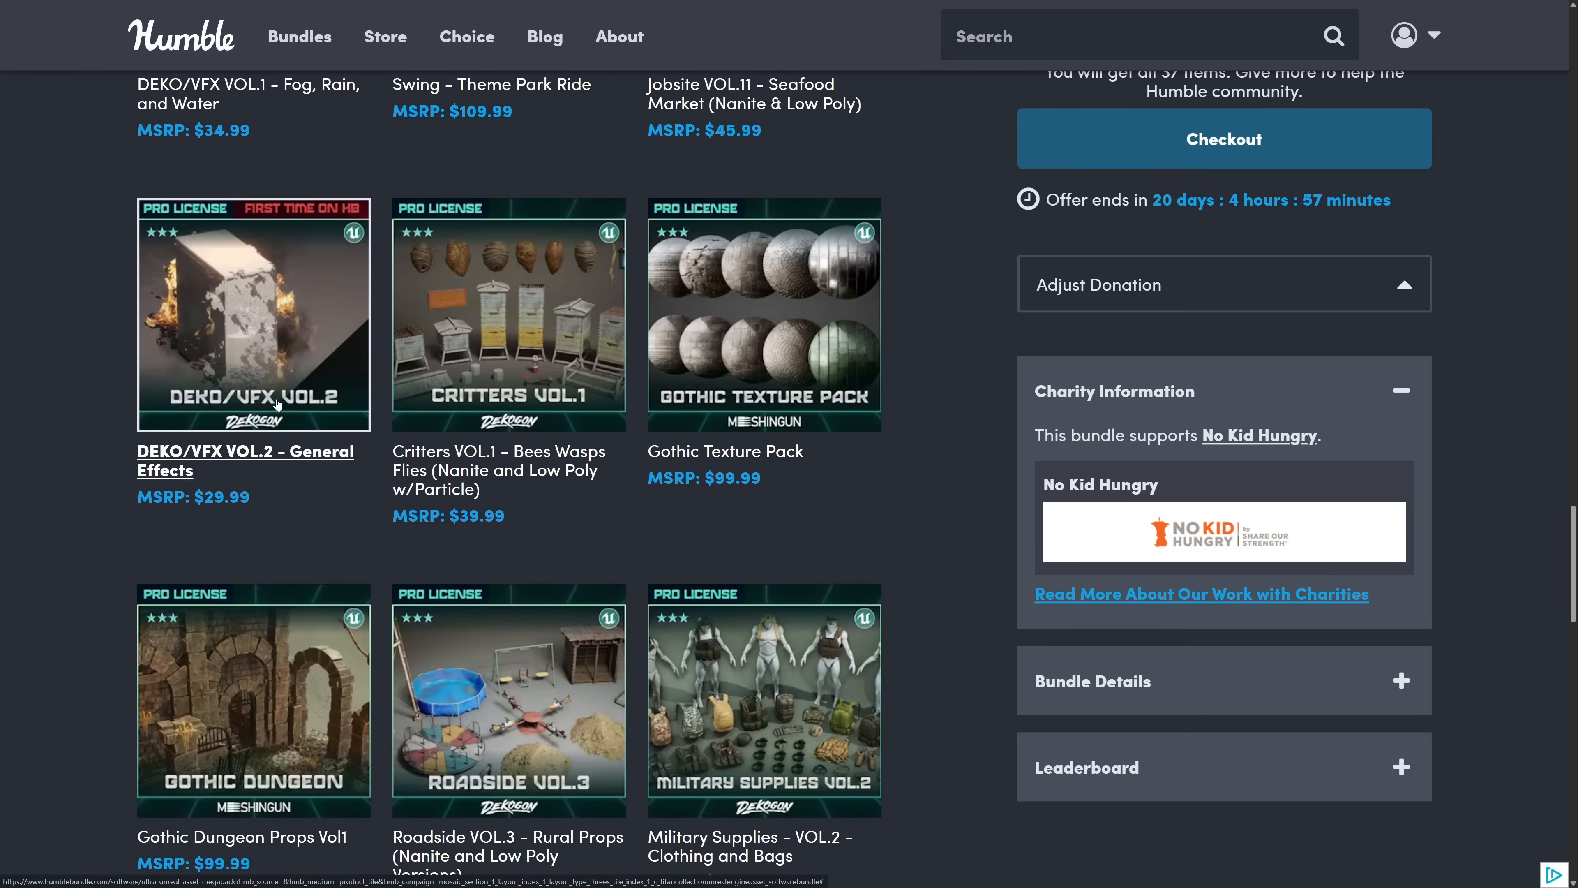
scroll("down", 3)
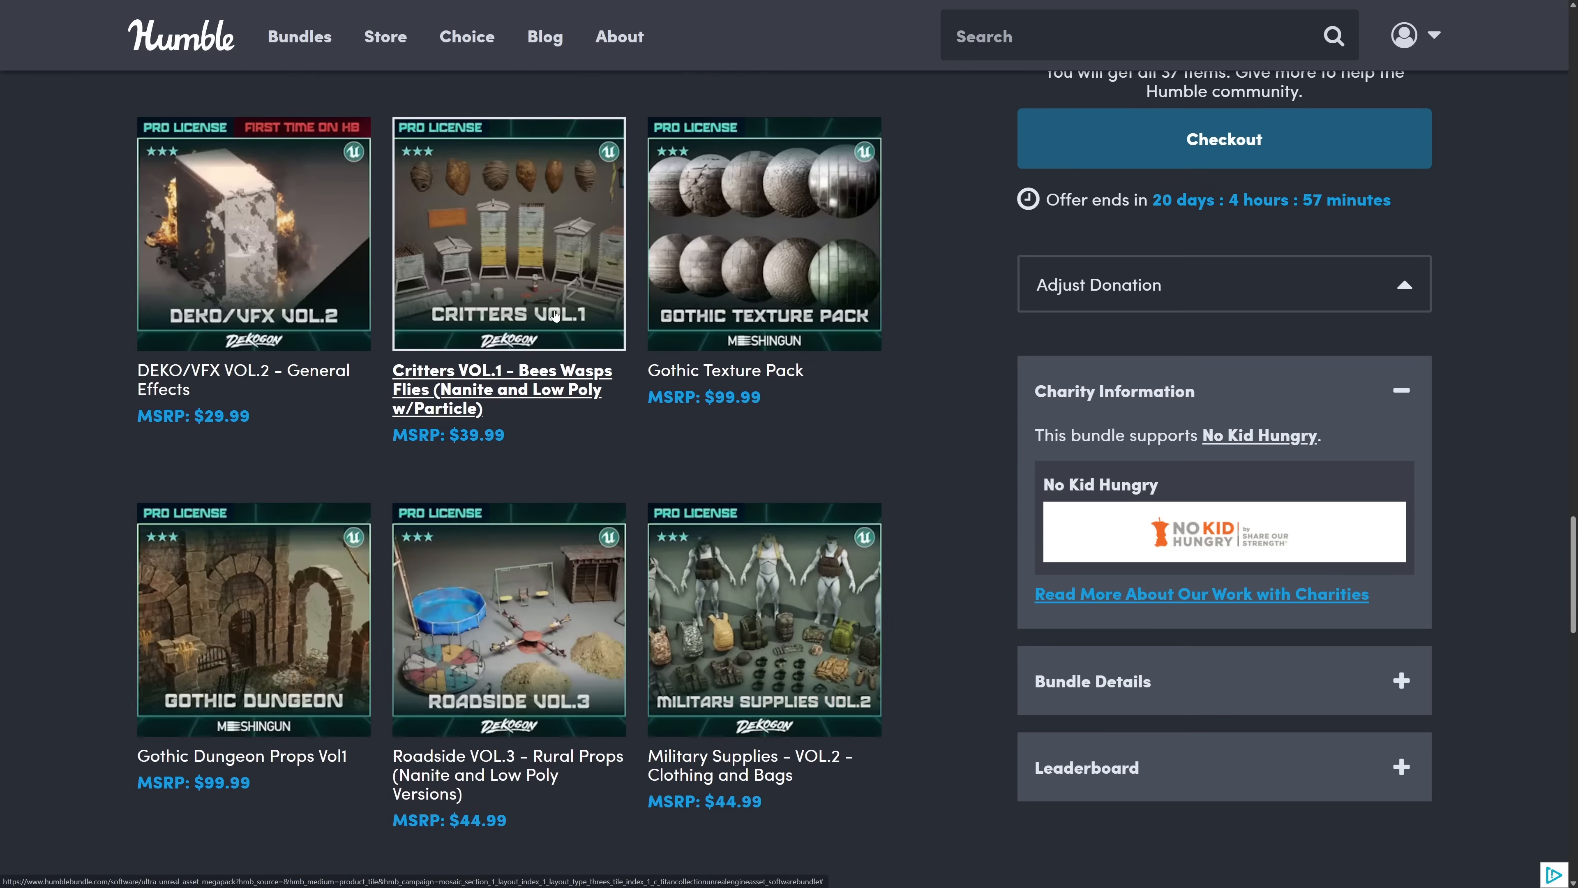
scroll("down", 3)
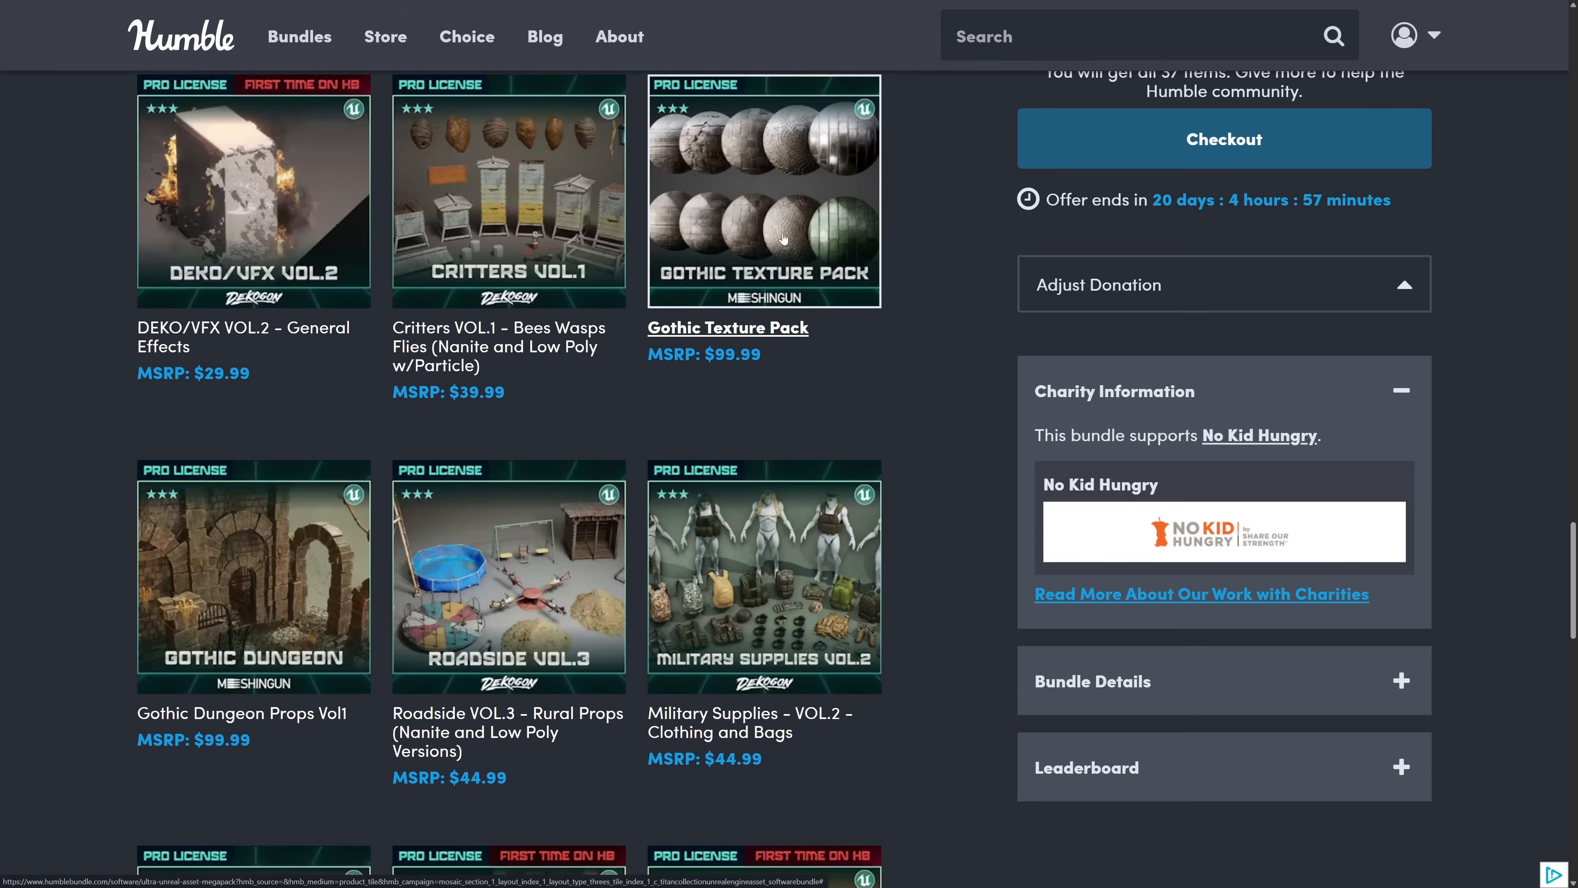
scroll("down", 3)
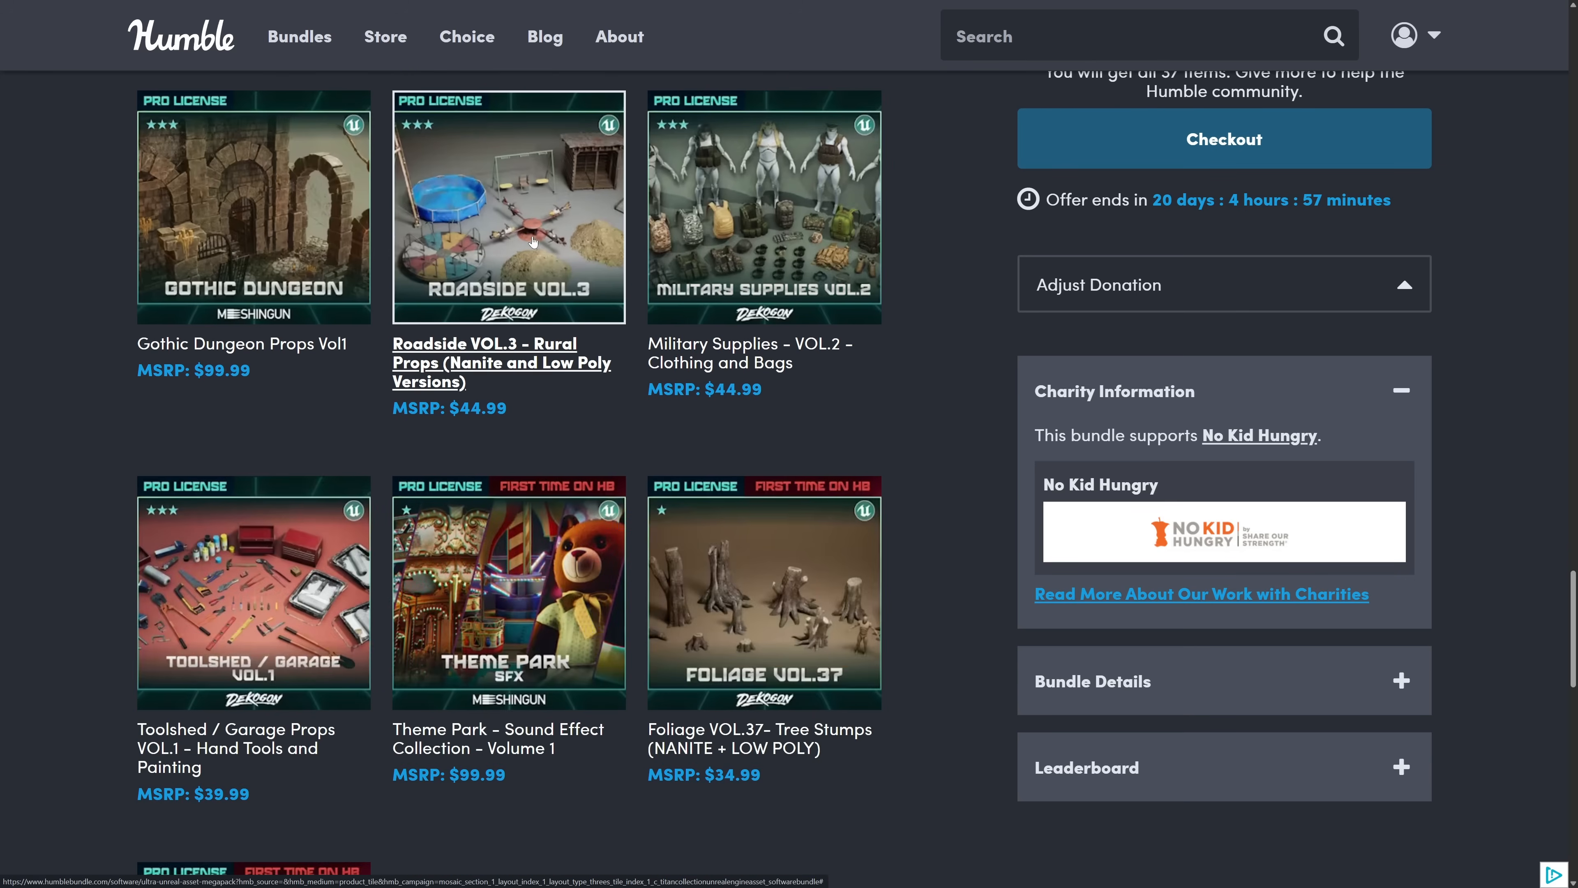
mouse_move(548, 143)
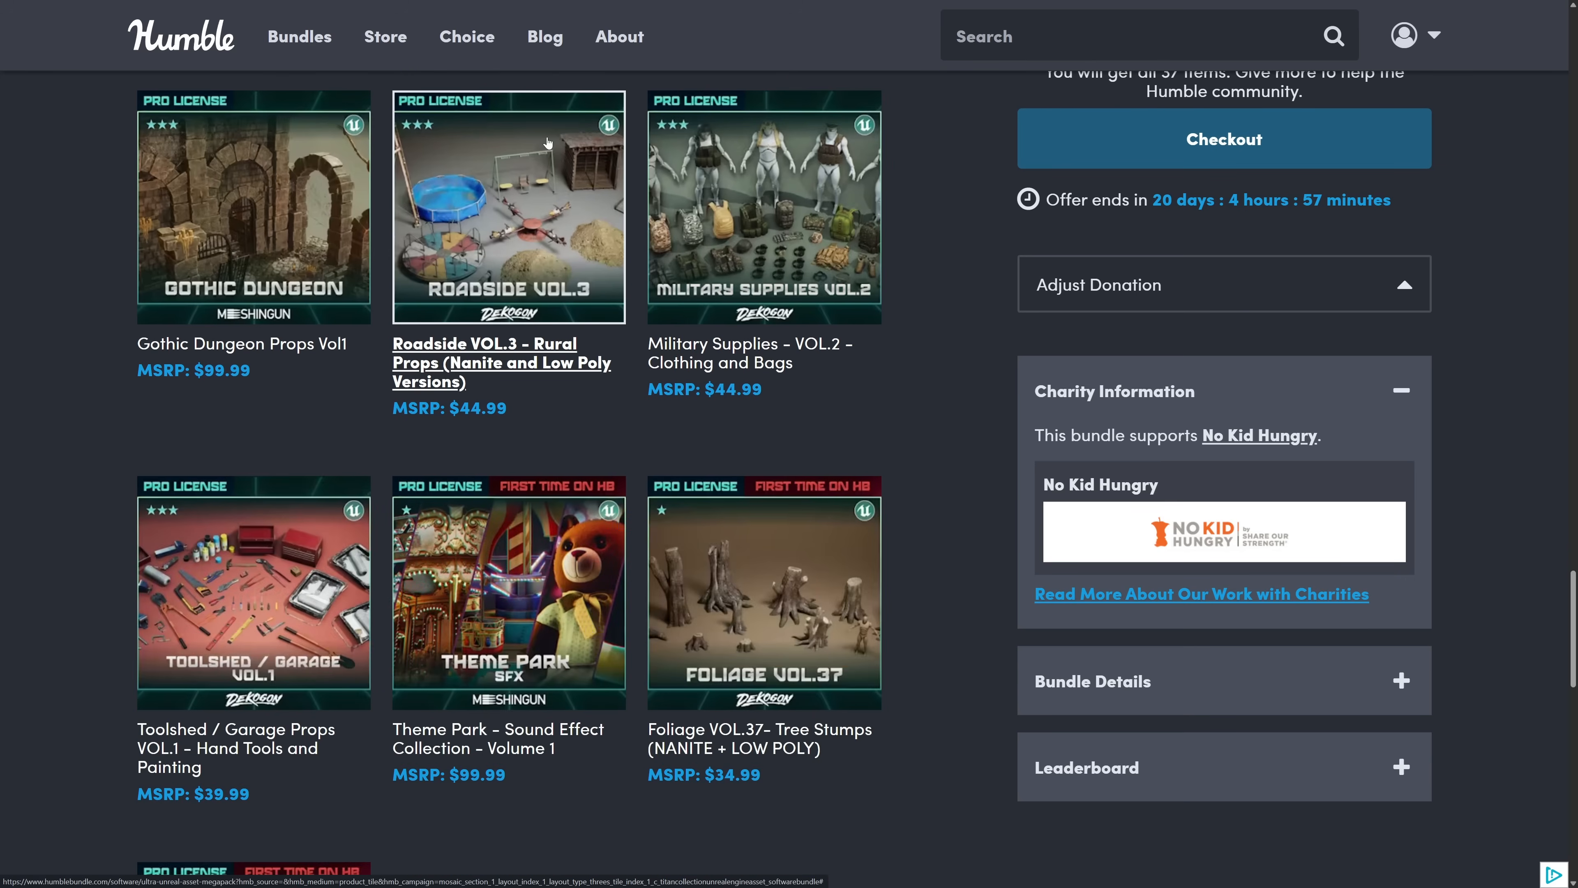
mouse_move(470, 241)
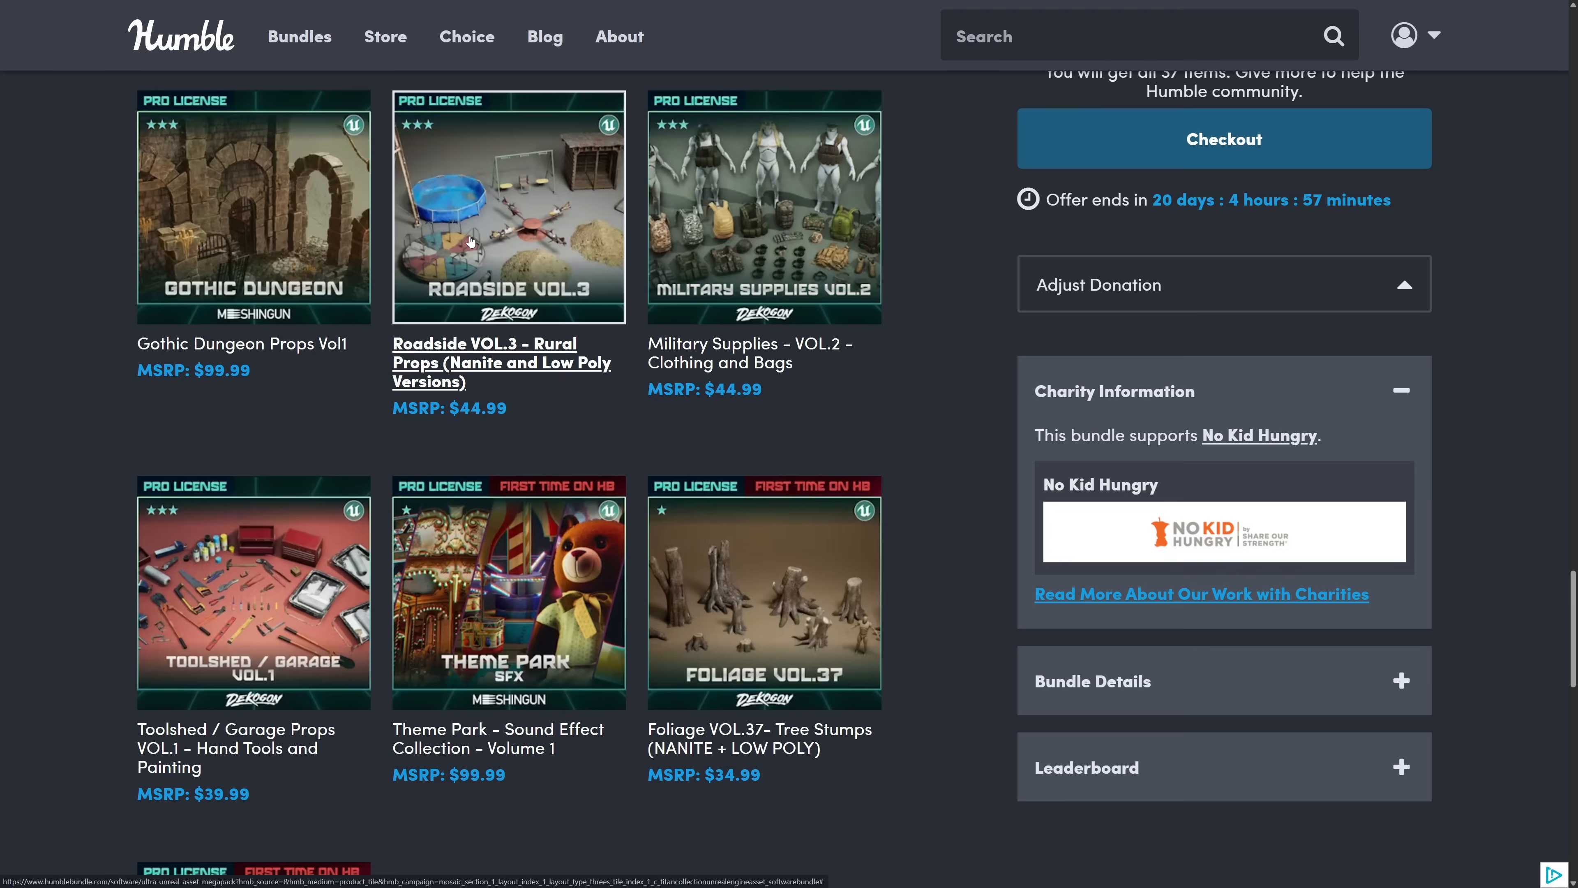
scroll("down", 3)
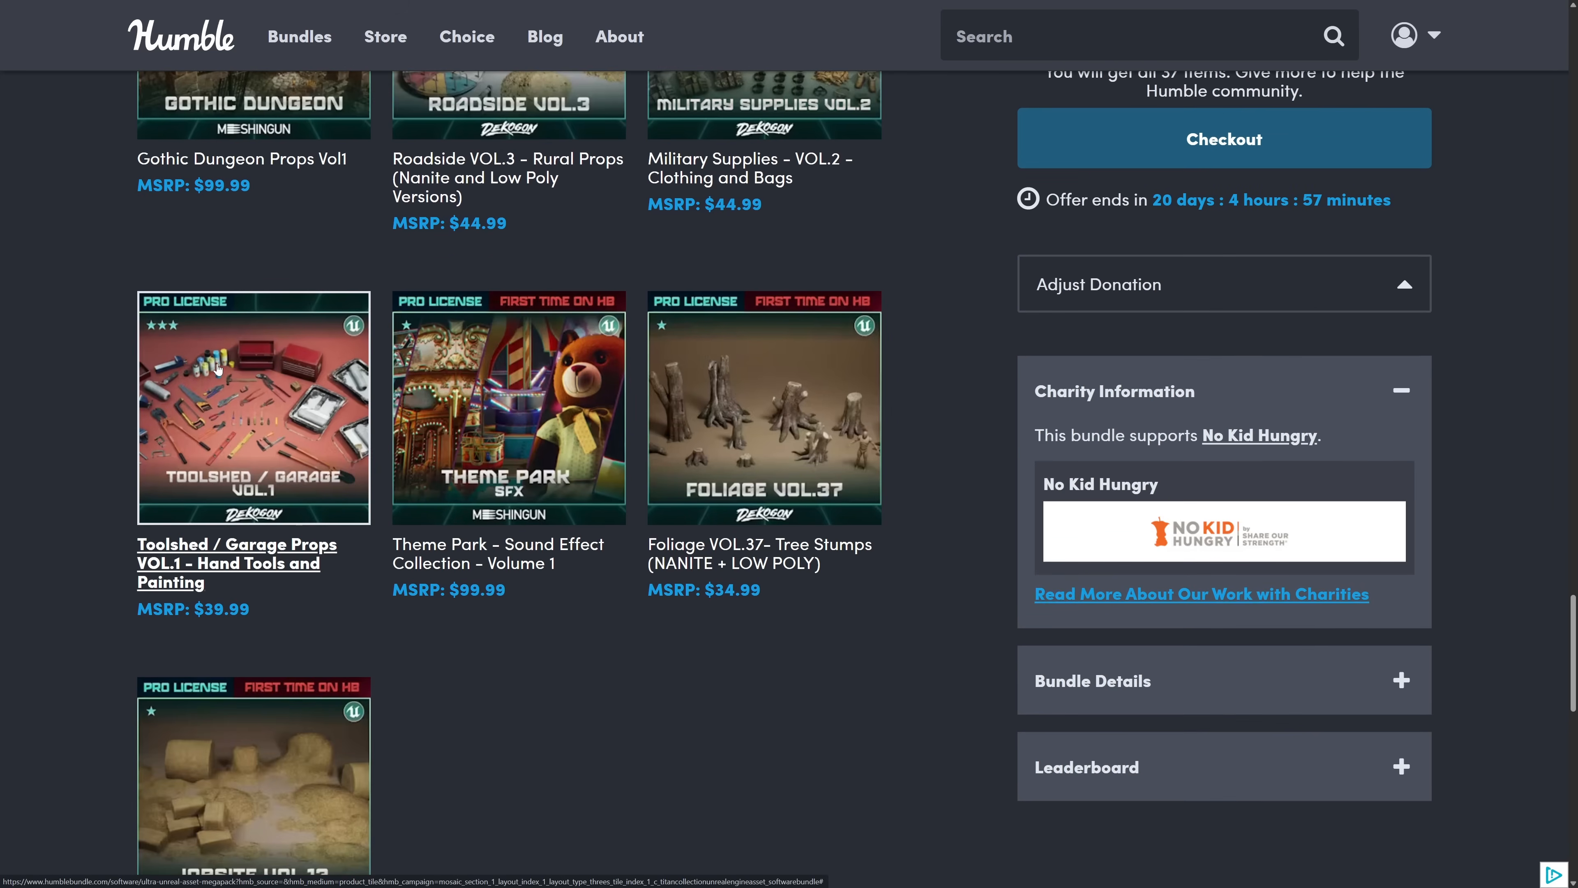
mouse_move(525, 416)
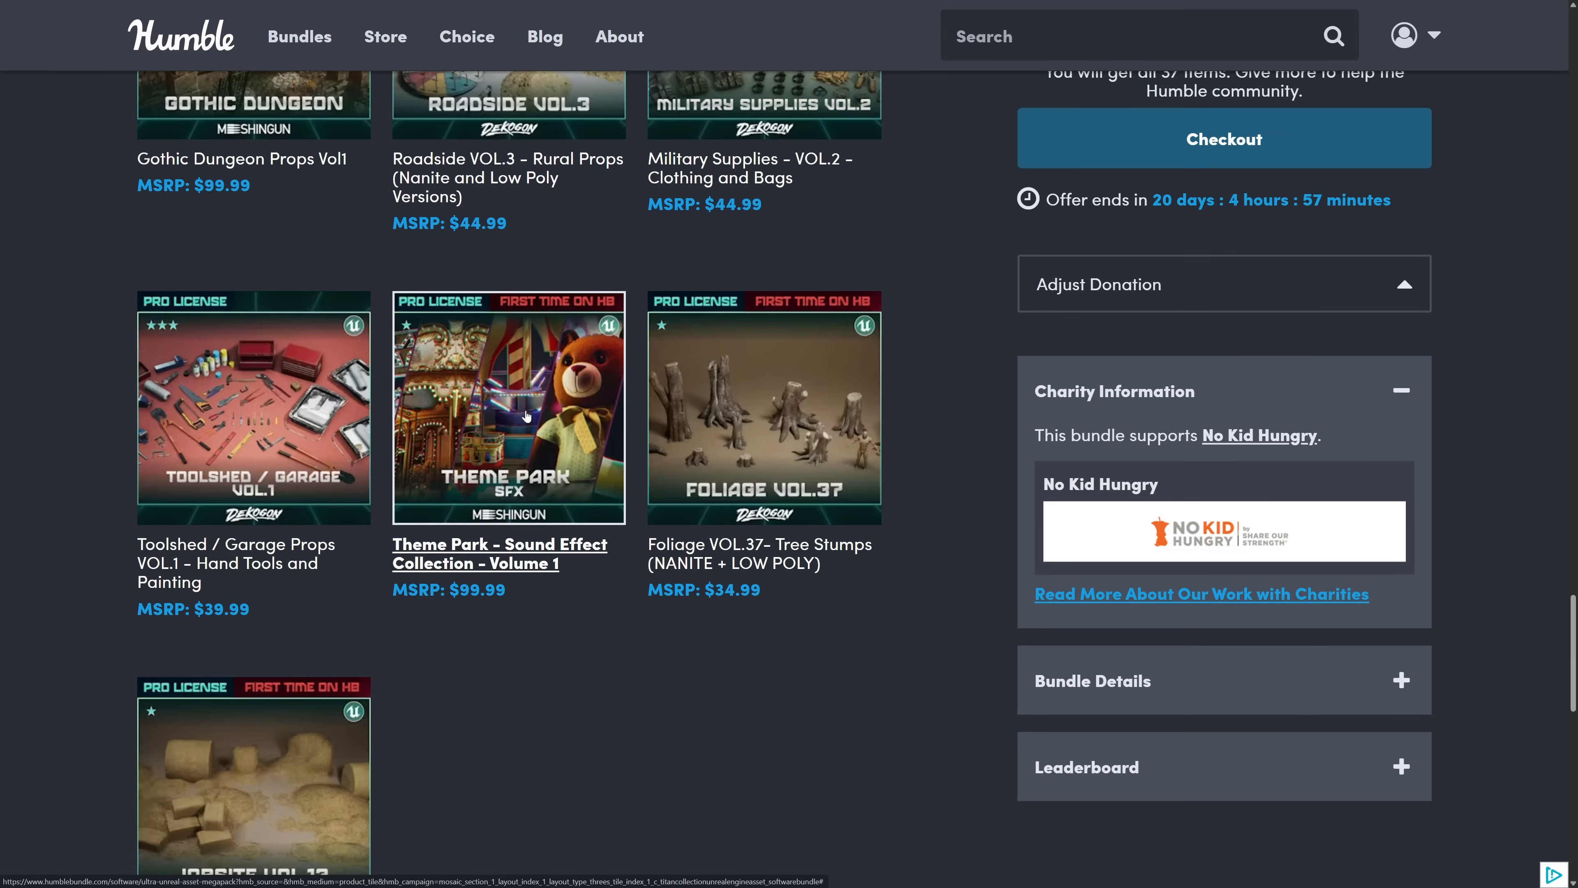
mouse_move(474, 417)
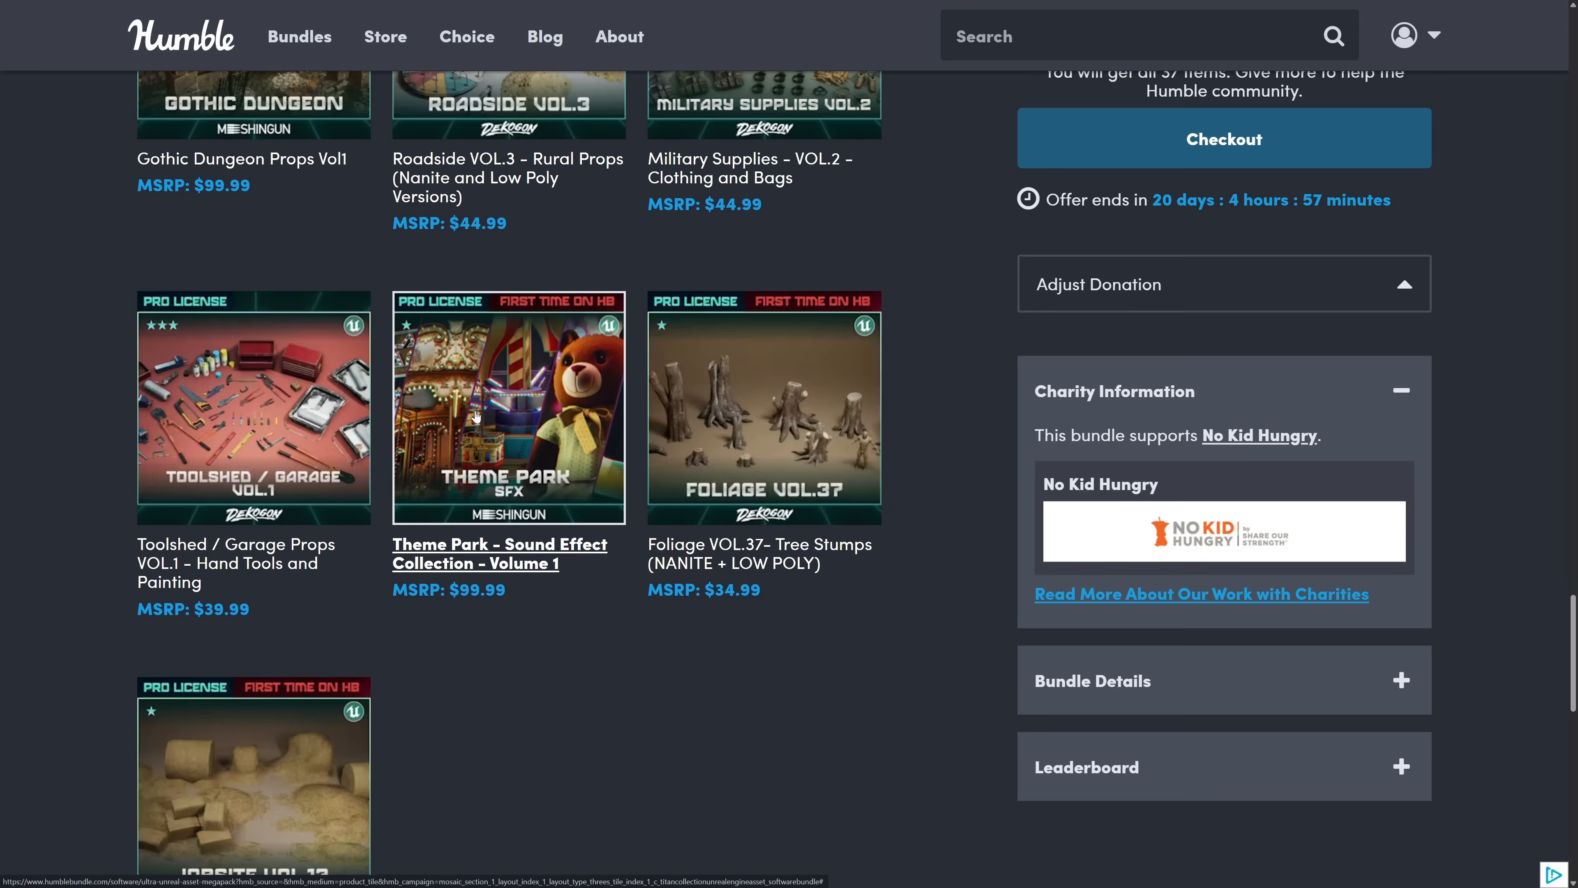
mouse_move(493, 425)
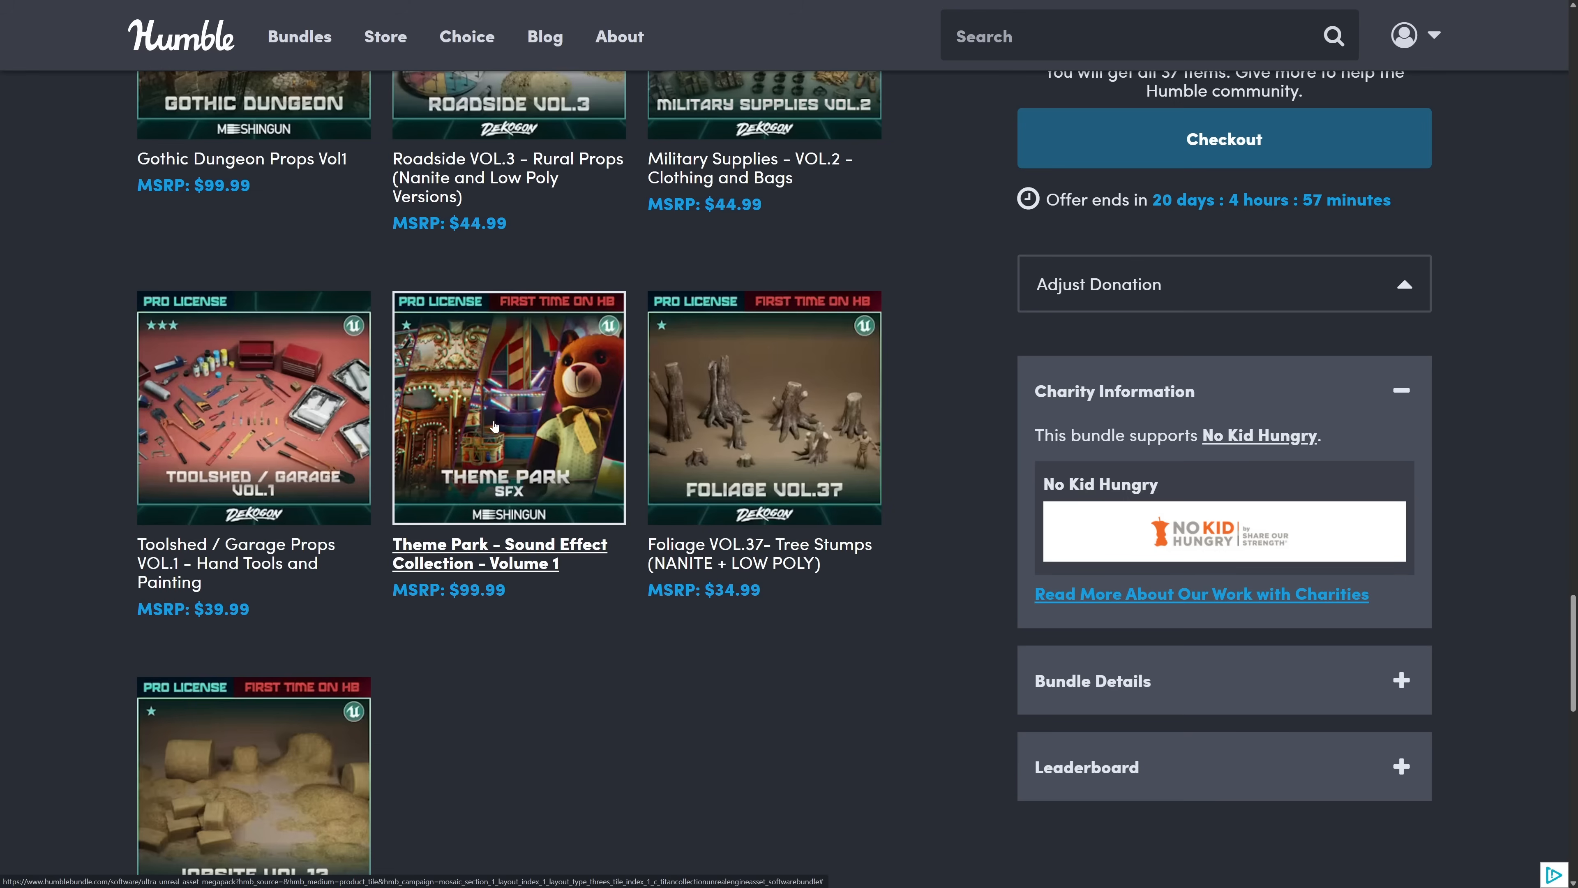
mouse_move(521, 514)
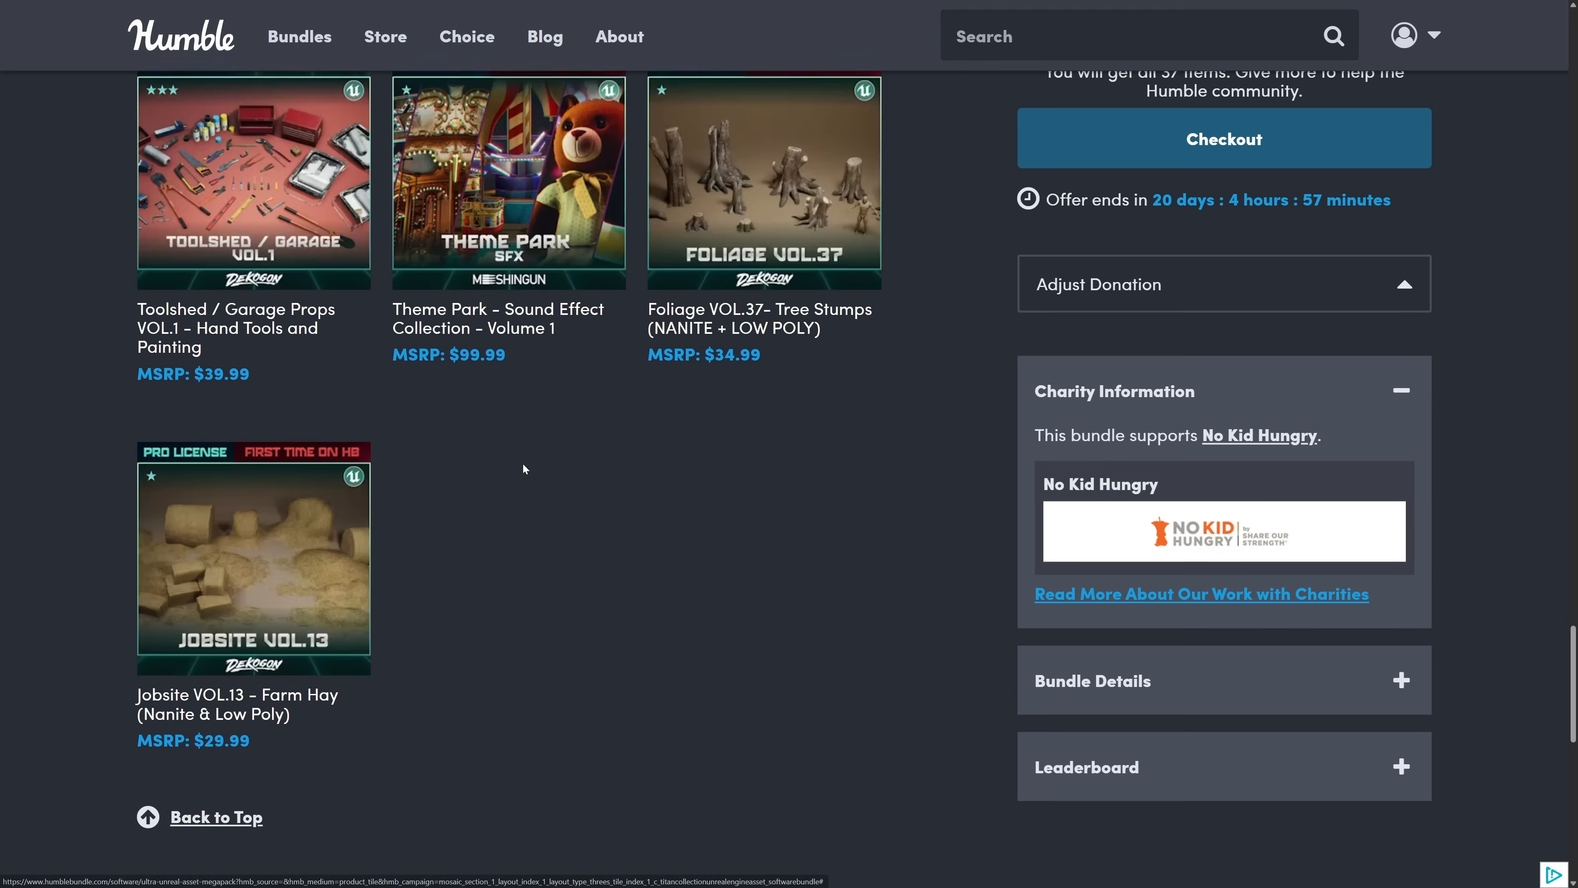
scroll("down", 3)
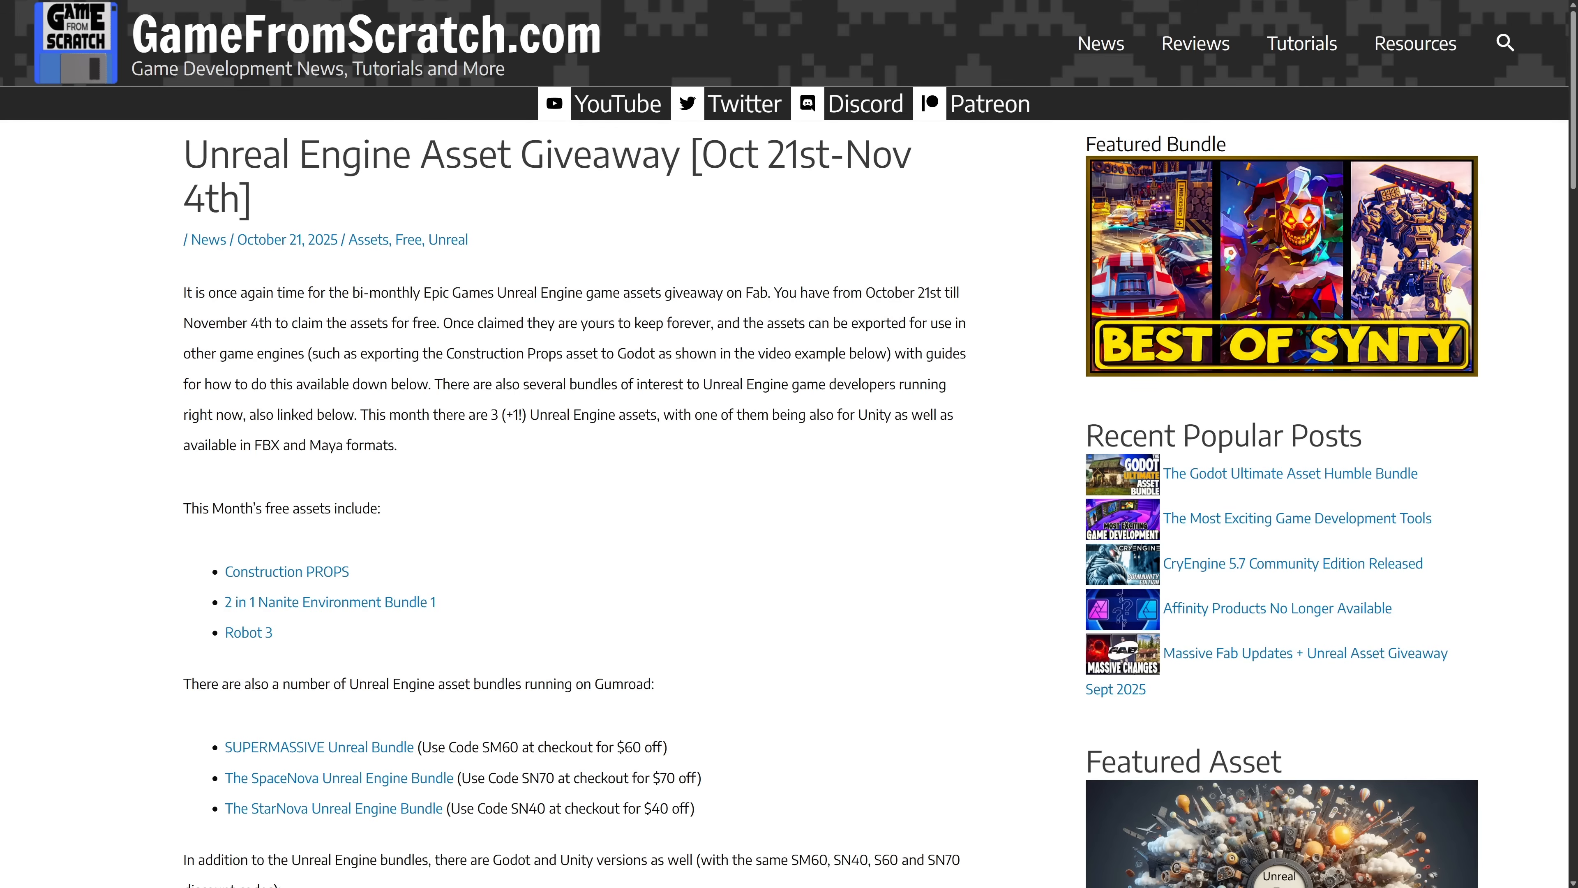
- Follow the Construction PROPS link from the giveaway article's free assets list to its Fab listing
scroll("down", 3)
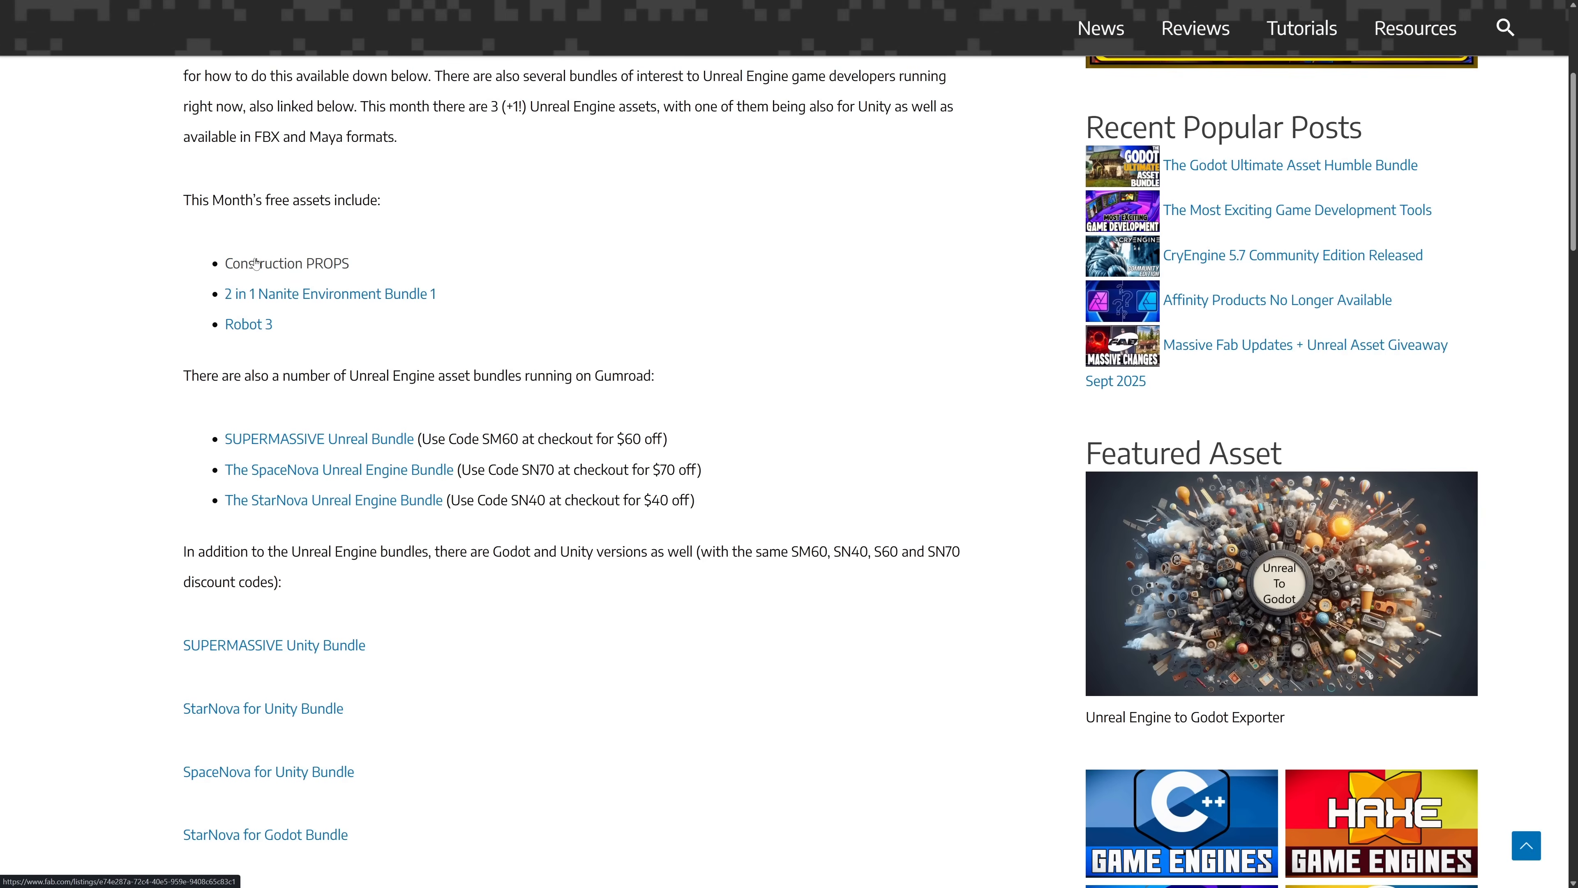
left_click(287, 264)
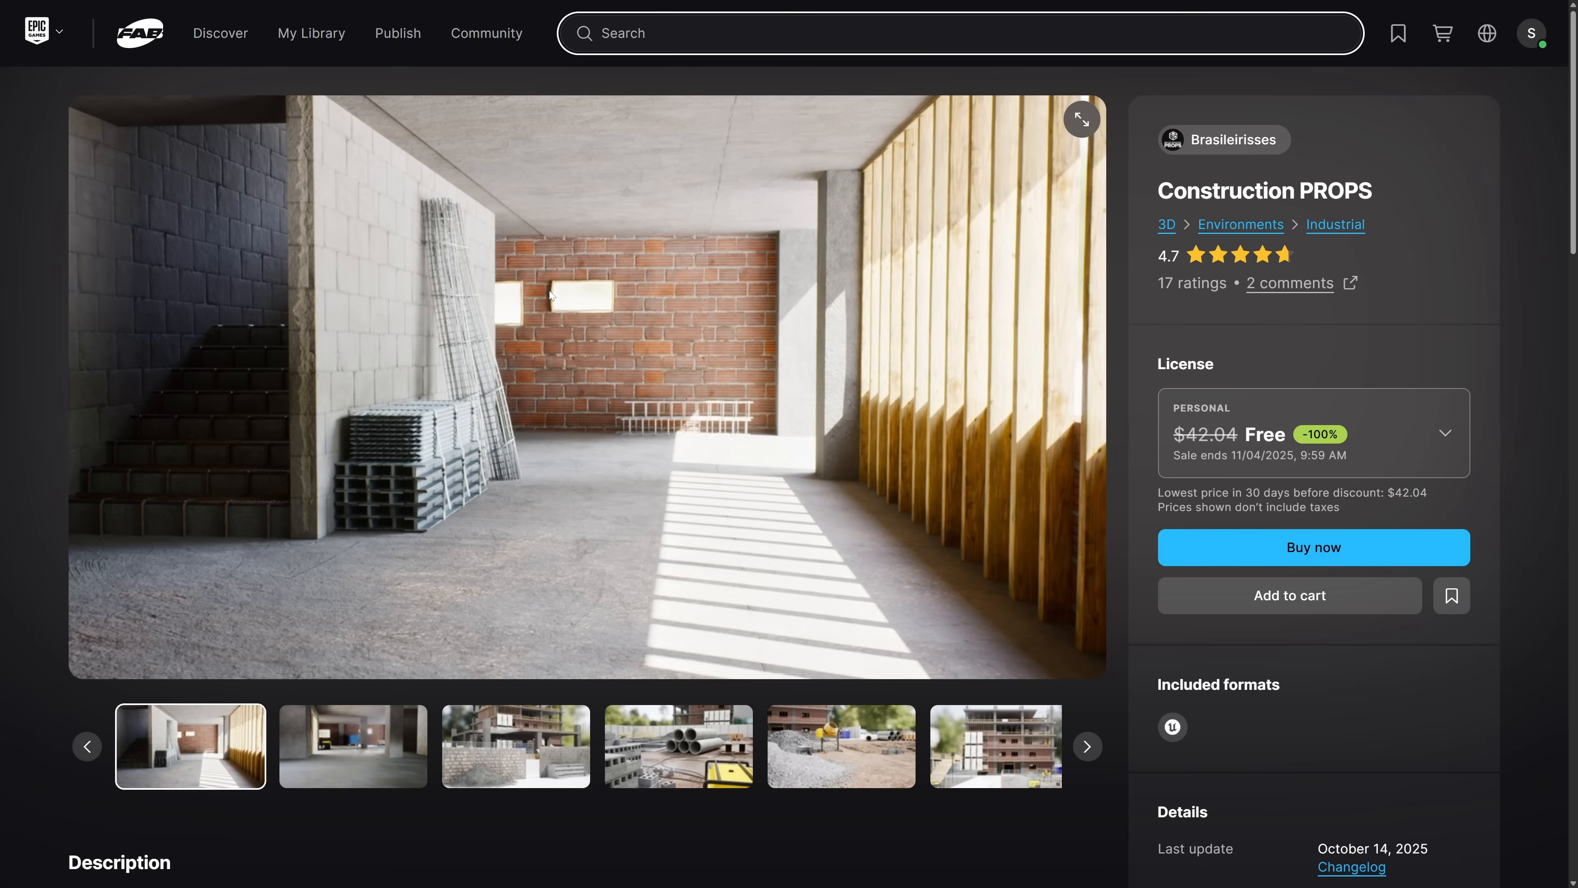
mouse_move(219, 32)
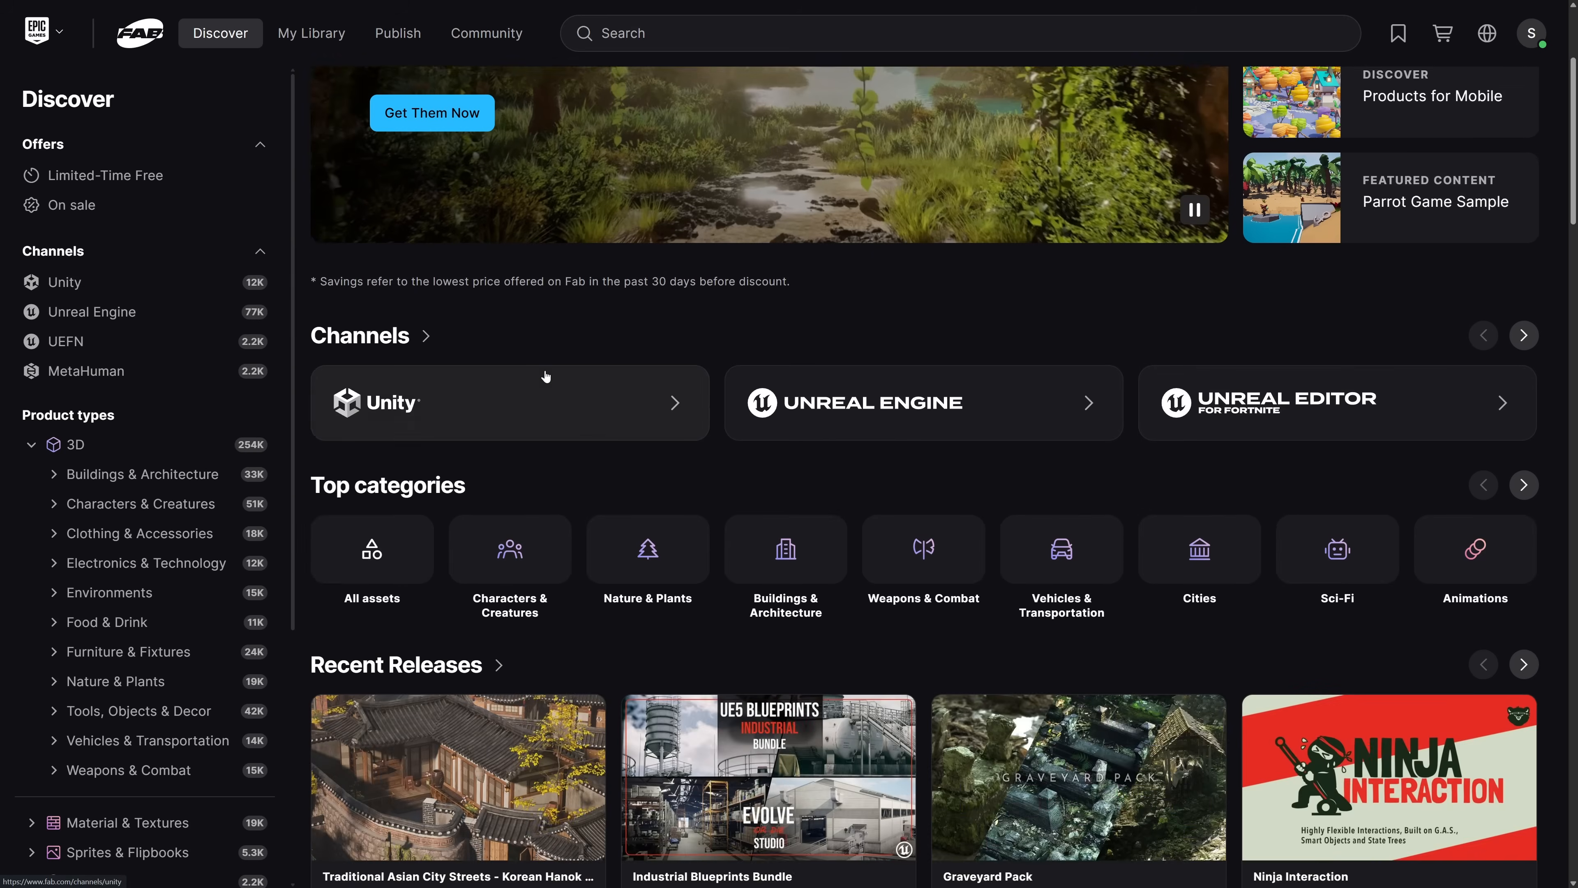
- Scroll Fab's Discover page to the Limited-Time Free row with Construction PROPS, 2 in 1 Environment Bundle and Robot 3
scroll("down", 3)
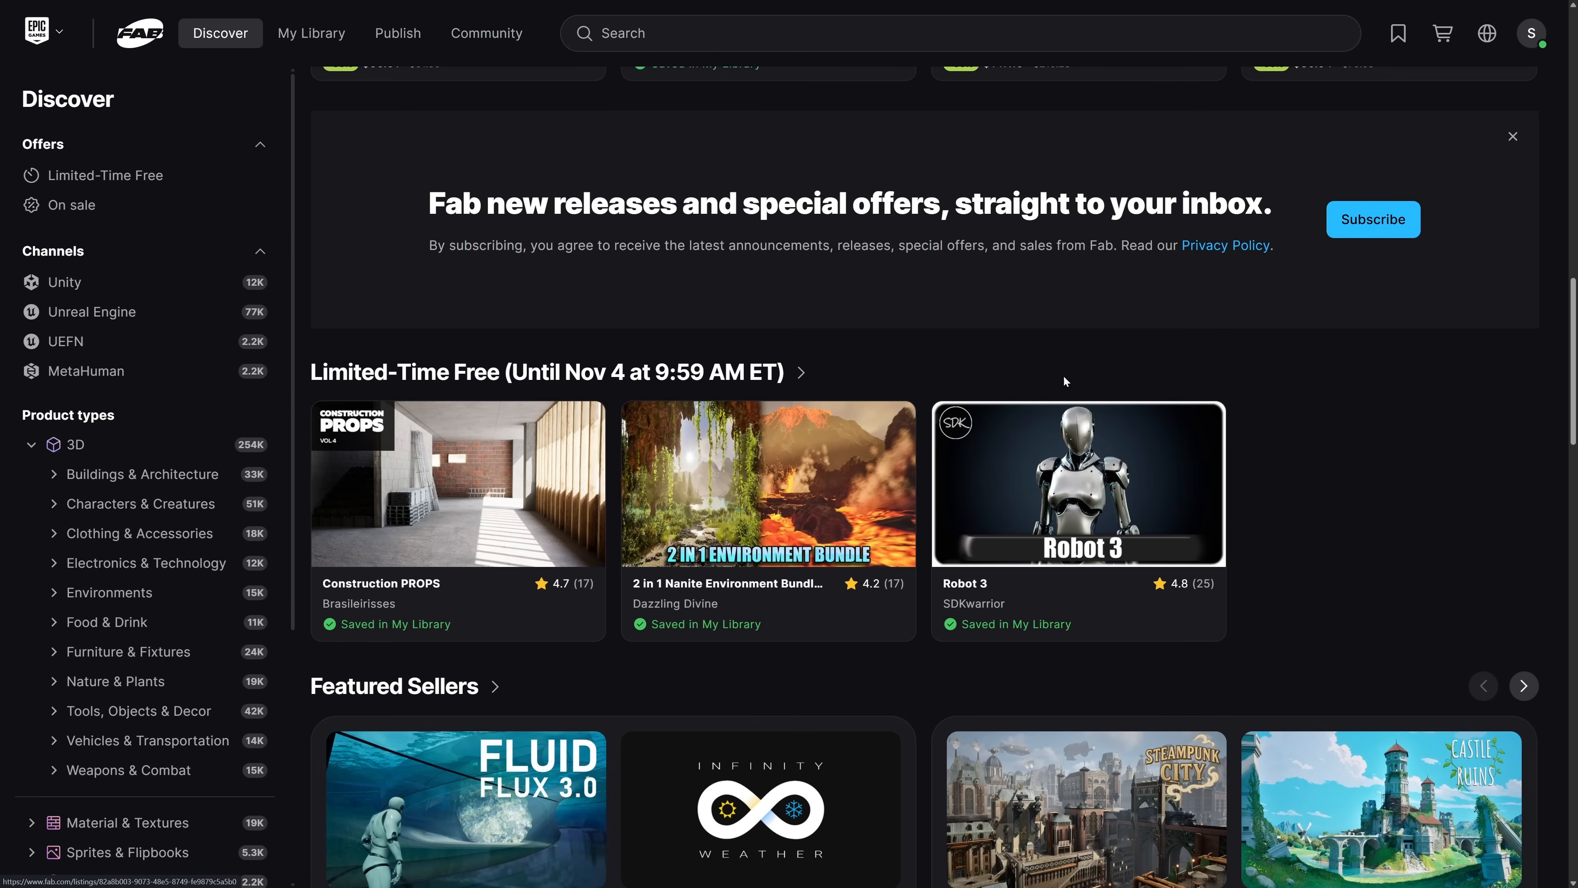
mouse_move(1242, 393)
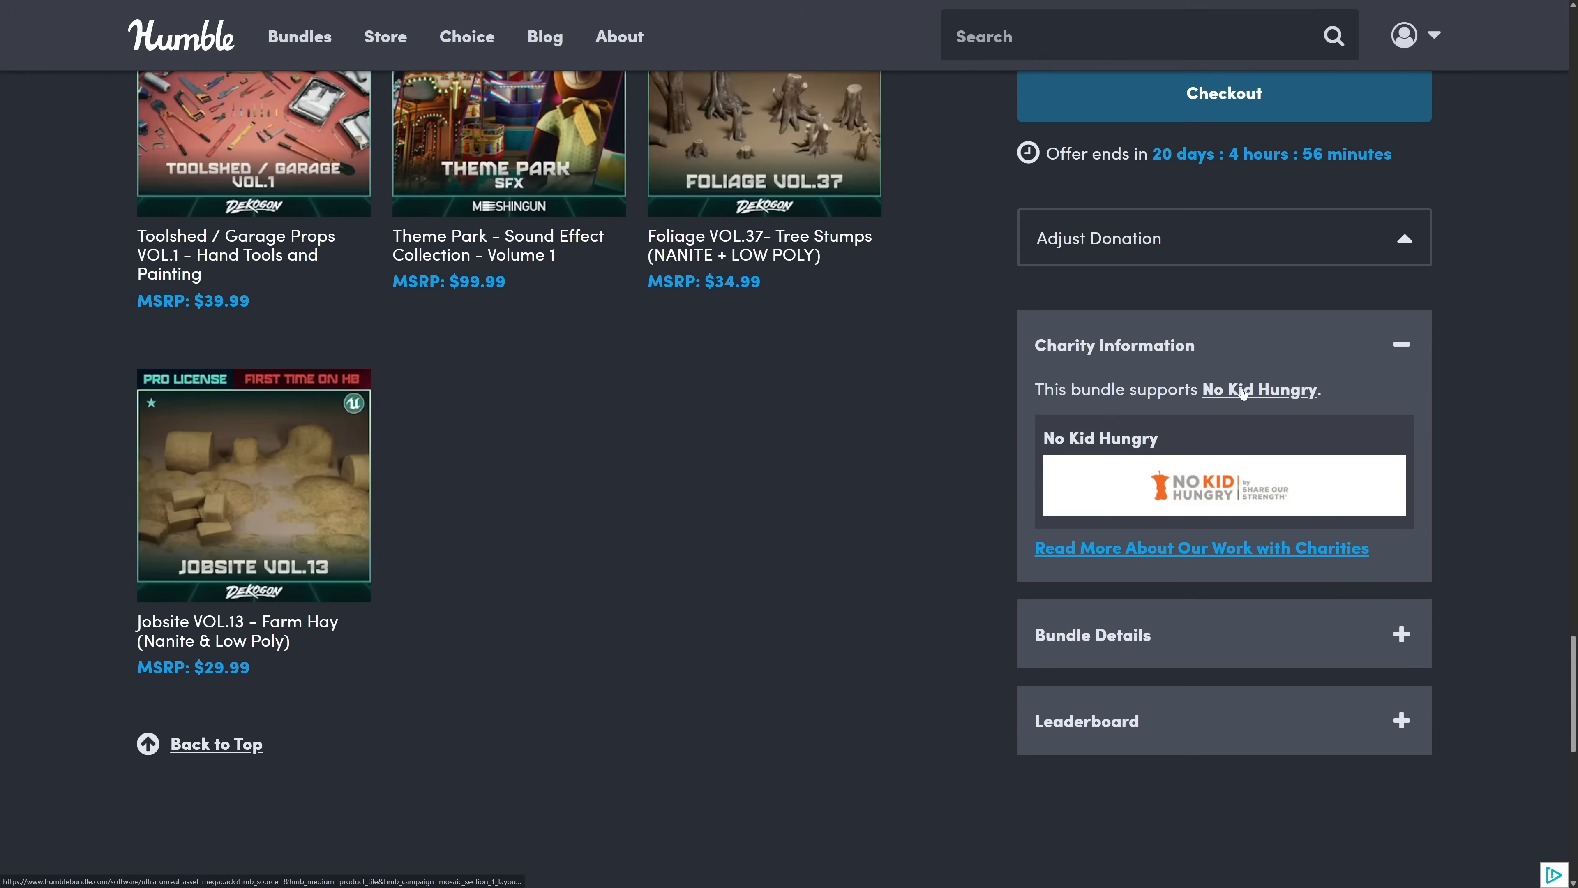
- Scroll the Ultra Asset Megapack page back to its header, description and pay-what-you-want tiers at CA$45.58
scroll("up", 3)
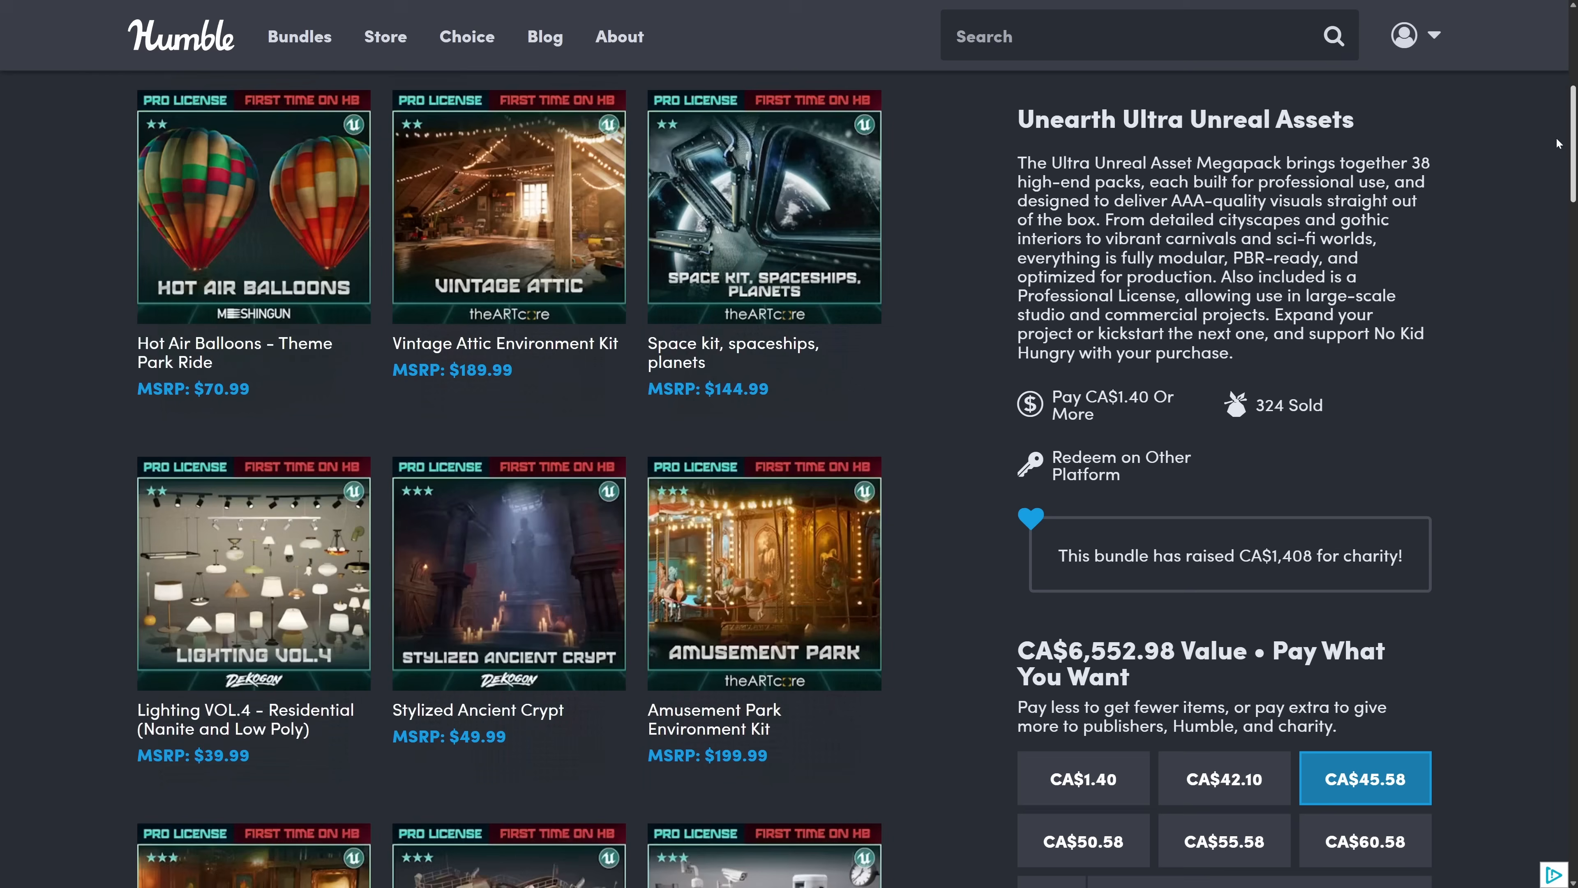
scroll("up", 3)
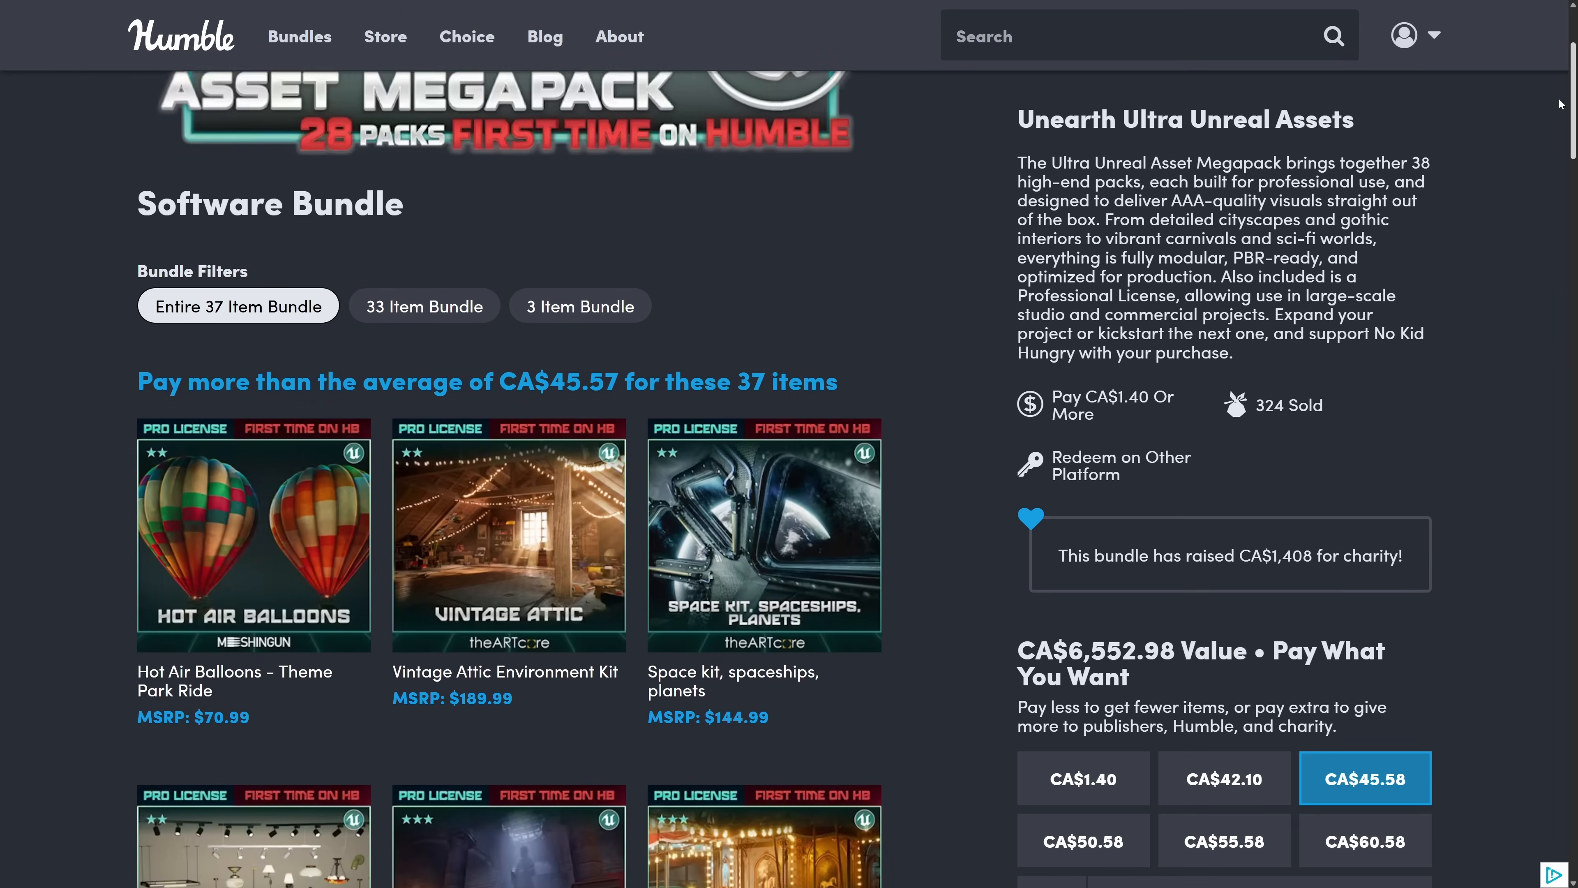
scroll("down", 3)
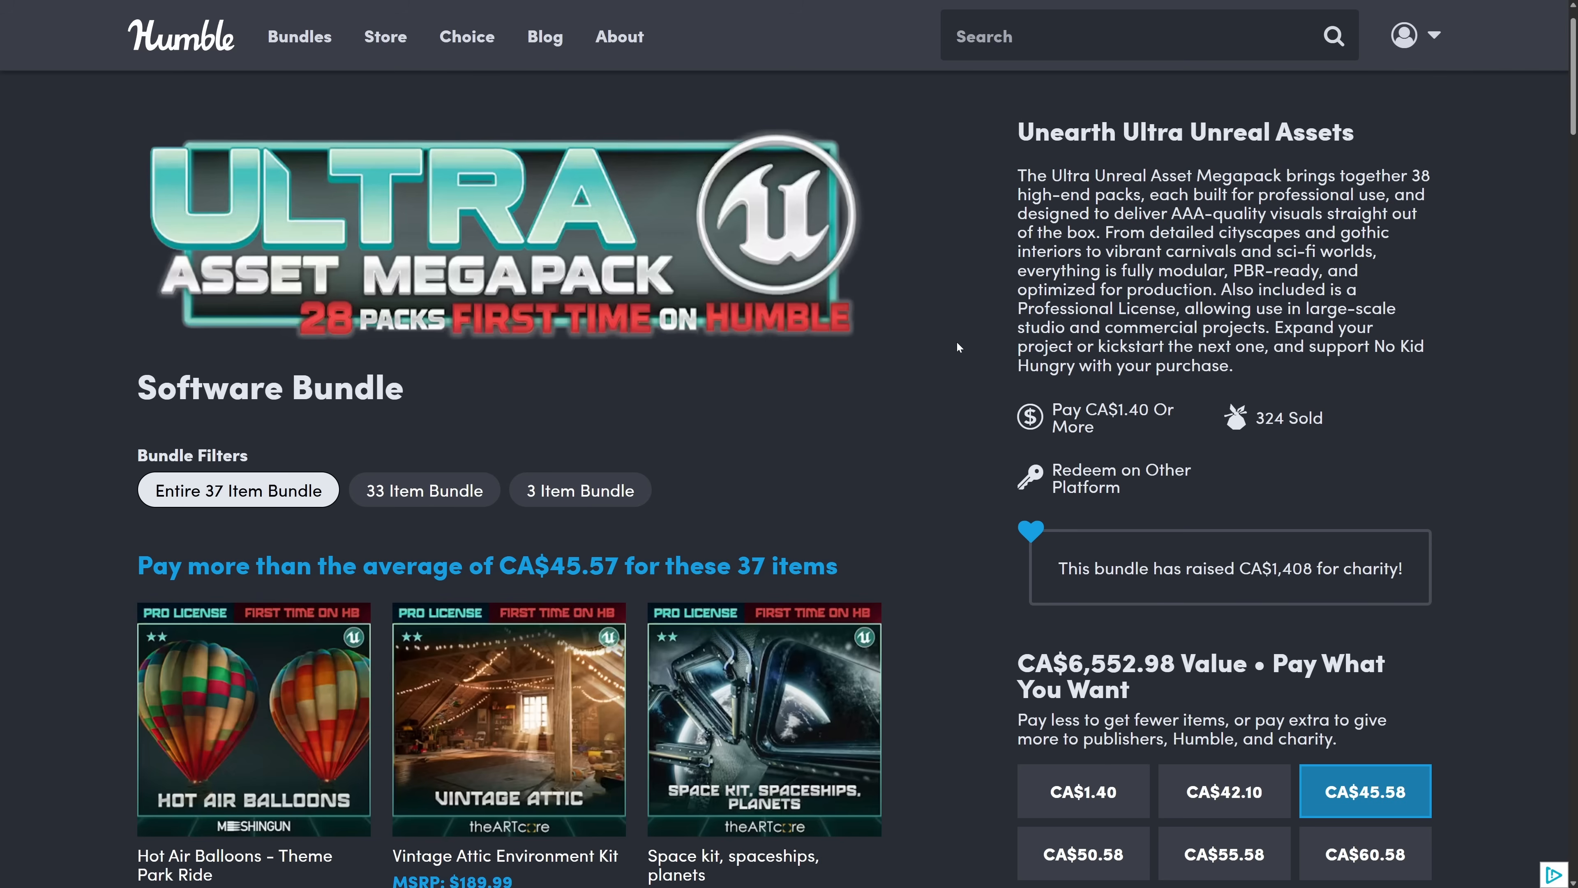
scroll("down", 3)
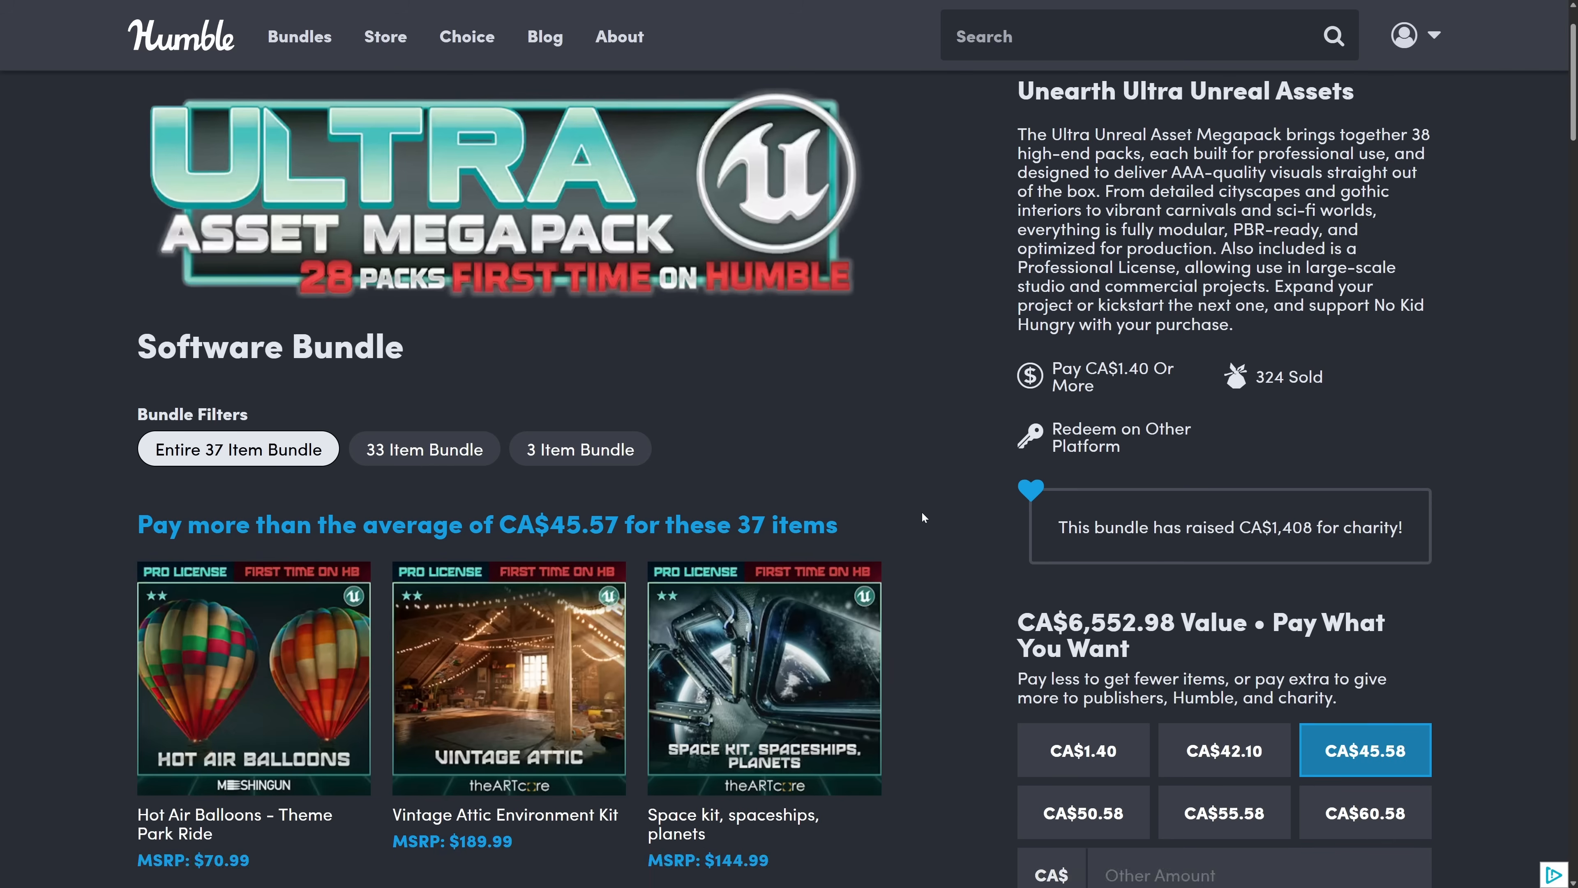
scroll("down", 3)
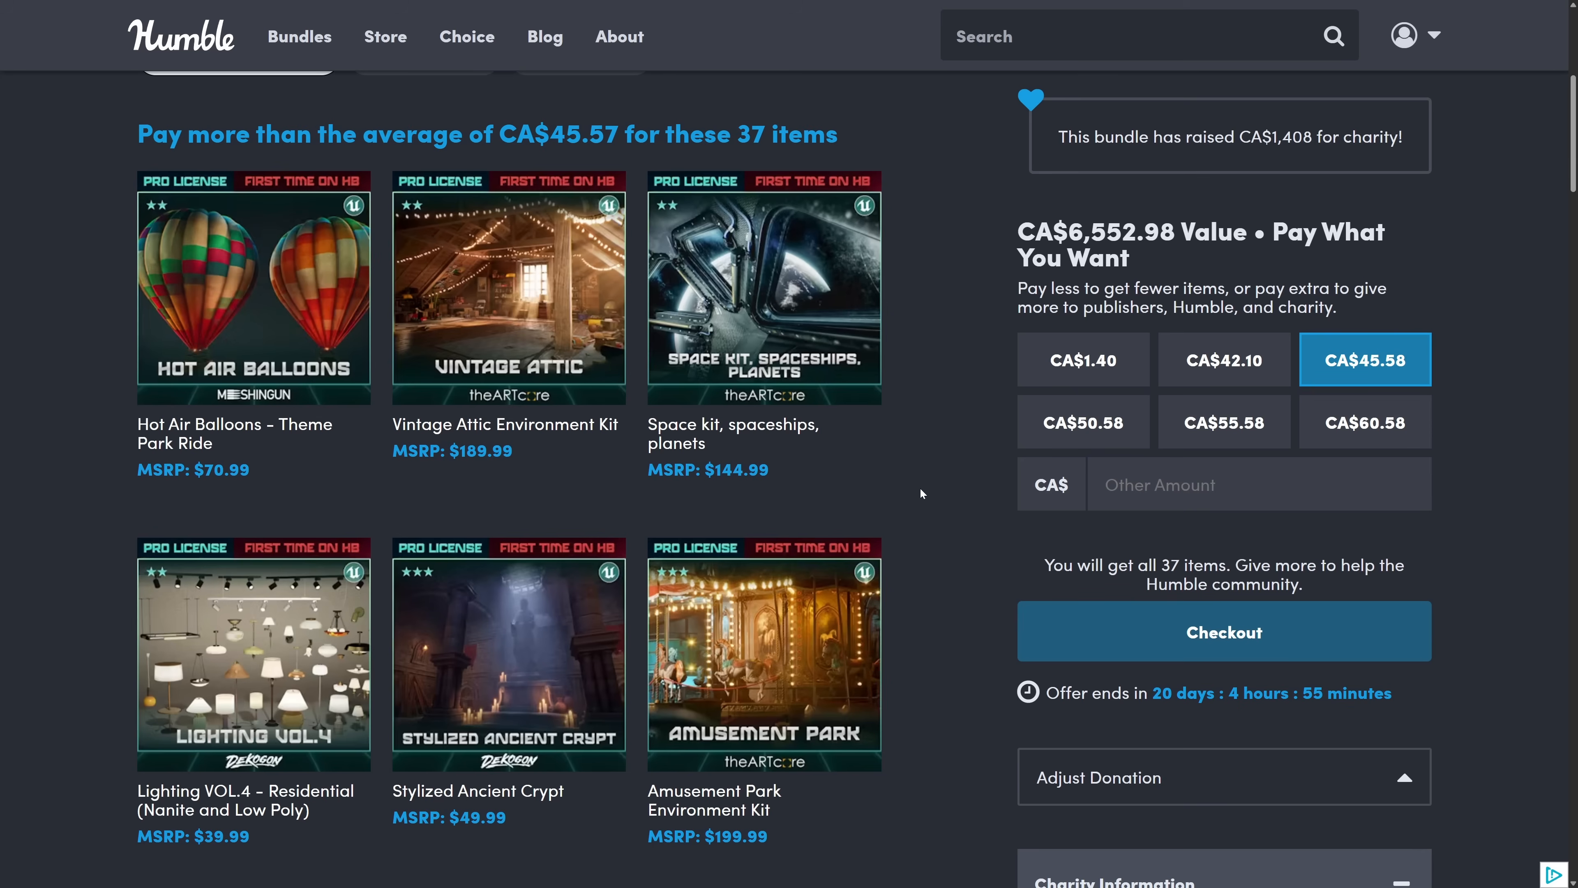
scroll("up", 3)
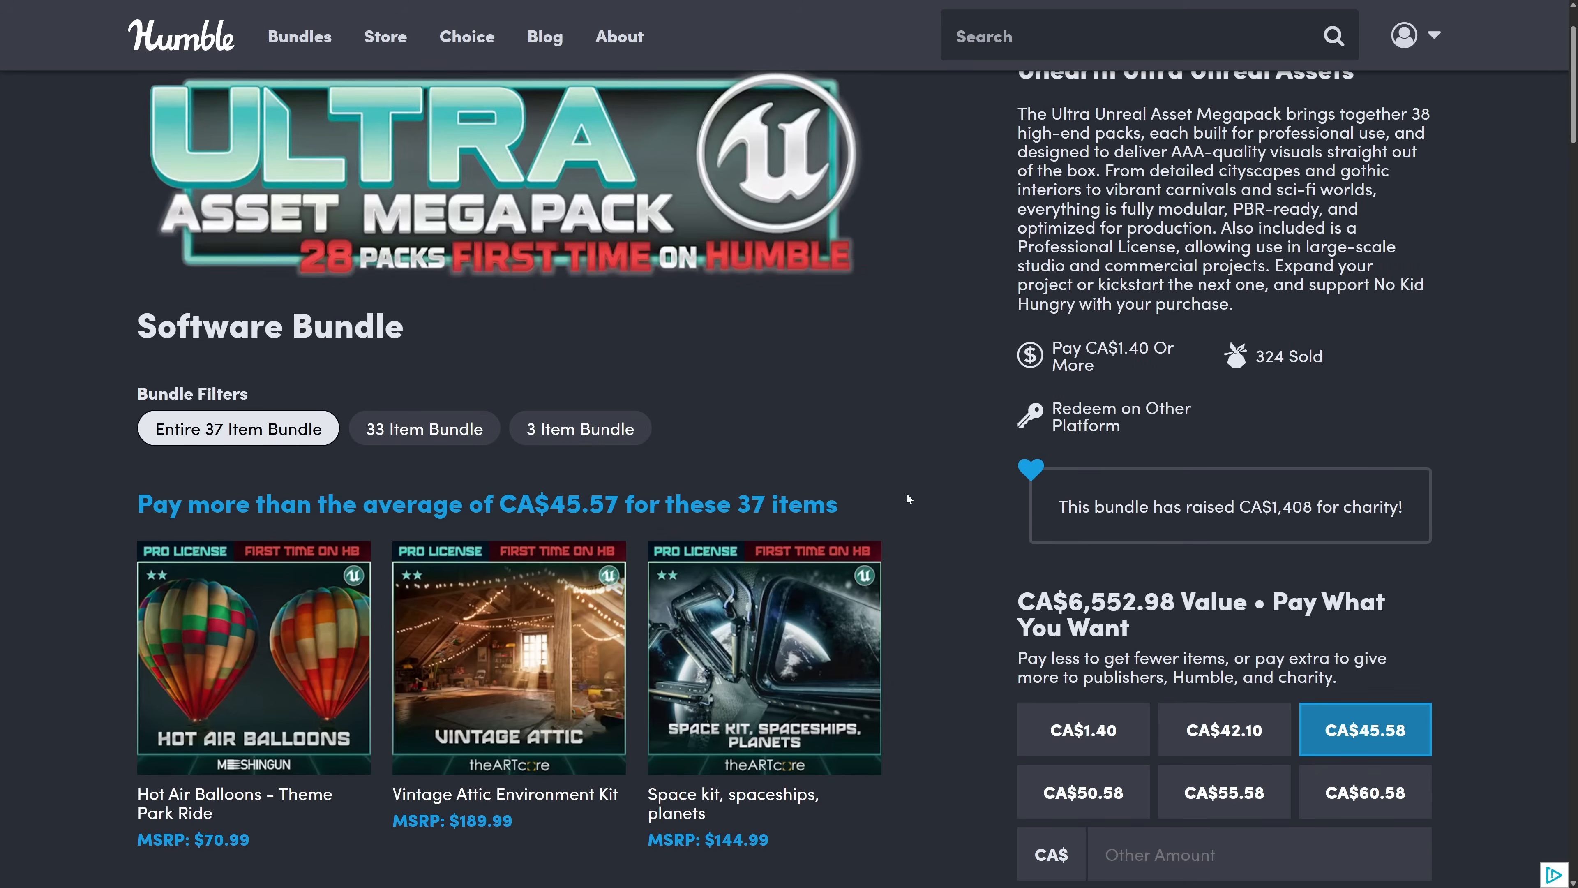
mouse_move(548, 298)
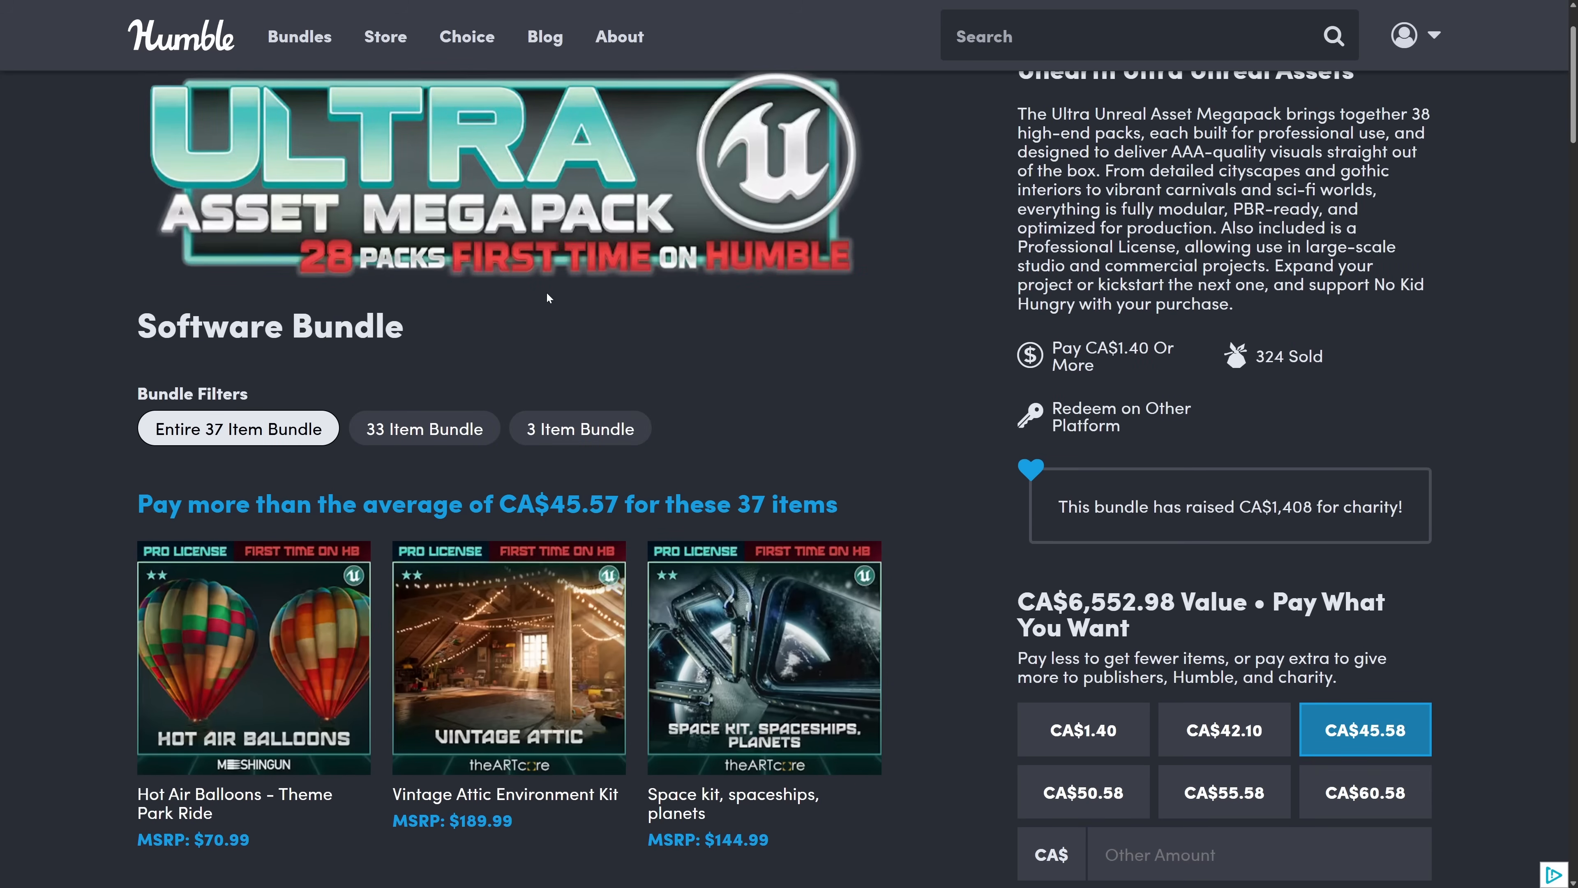
mouse_move(229, 428)
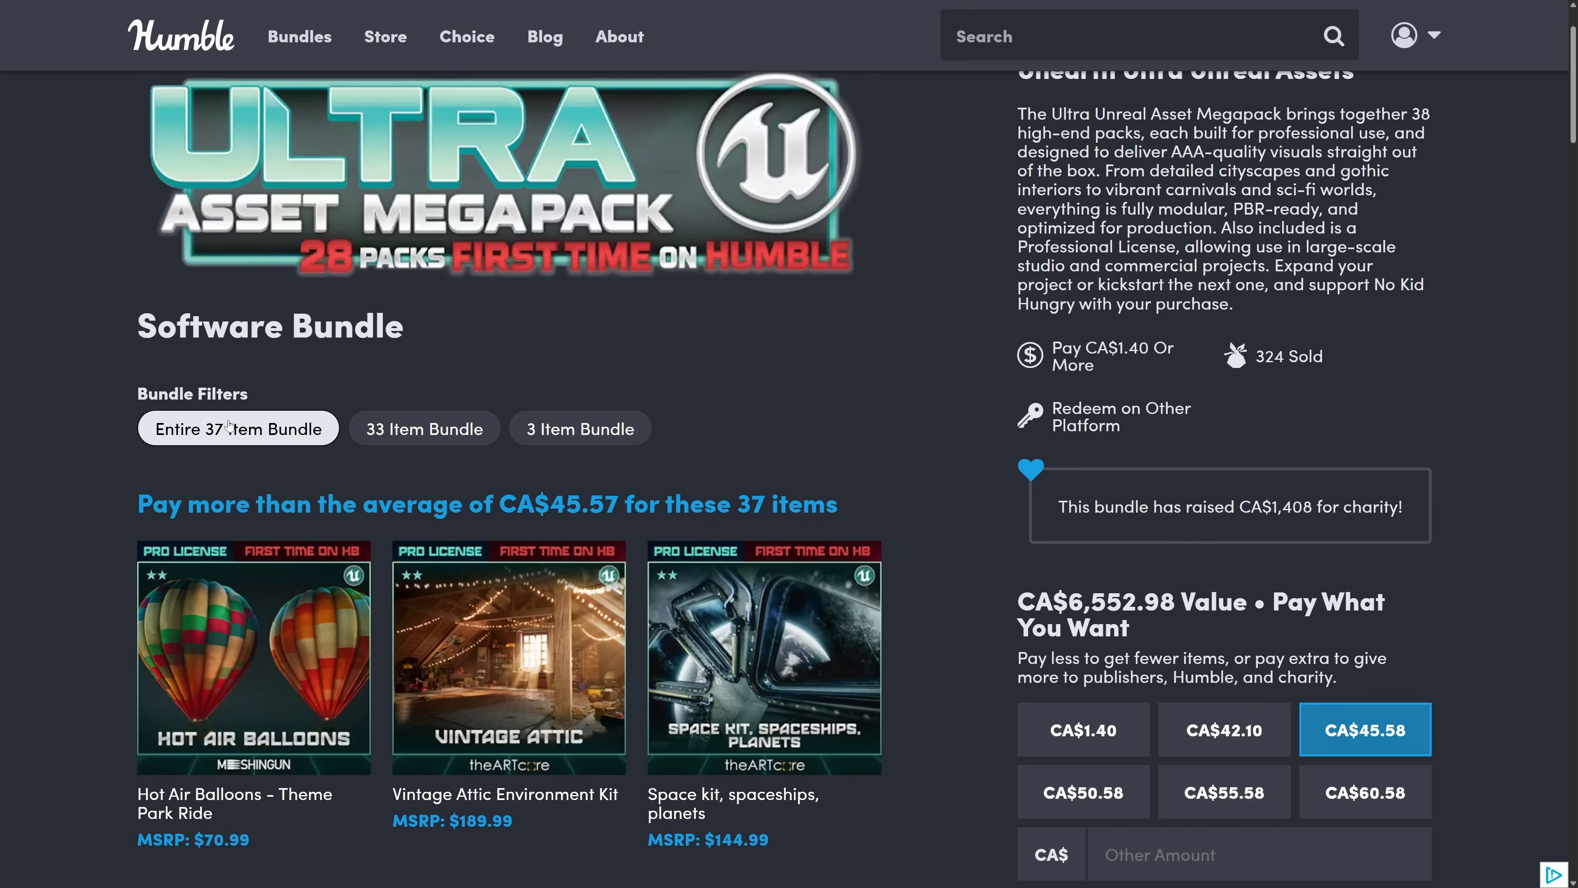
mouse_move(982, 390)
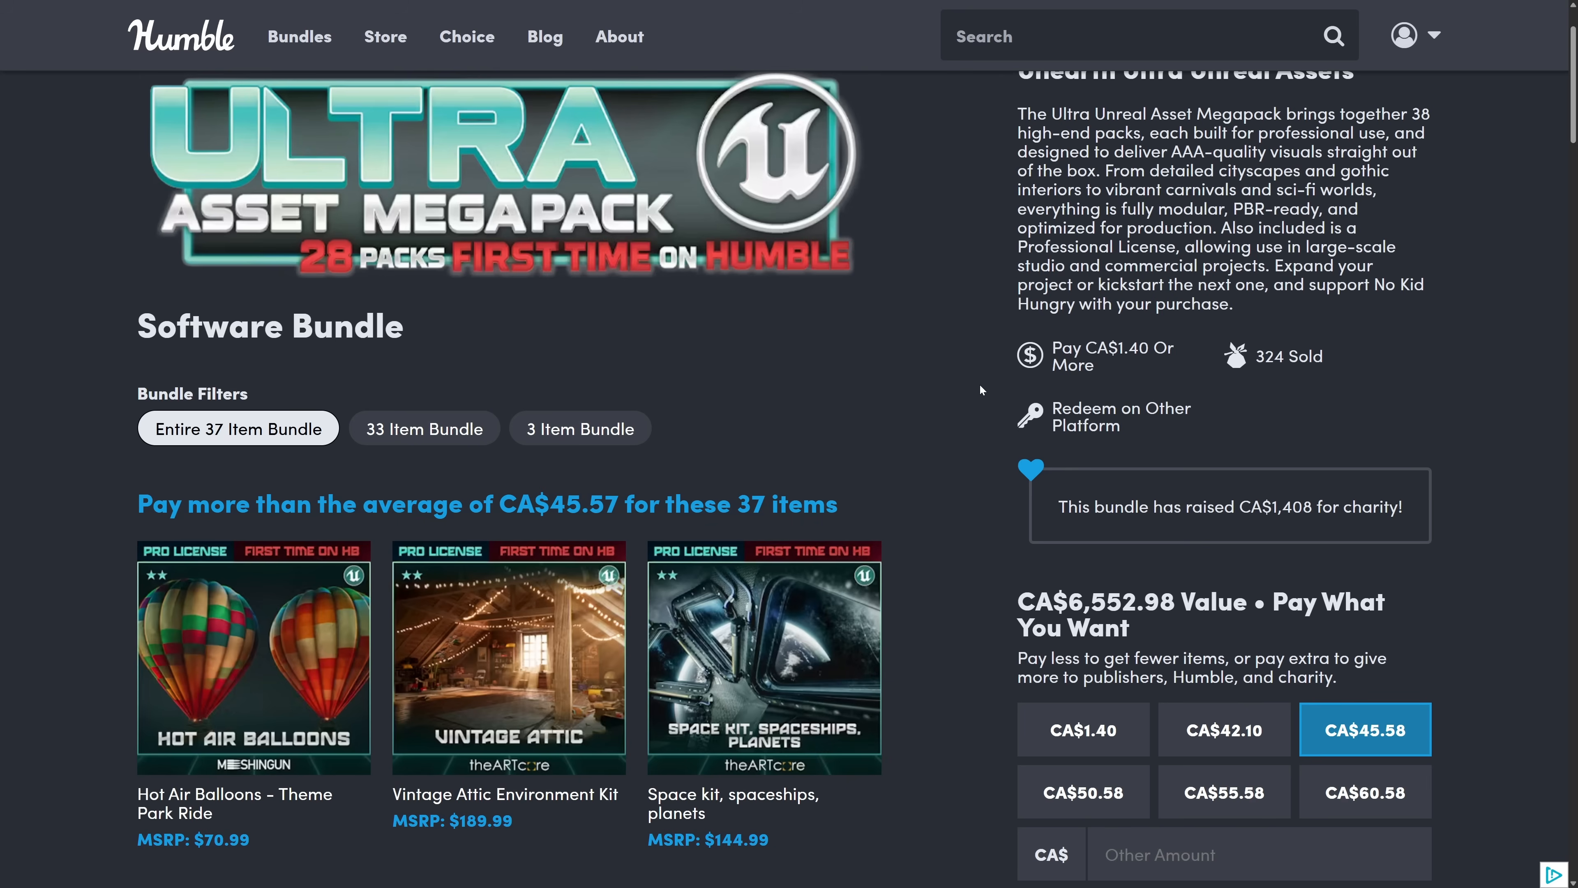